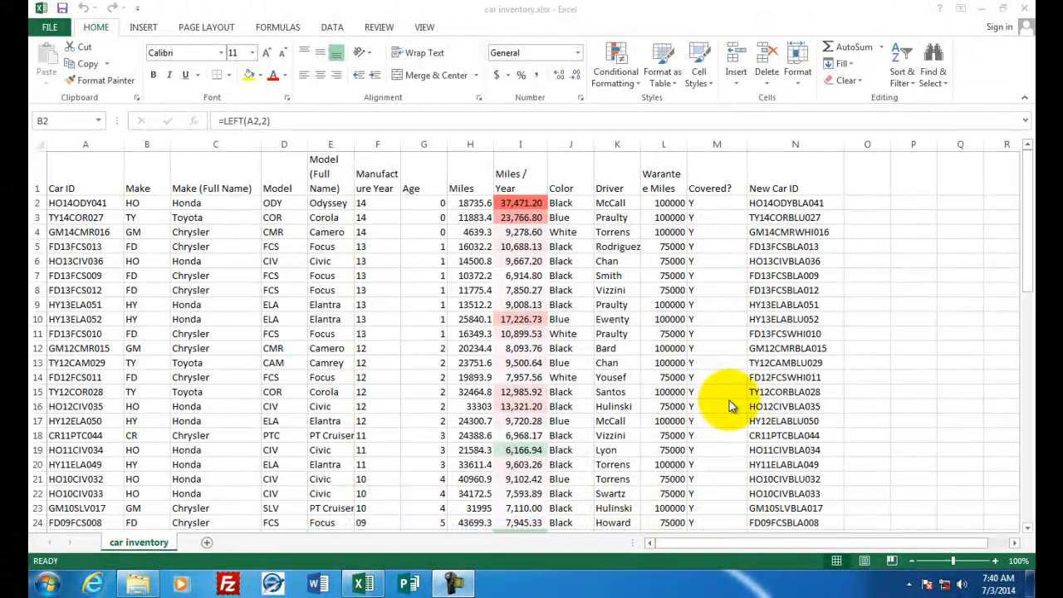
mouse_move(665, 385)
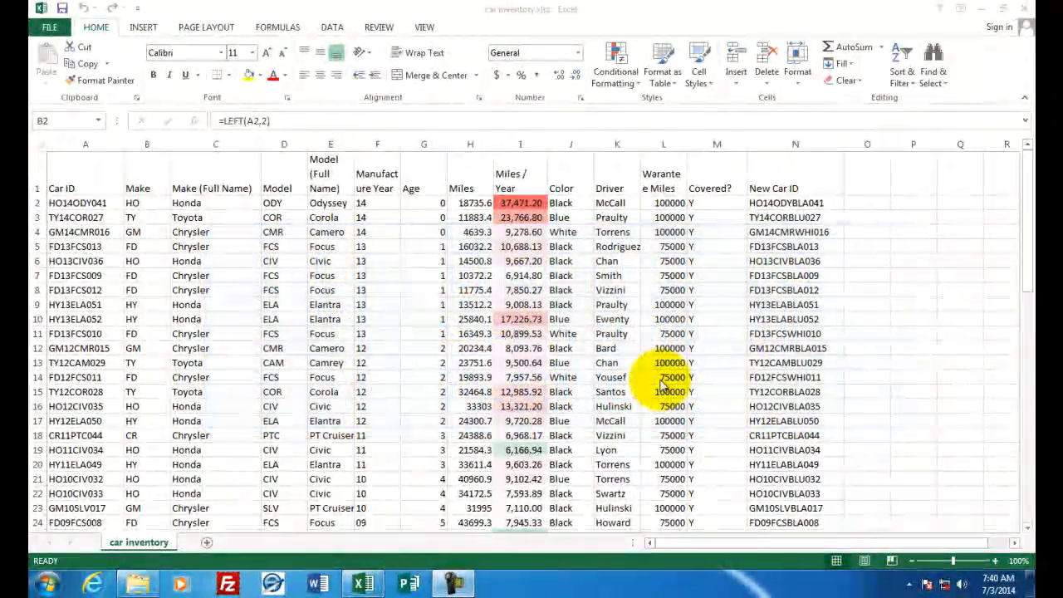
mouse_move(233, 264)
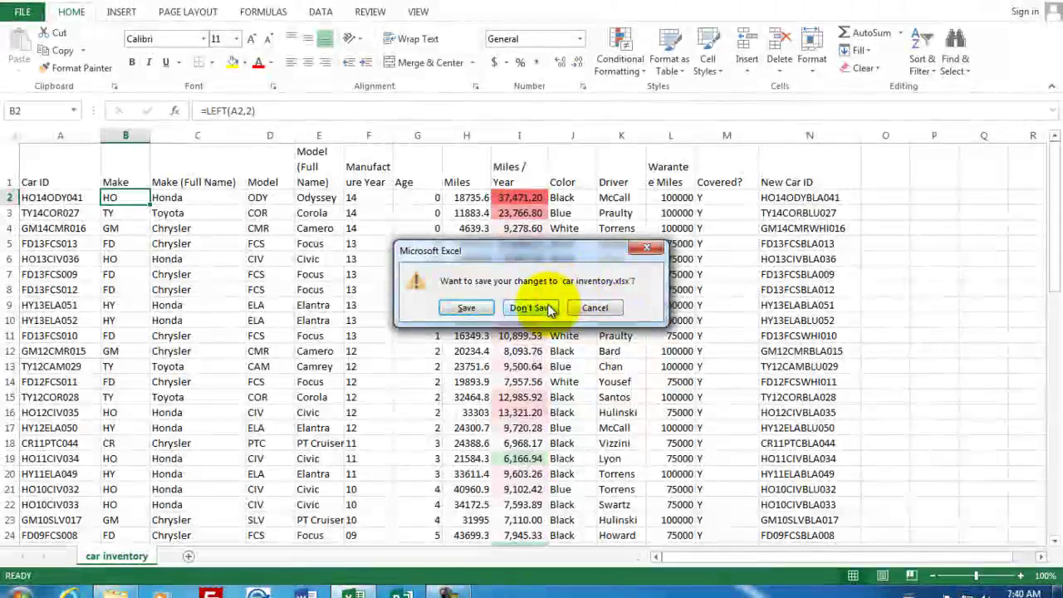
Step: Discard the workbook changes and open car inventory.txt from the desktop in Notepad
left_click(529, 308)
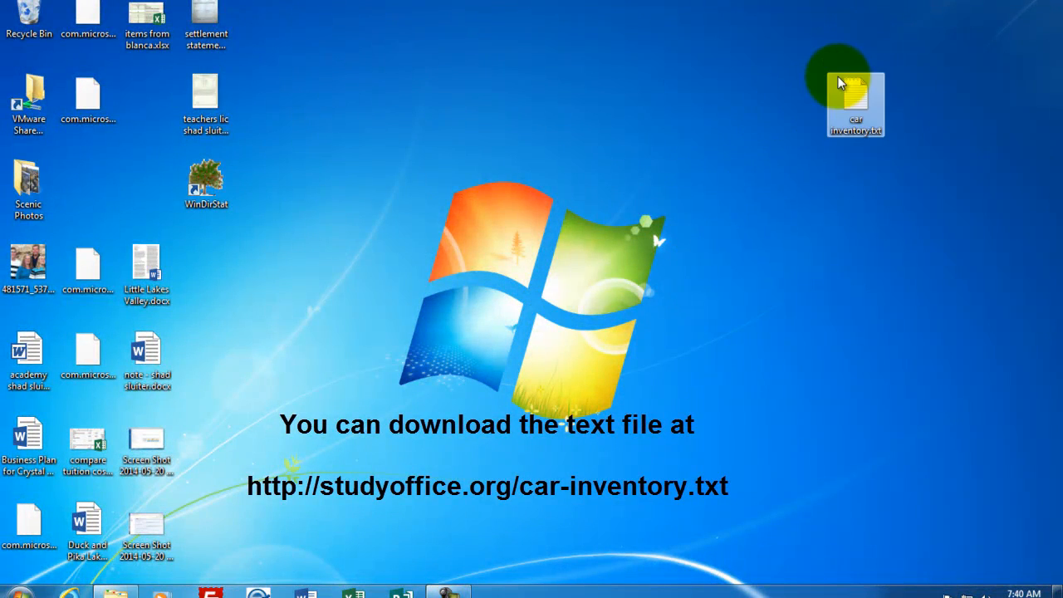
mouse_move(843, 169)
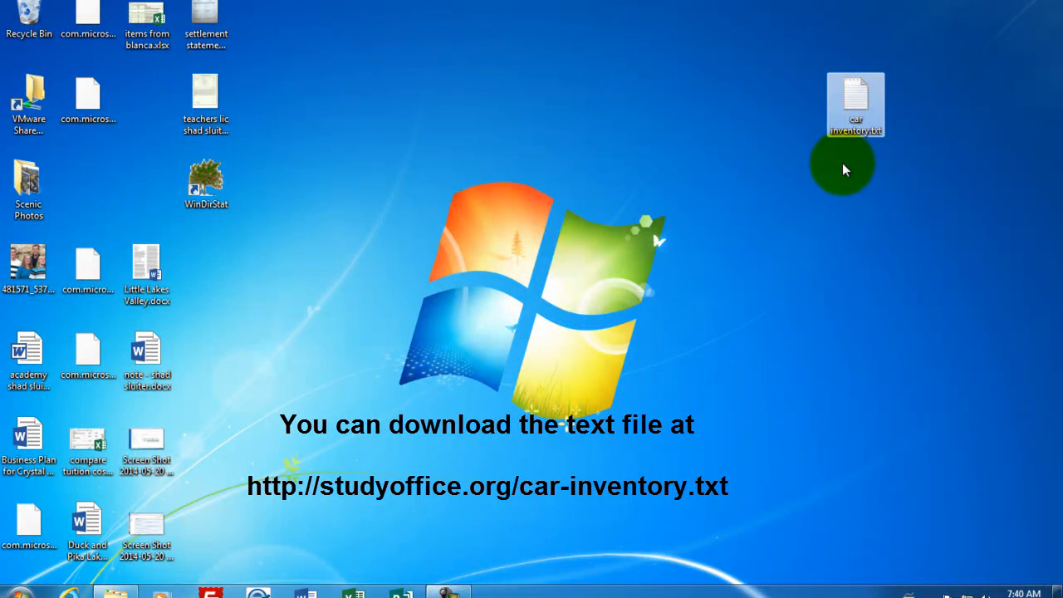
left_click(856, 104)
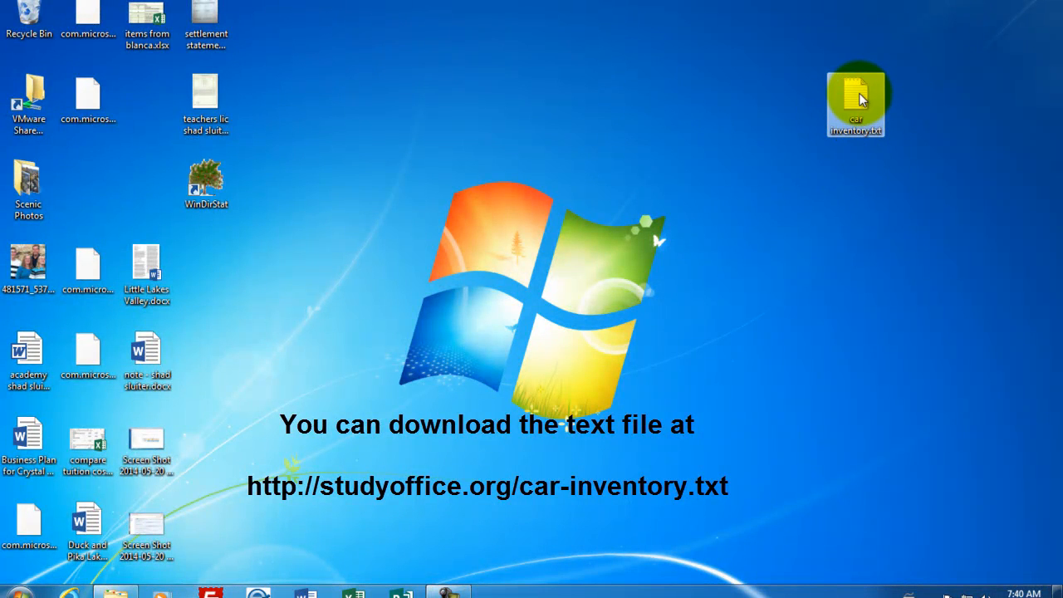
double_click(856, 96)
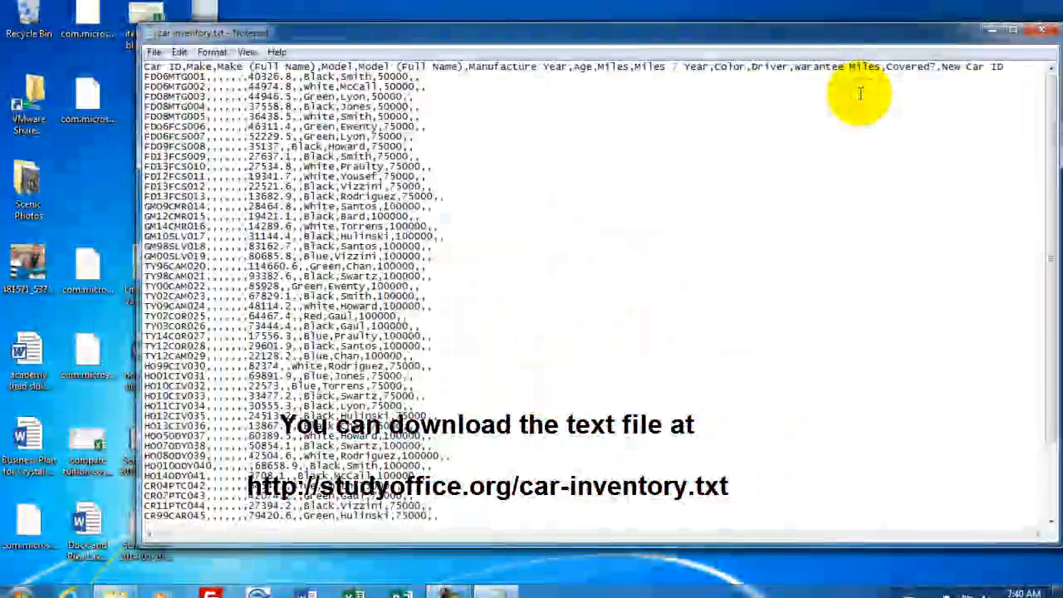
mouse_move(765, 43)
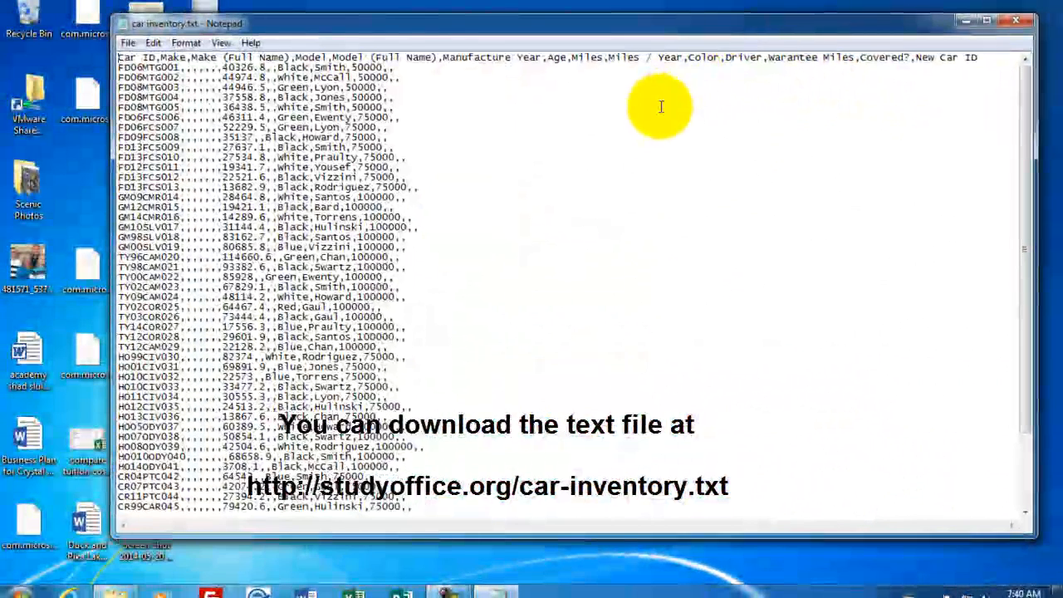
mouse_move(587, 154)
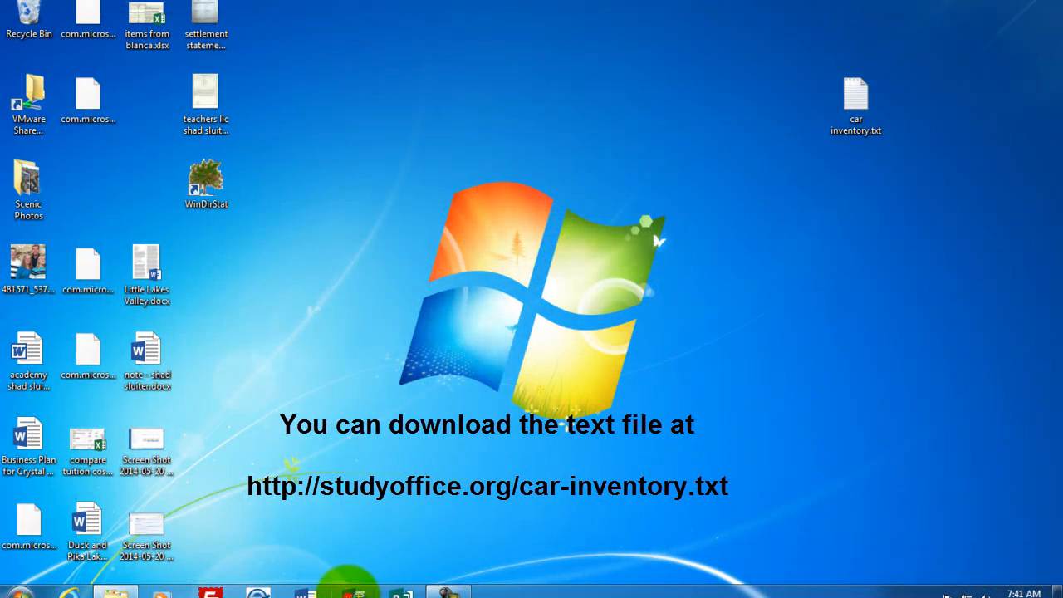
Step: Launch Excel with a blank workbook and browse to the Desktop folder in File > Open
left_click(352, 591)
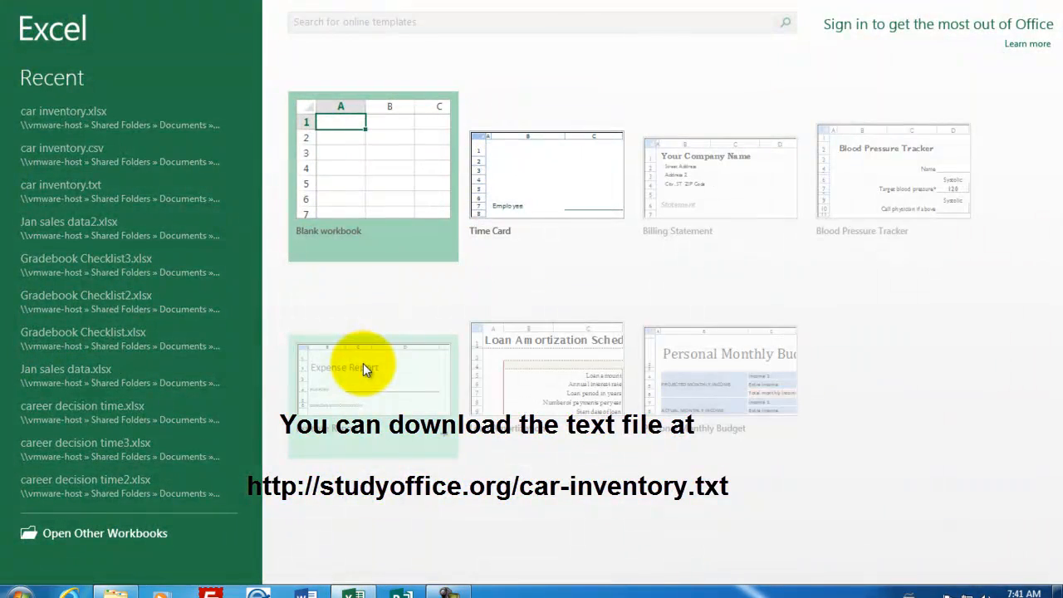
left_click(372, 158)
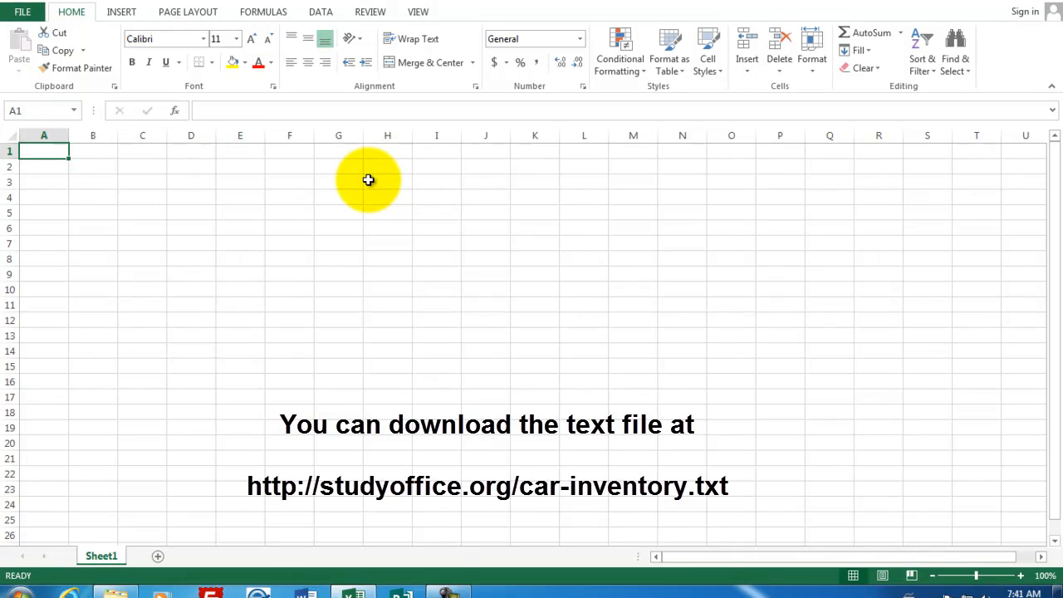
mouse_move(229, 106)
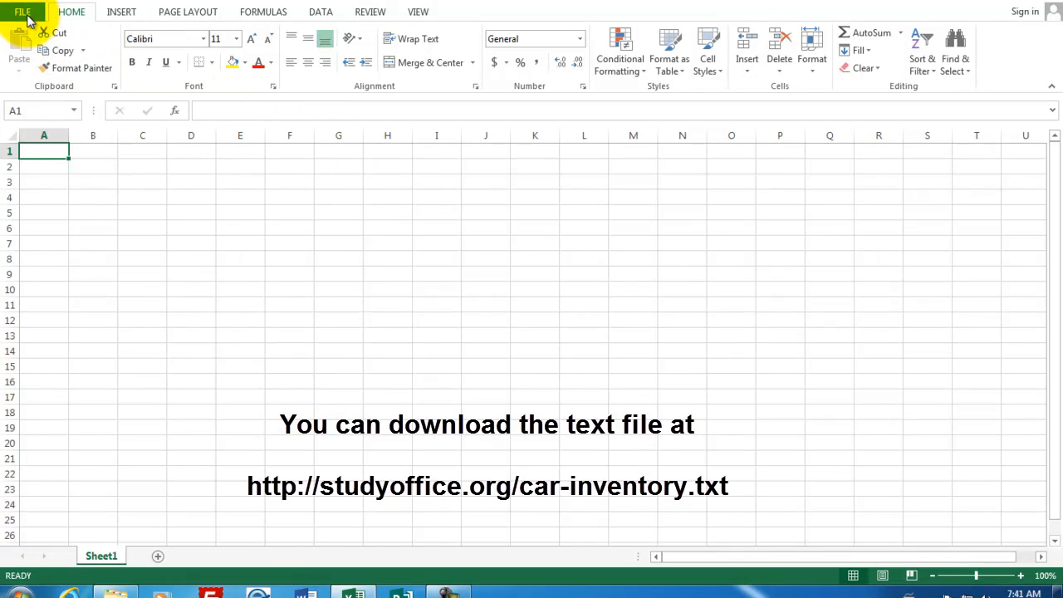
left_click(23, 12)
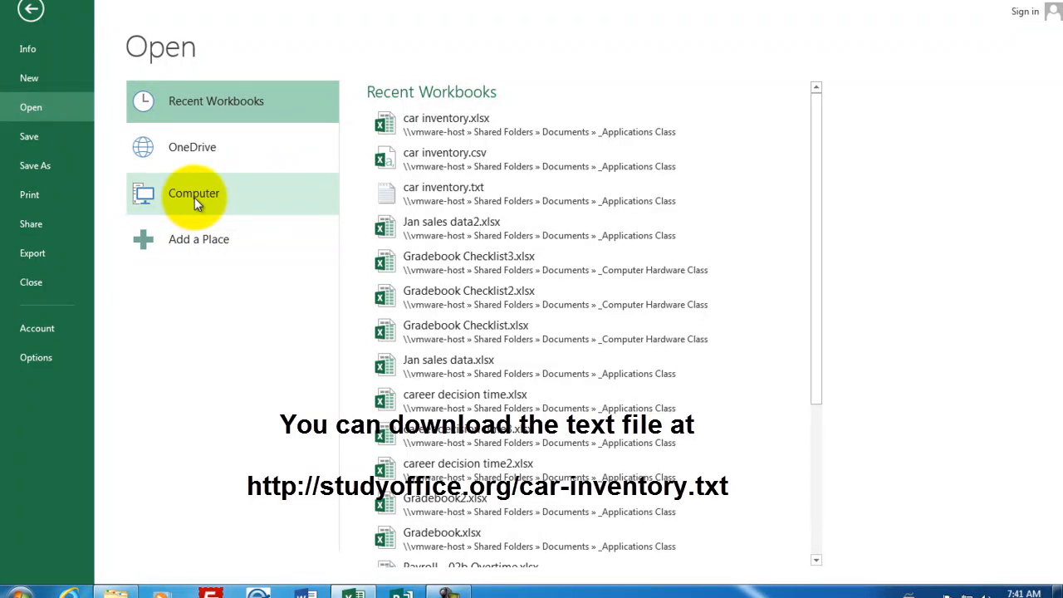
left_click(194, 193)
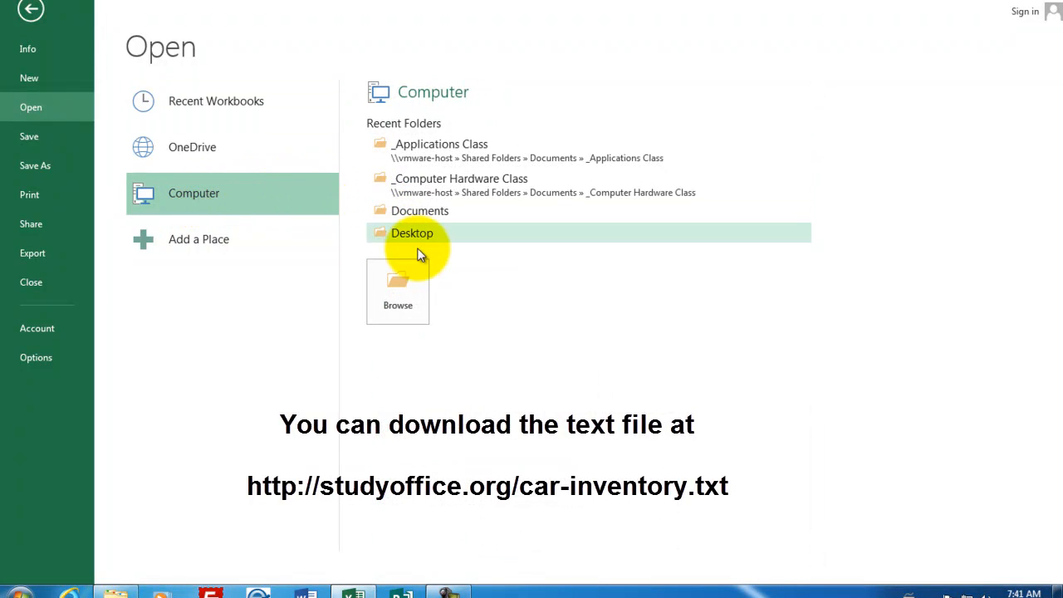
left_click(397, 291)
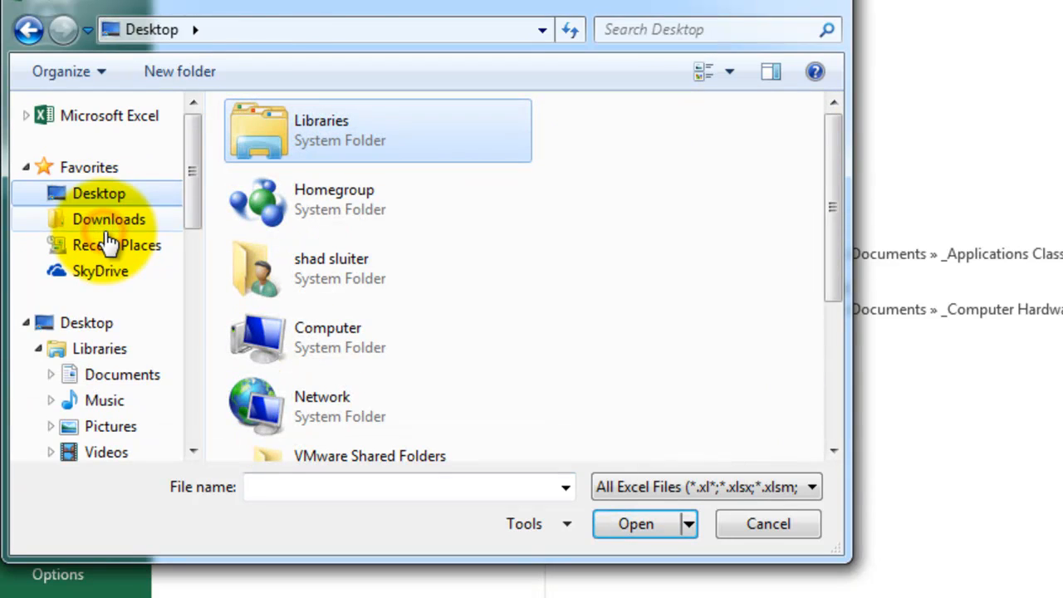
Step: Set the file type filter to All Files (*.*) and select car inventory.txt
scroll("down", 3)
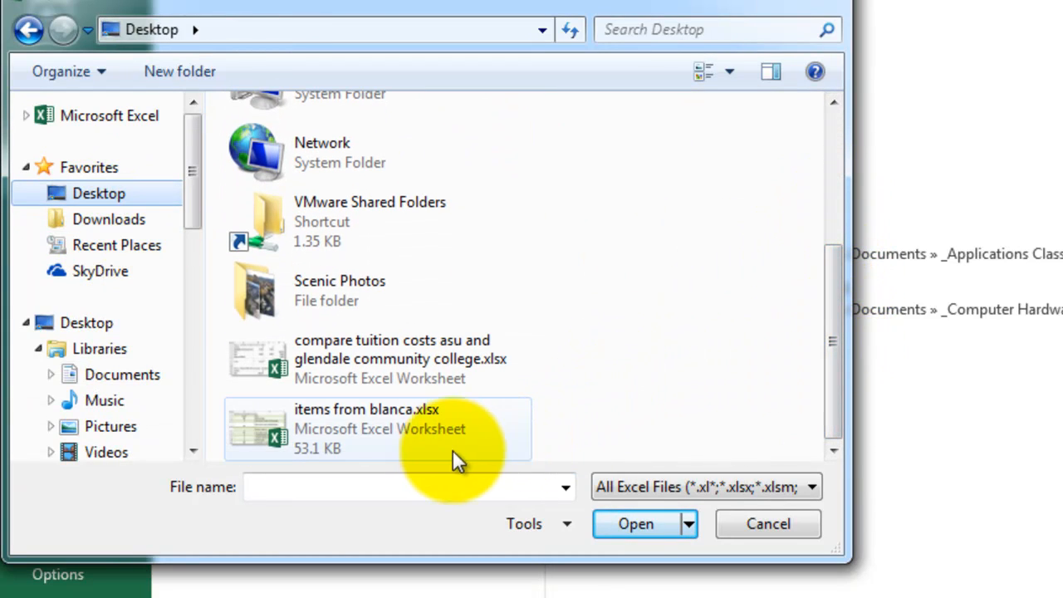
mouse_move(607, 462)
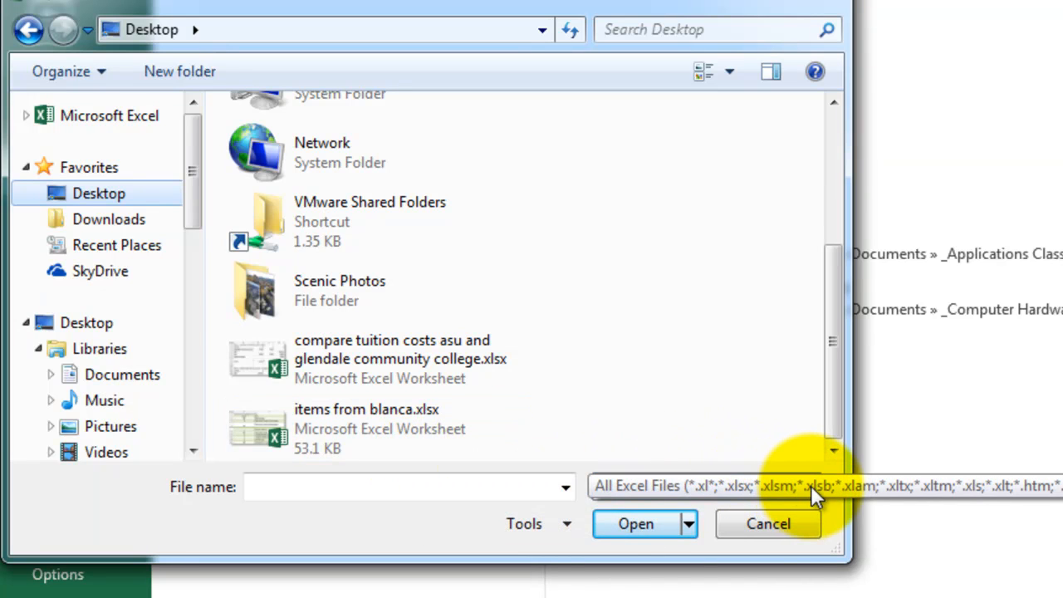
left_click(823, 485)
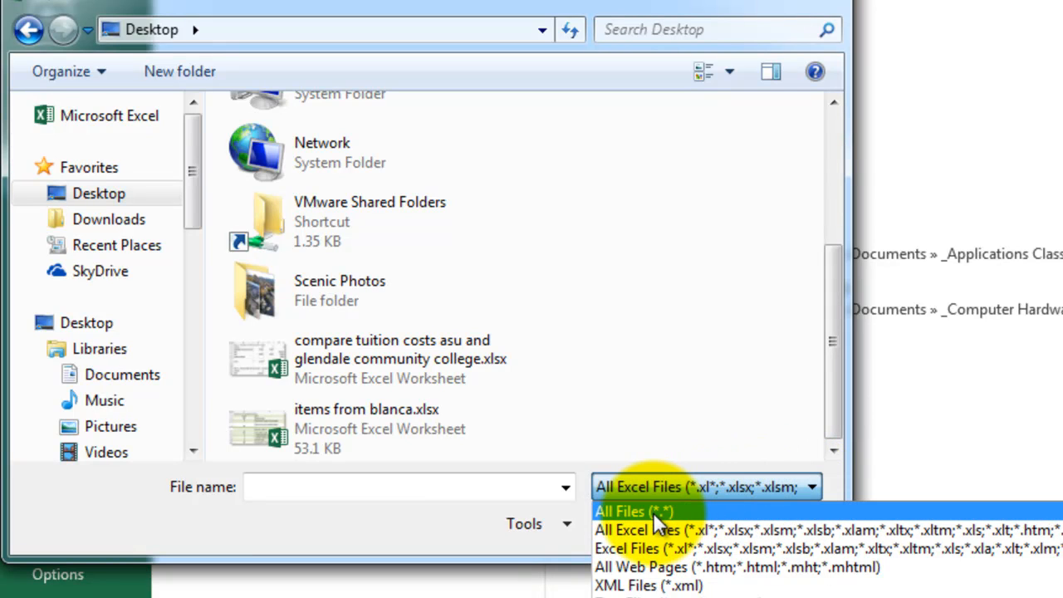
left_click(634, 511)
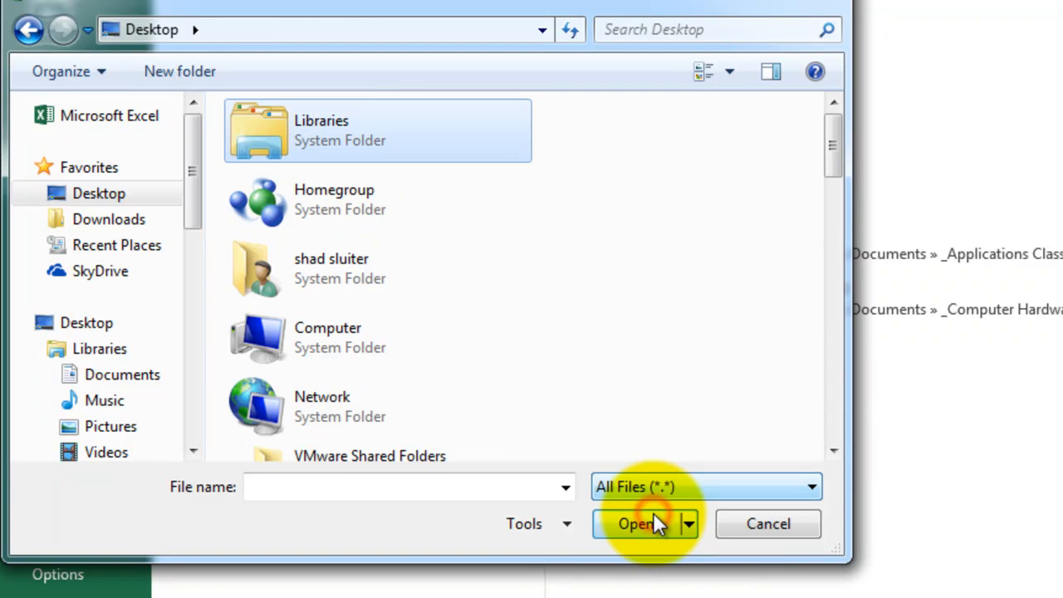
mouse_move(835, 145)
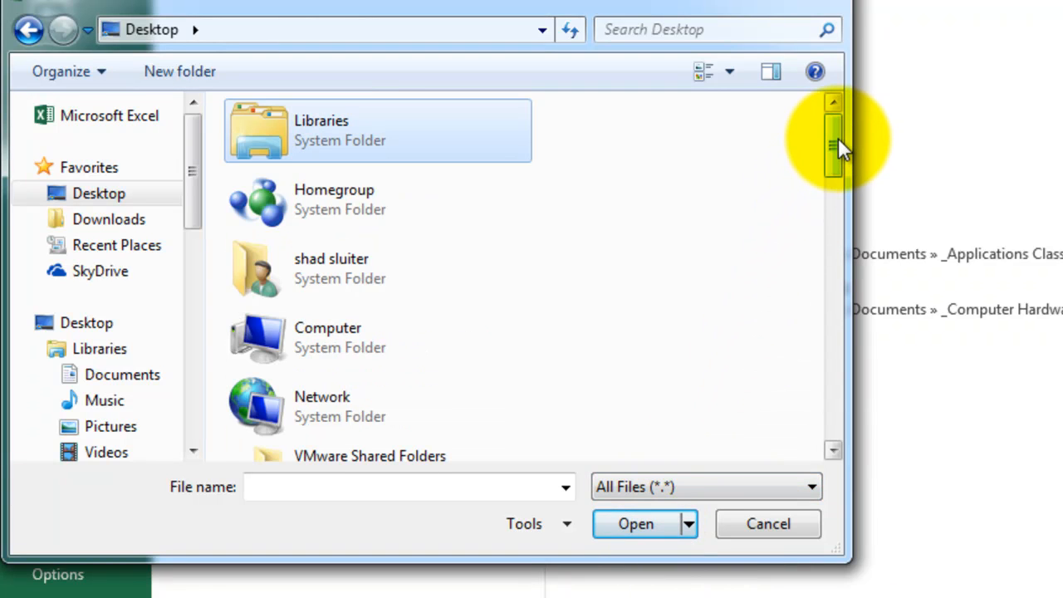
scroll("down", 3)
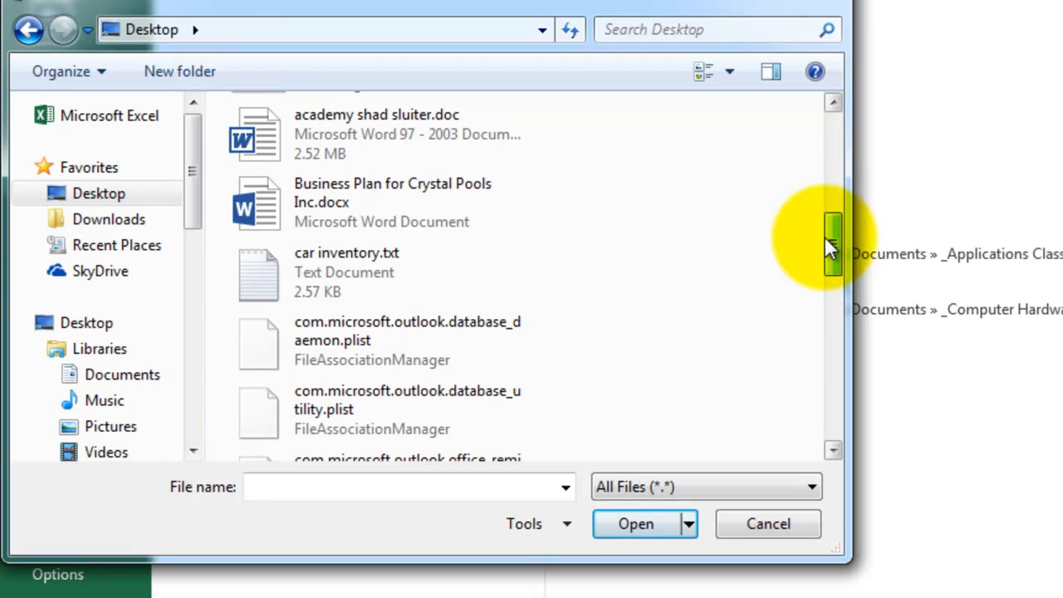
left_click(346, 272)
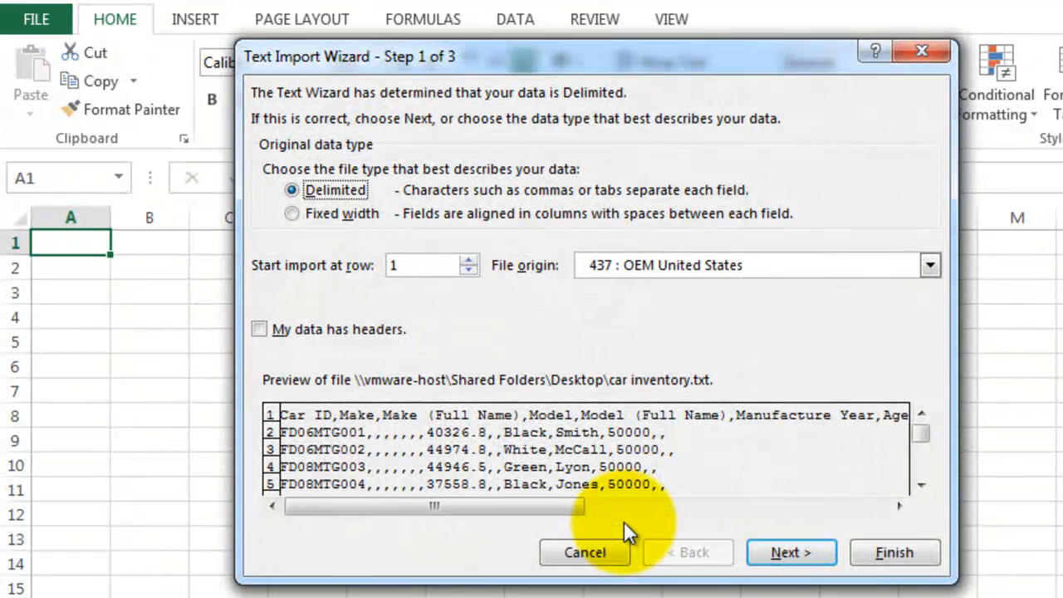
mouse_move(440, 341)
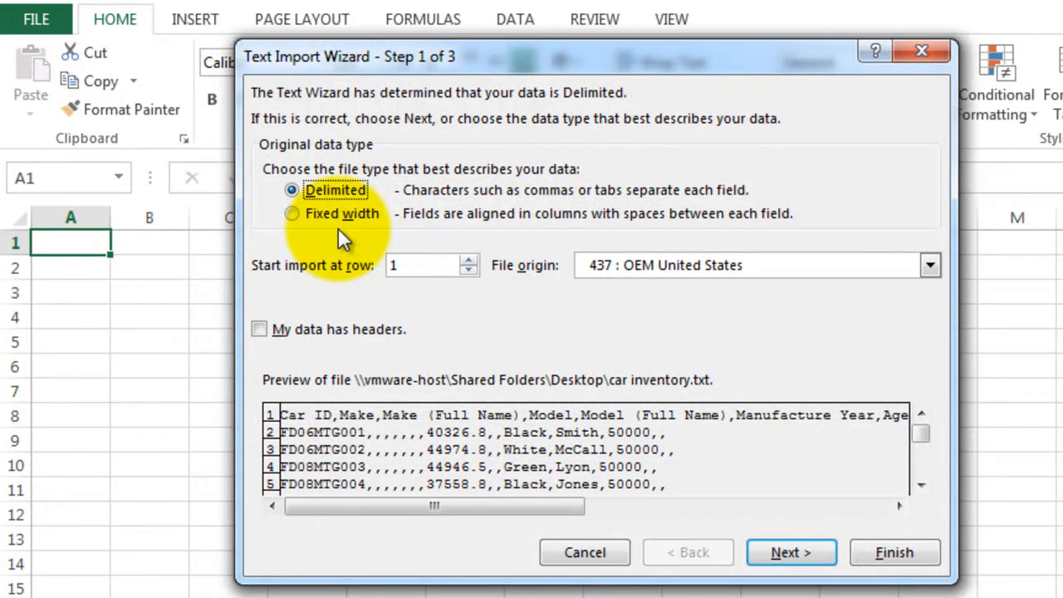
mouse_move(357, 436)
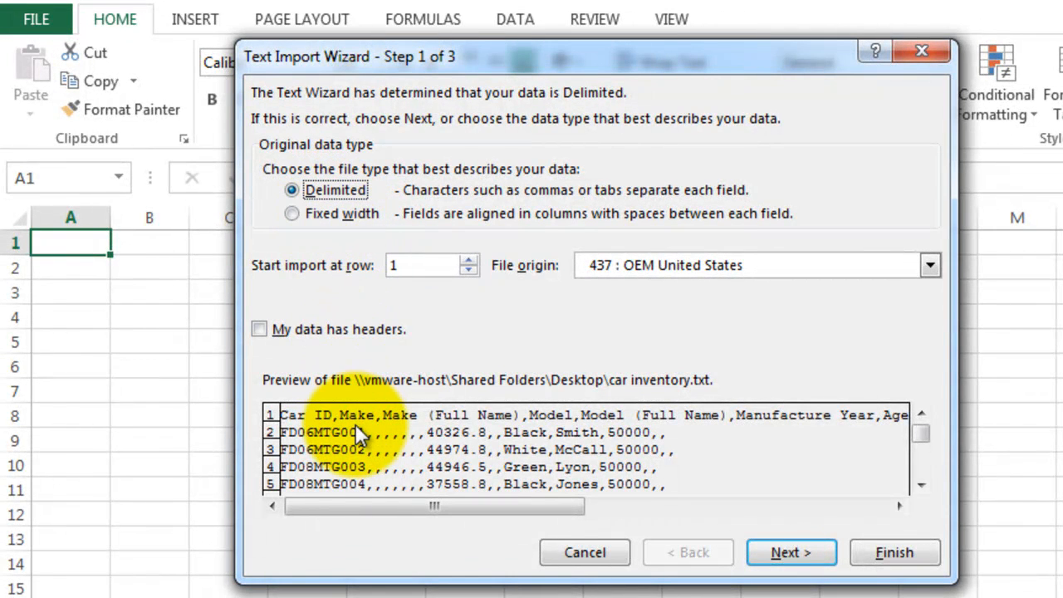
mouse_move(428, 453)
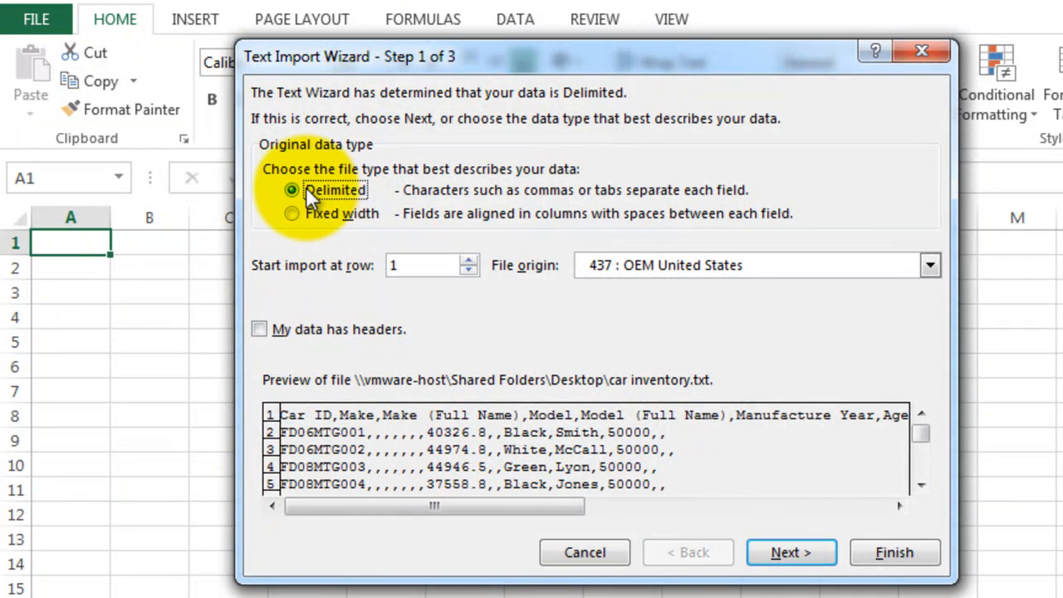
mouse_move(437, 257)
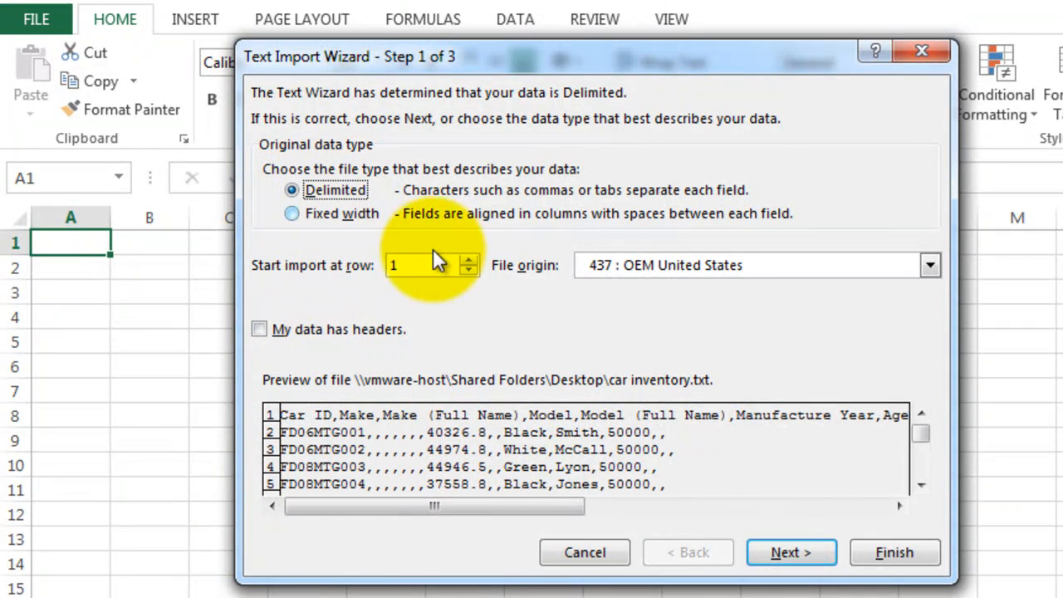
Step: Advance the Text Import Wizard to the delimiter step and add Comma as a delimiter
left_click(790, 552)
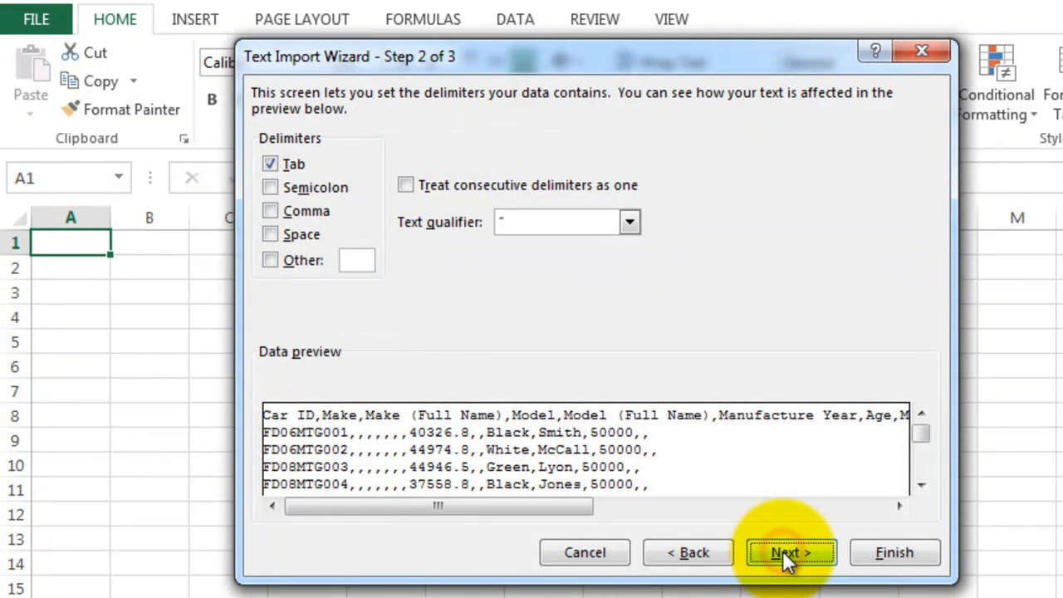
mouse_move(544, 374)
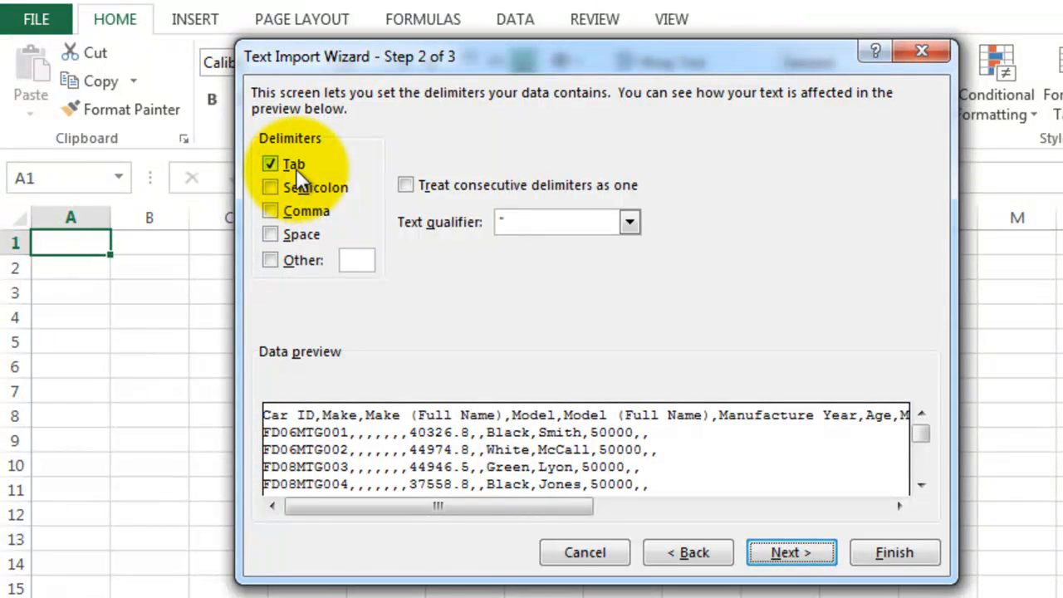
mouse_move(295, 220)
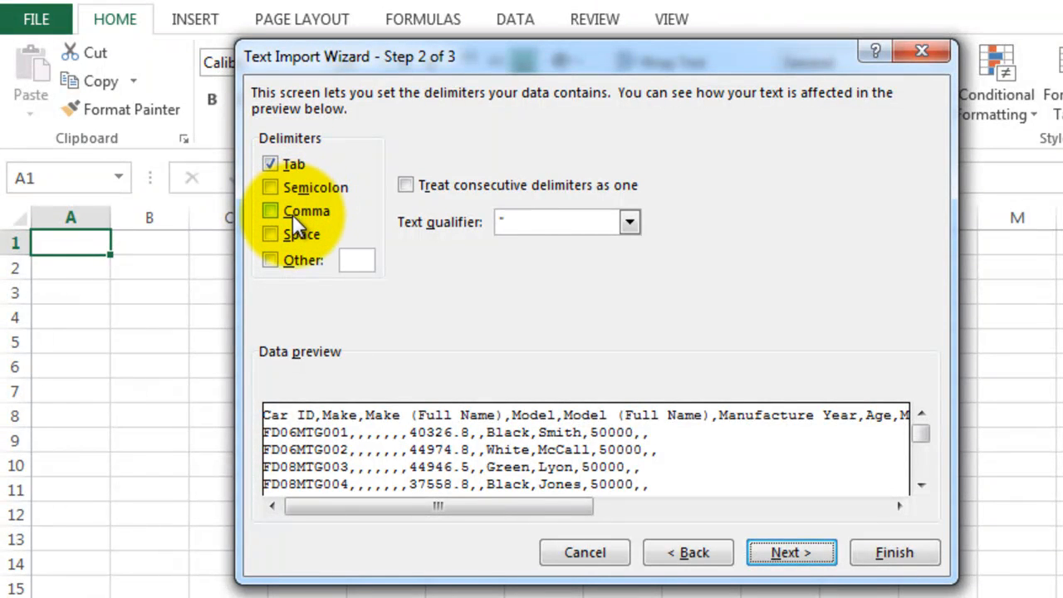
mouse_move(291, 270)
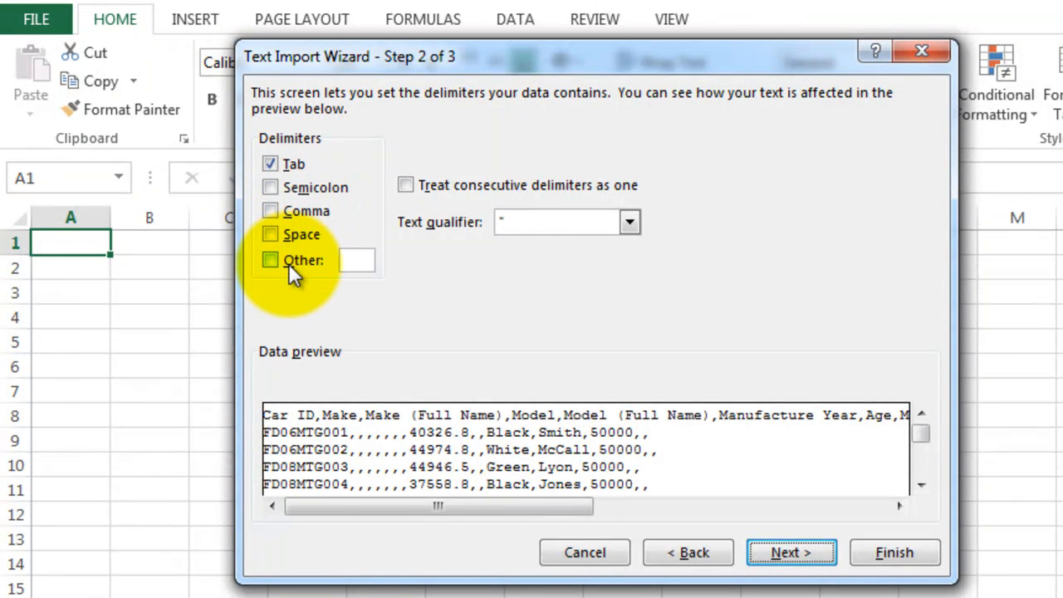
left_click(269, 211)
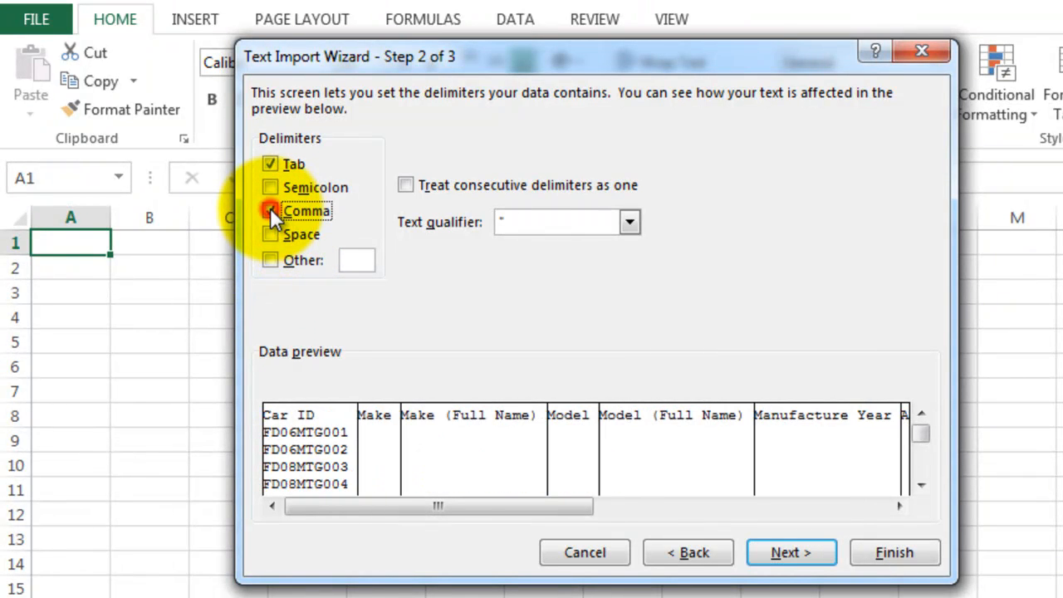
left_click(269, 211)
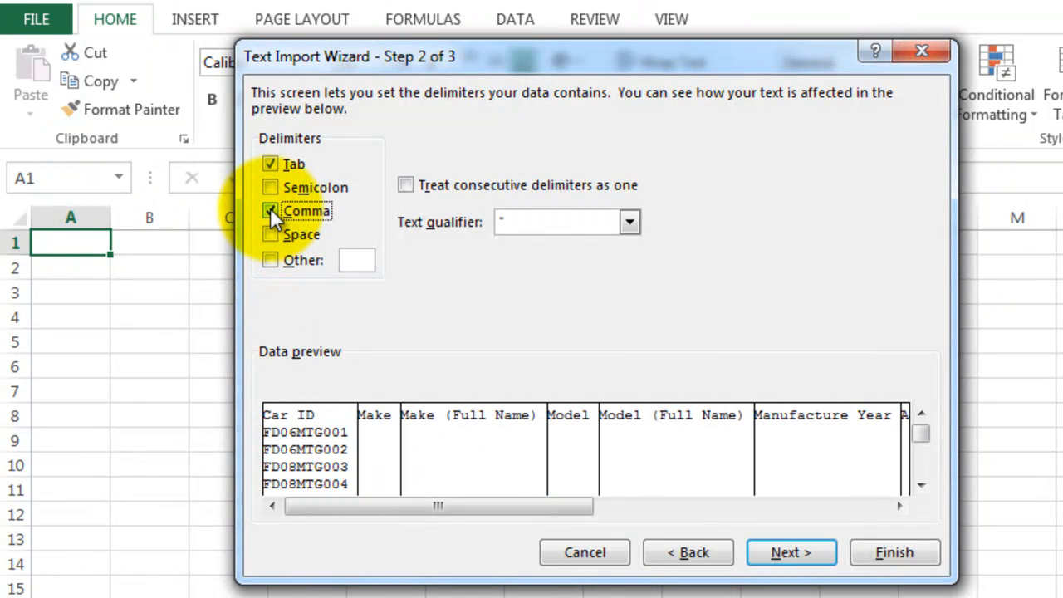
mouse_move(665, 474)
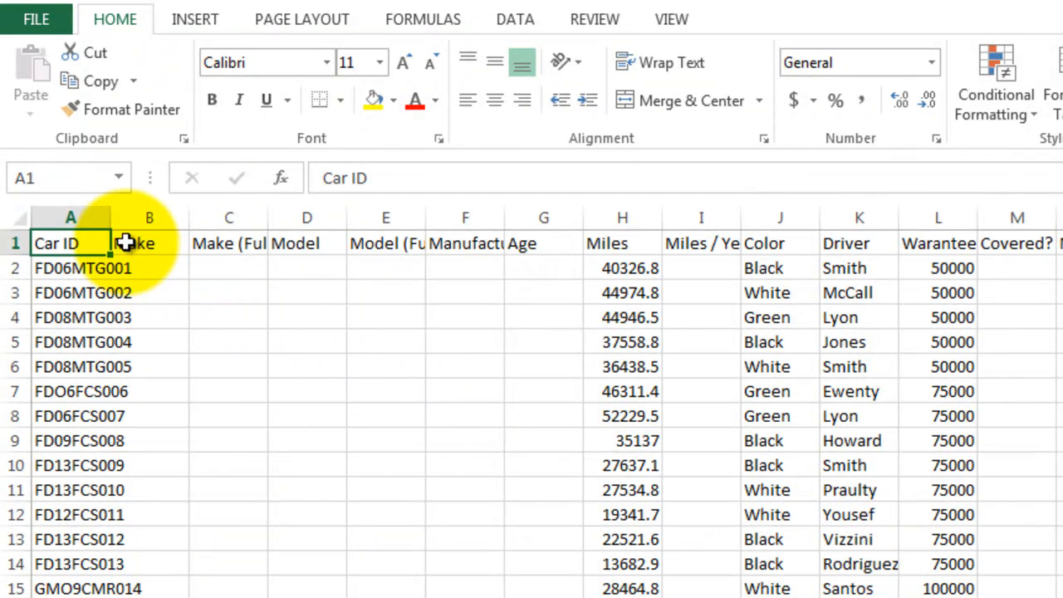
Step: AutoFit the data column widths and apply Wrap Text to the header row
left_click_drag(172, 217, 187, 217)
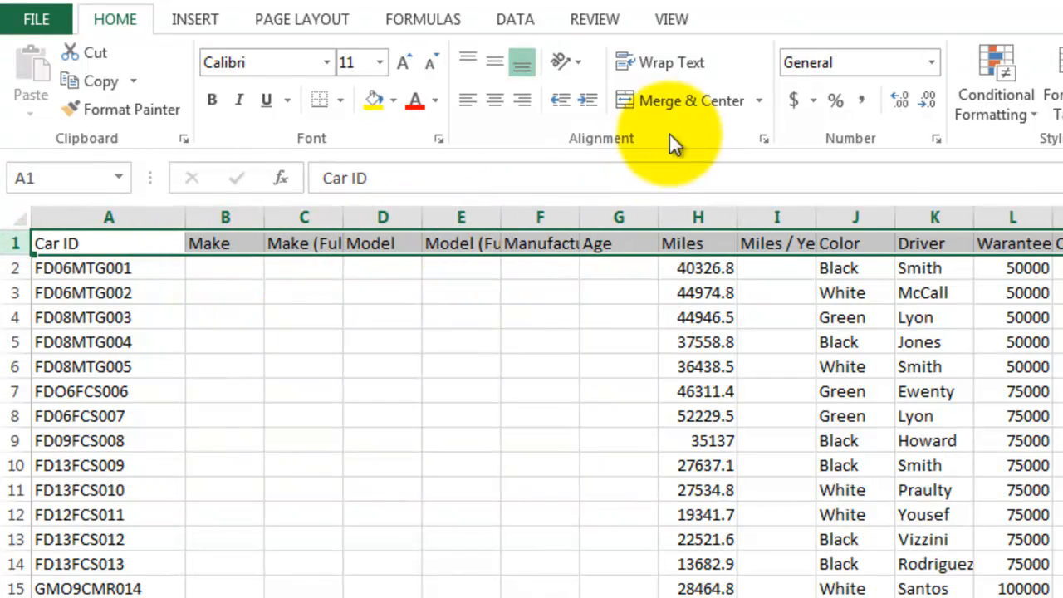
left_click(662, 62)
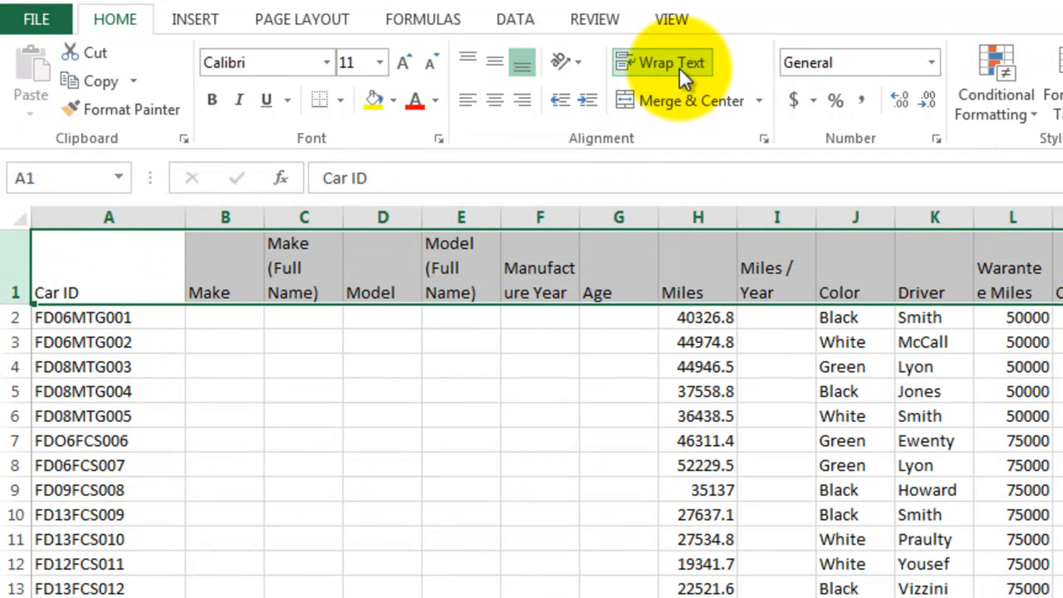
left_click(224, 318)
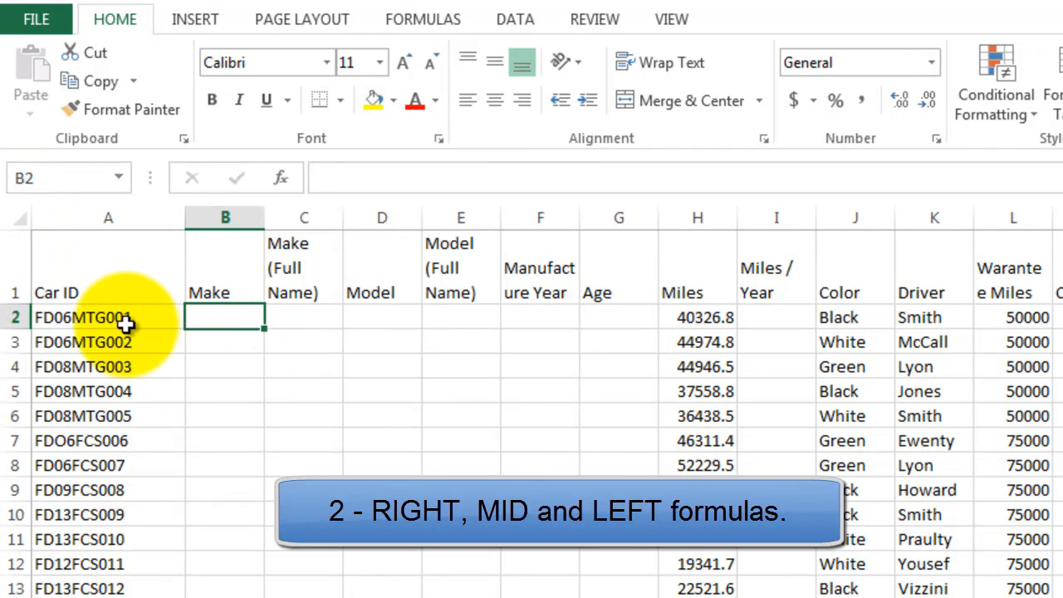
left_click(108, 317)
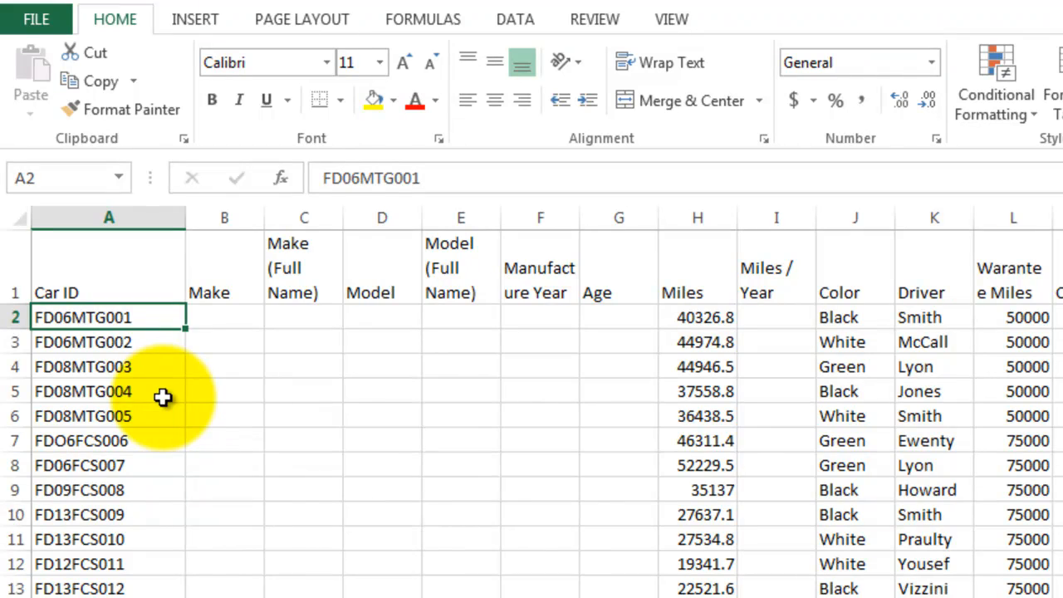
mouse_move(67, 355)
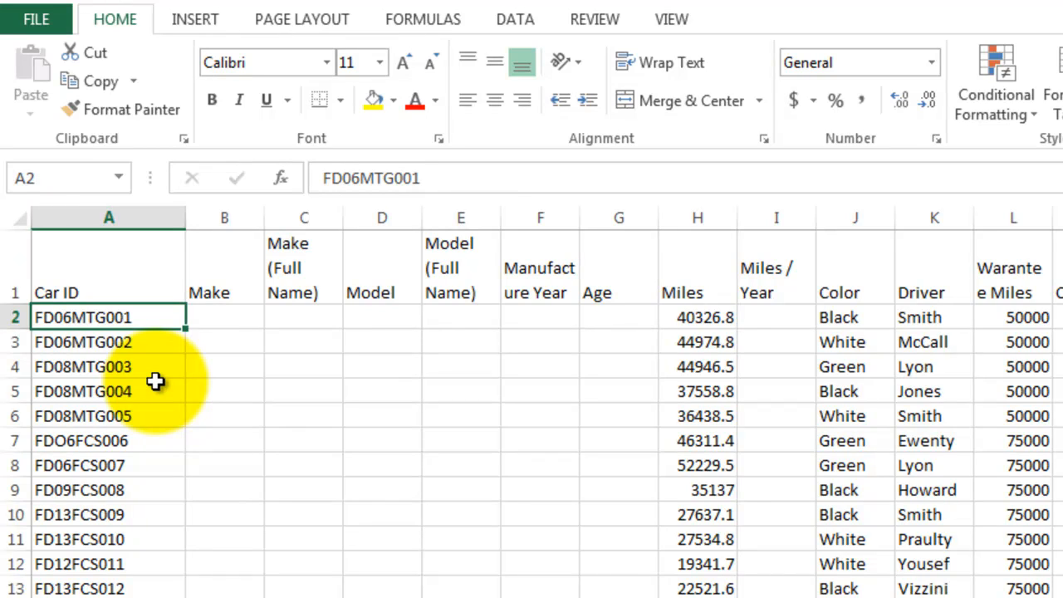
mouse_move(237, 318)
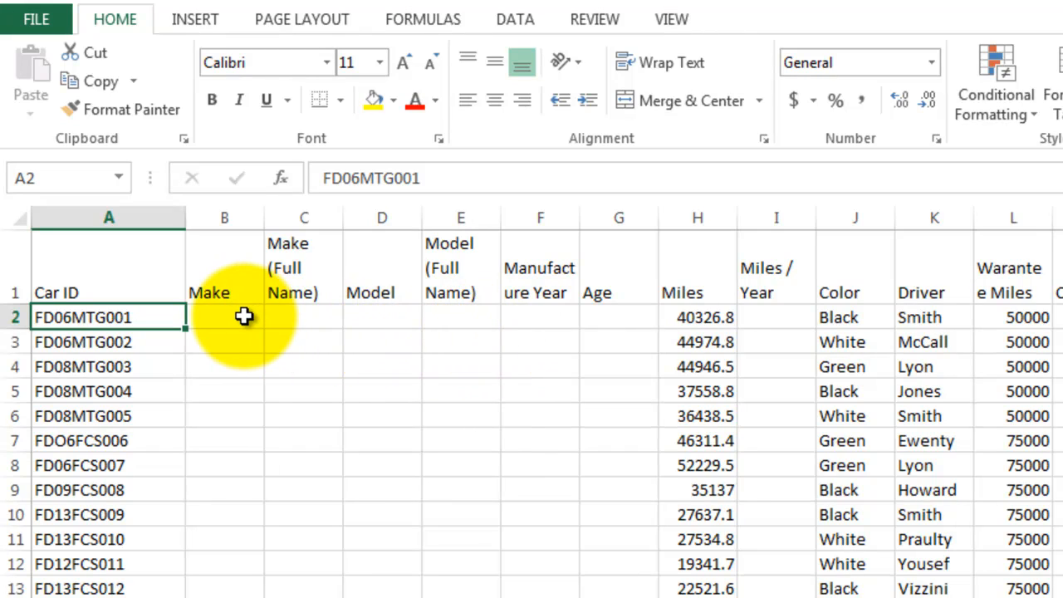
left_click(224, 316)
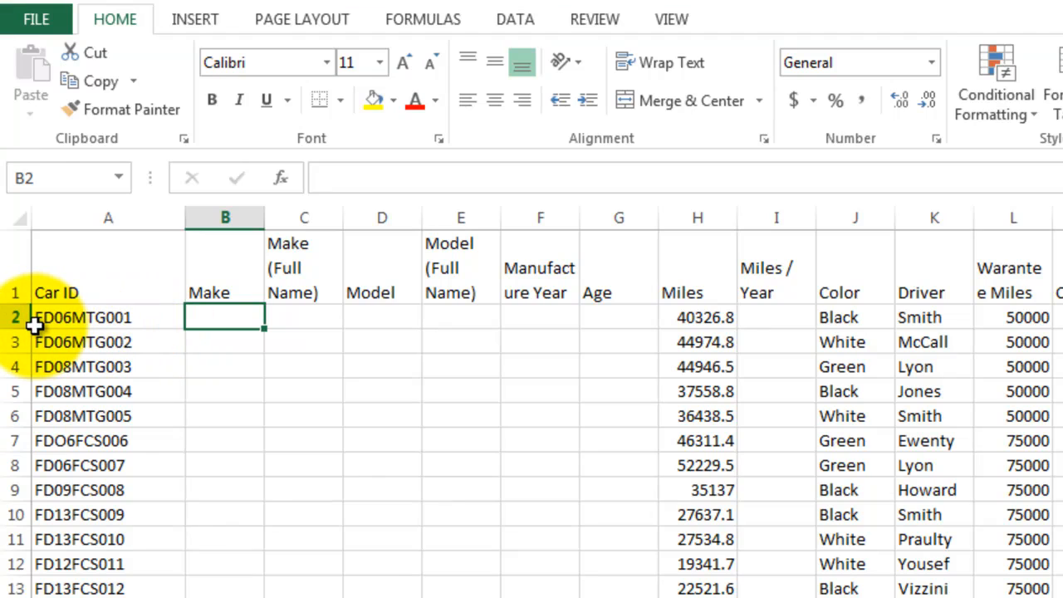
mouse_move(64, 486)
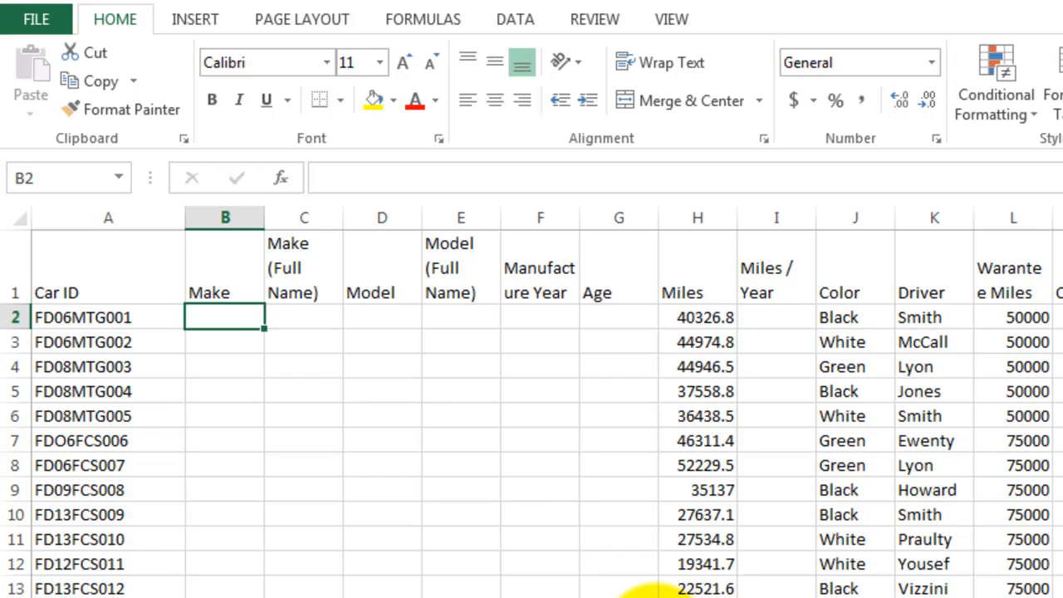
Step: Enter =LEFT(A2,2) in B2 so it shows the make code FD
type("=l")
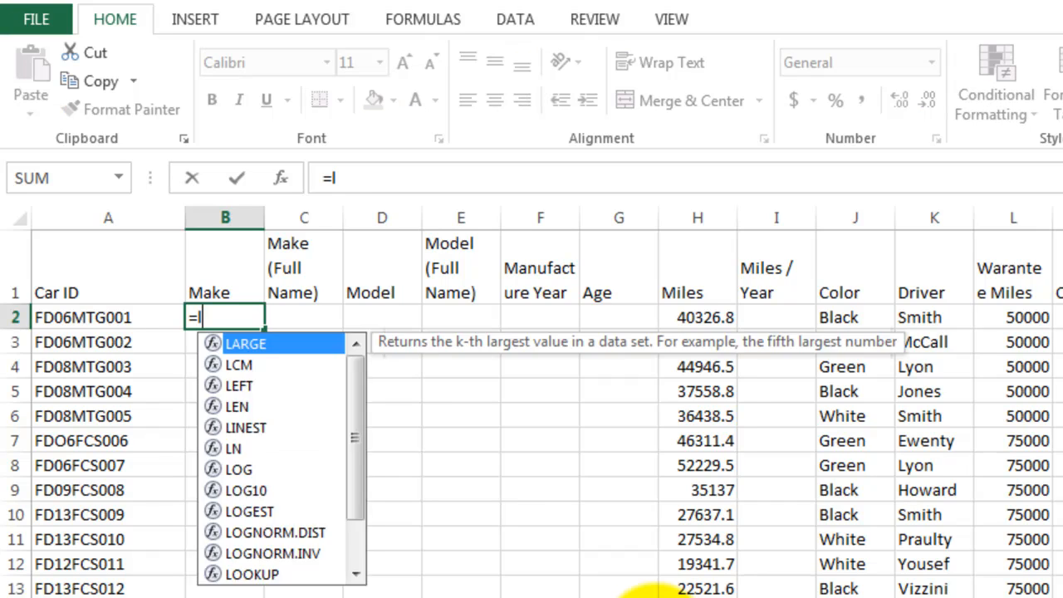
type("eft")
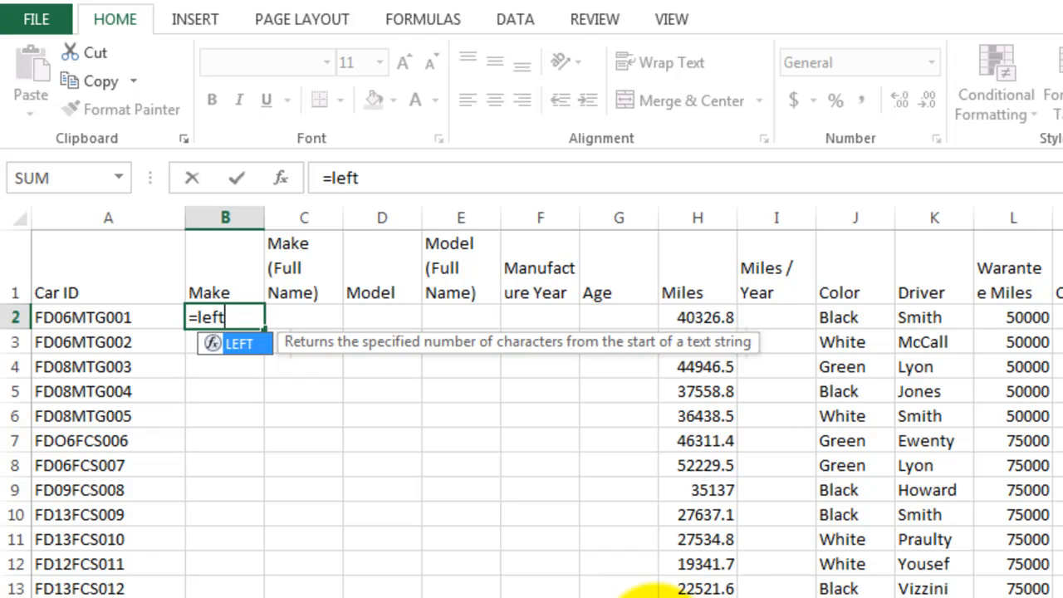
type("(")
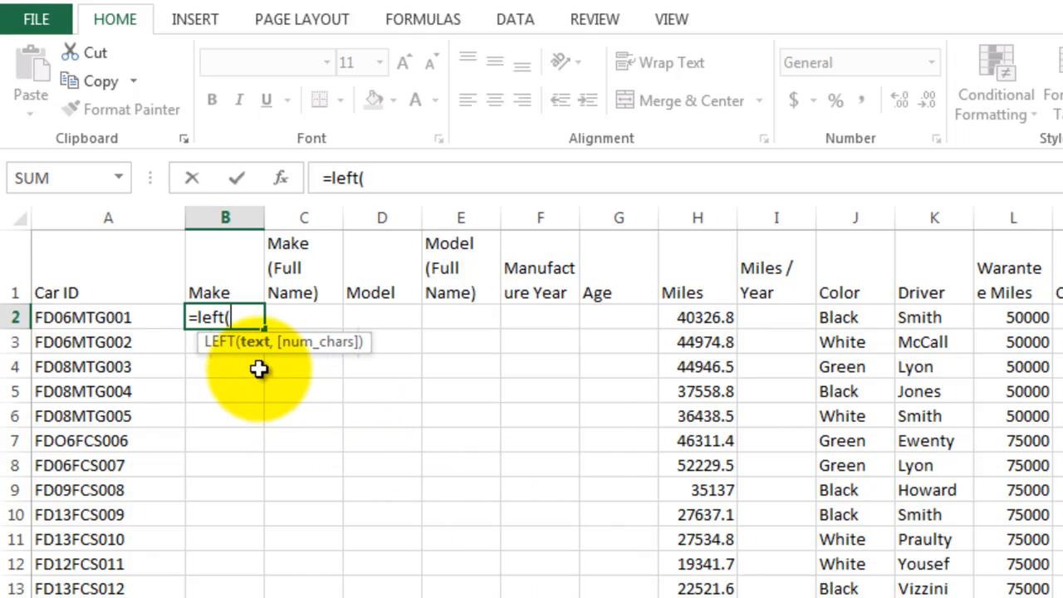
mouse_move(257, 353)
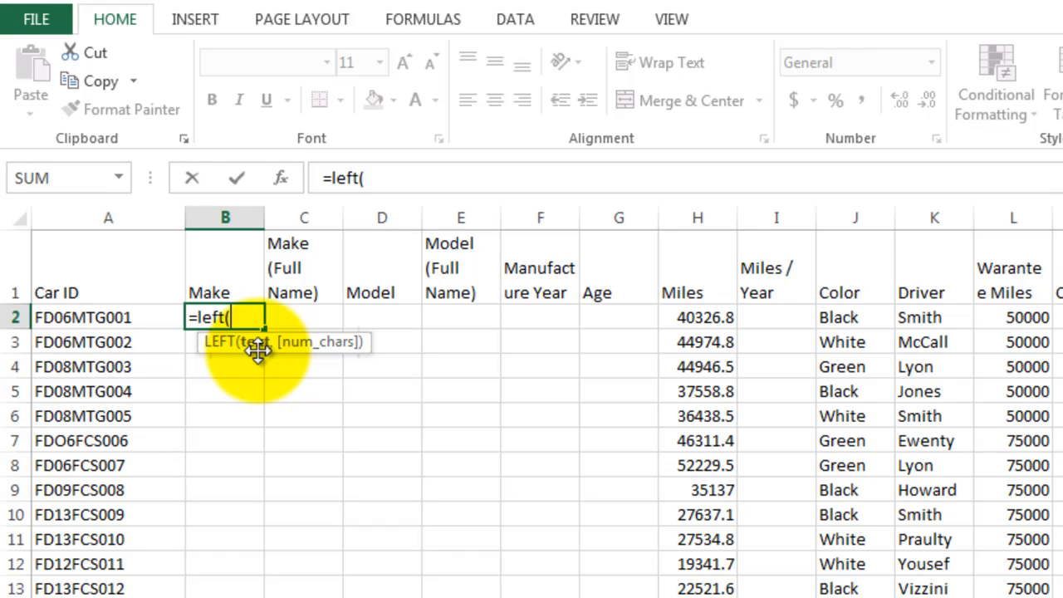
left_click(108, 317)
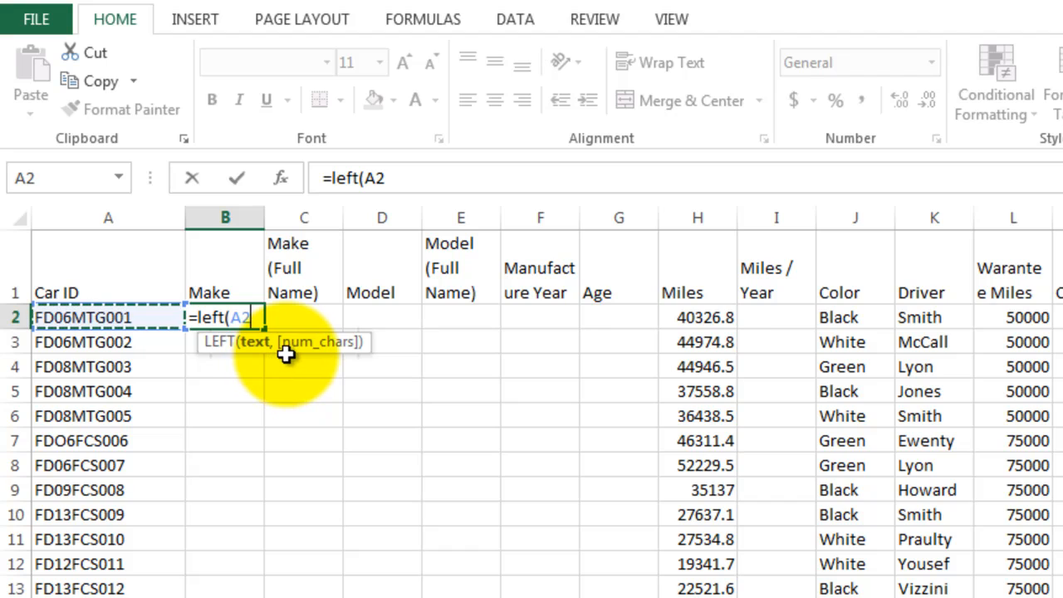
type(",")
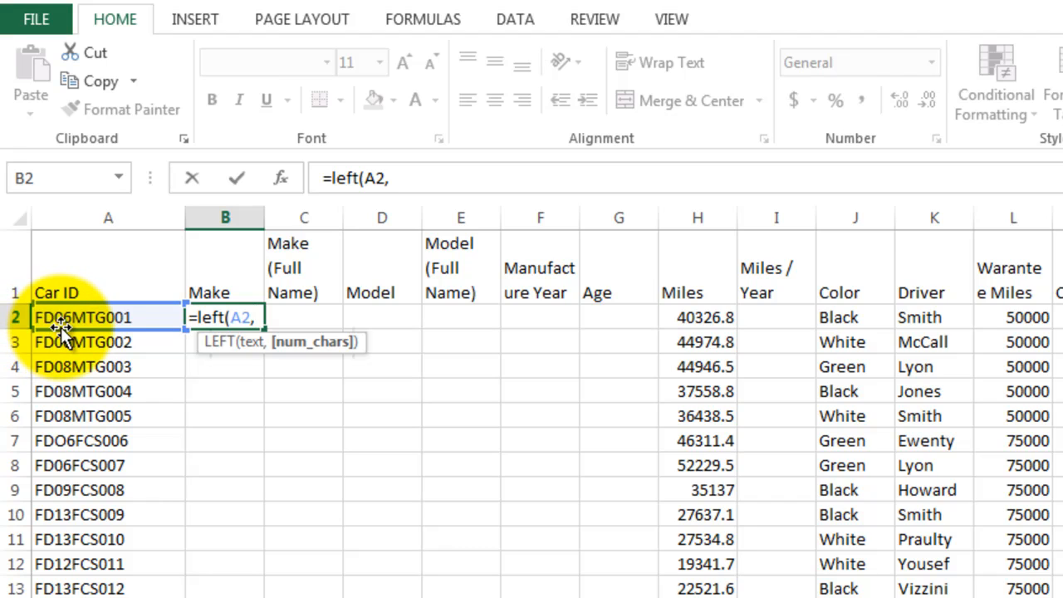
type("2")
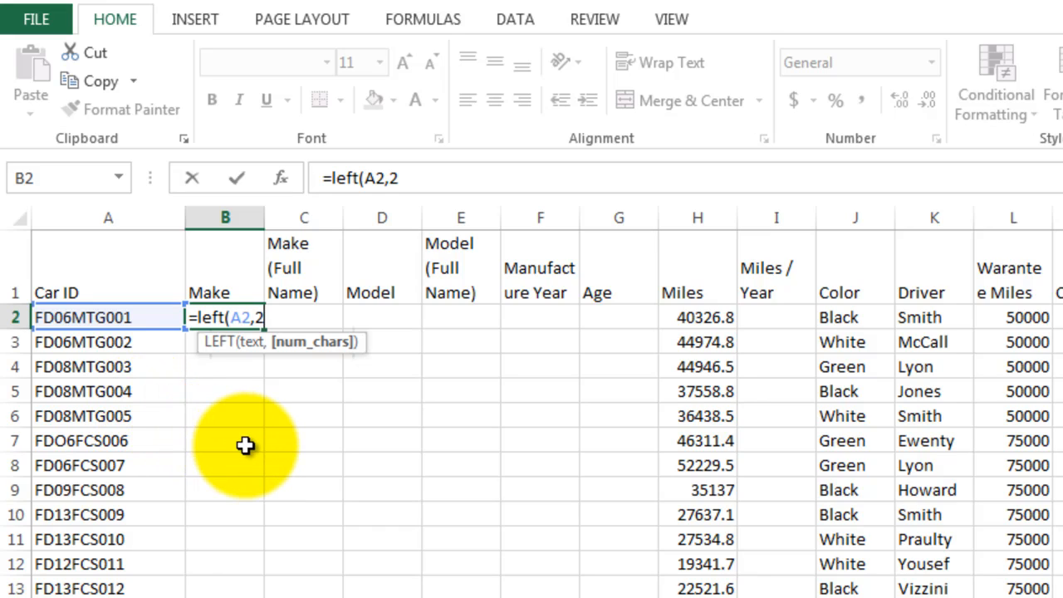
type(")")
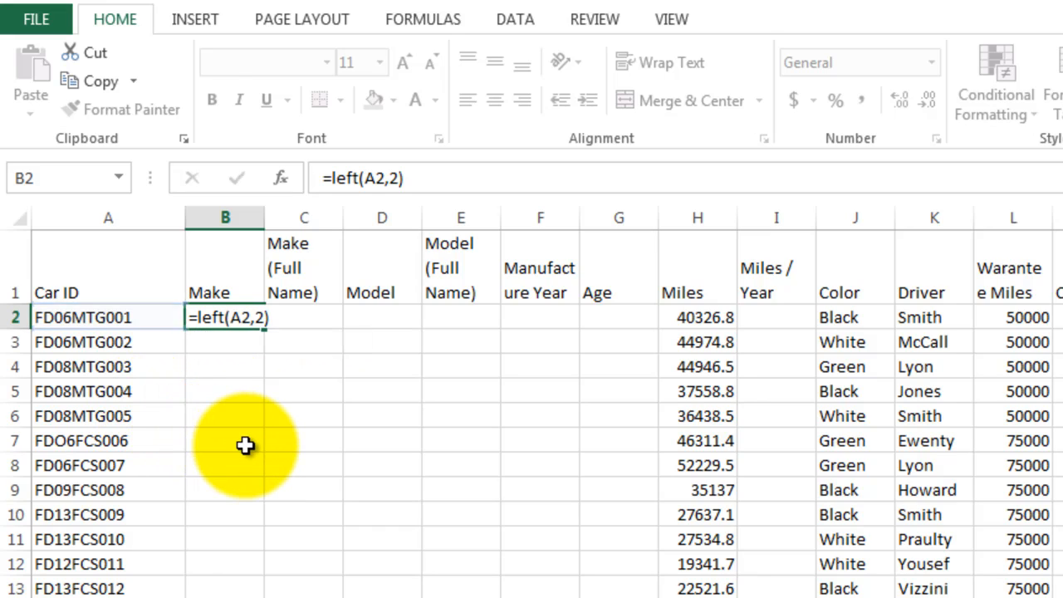
key("Return")
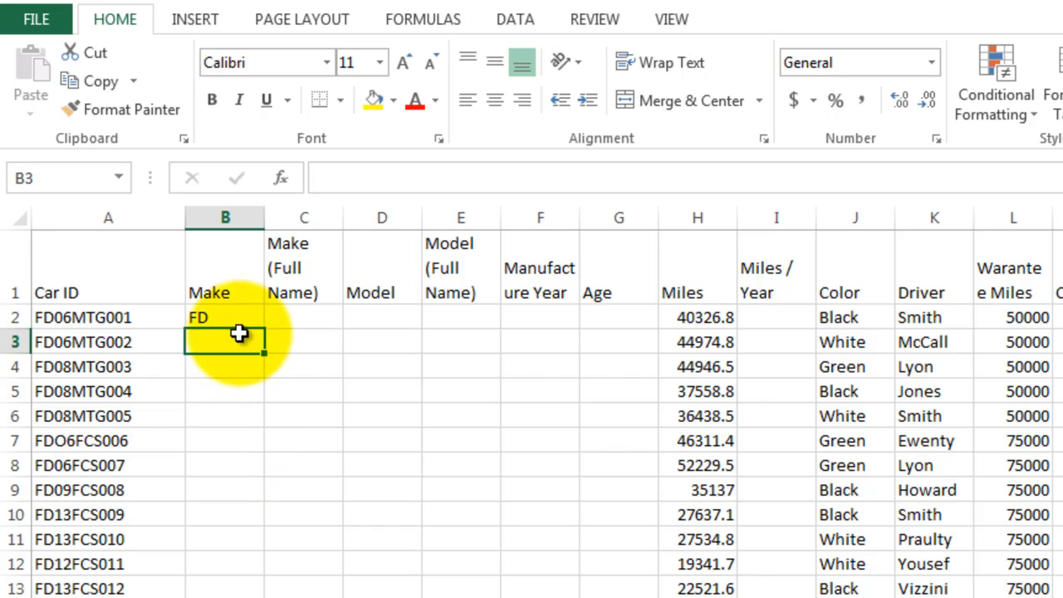
Step: Copy B2's LEFT formula down the Make column to row 53, then return to the top
left_click(224, 317)
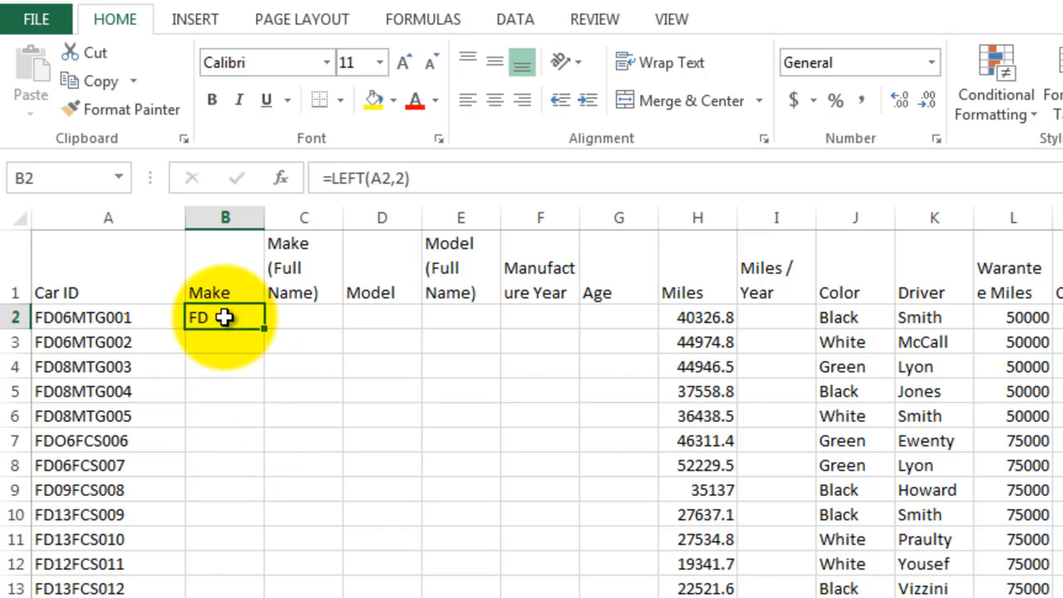
mouse_move(227, 361)
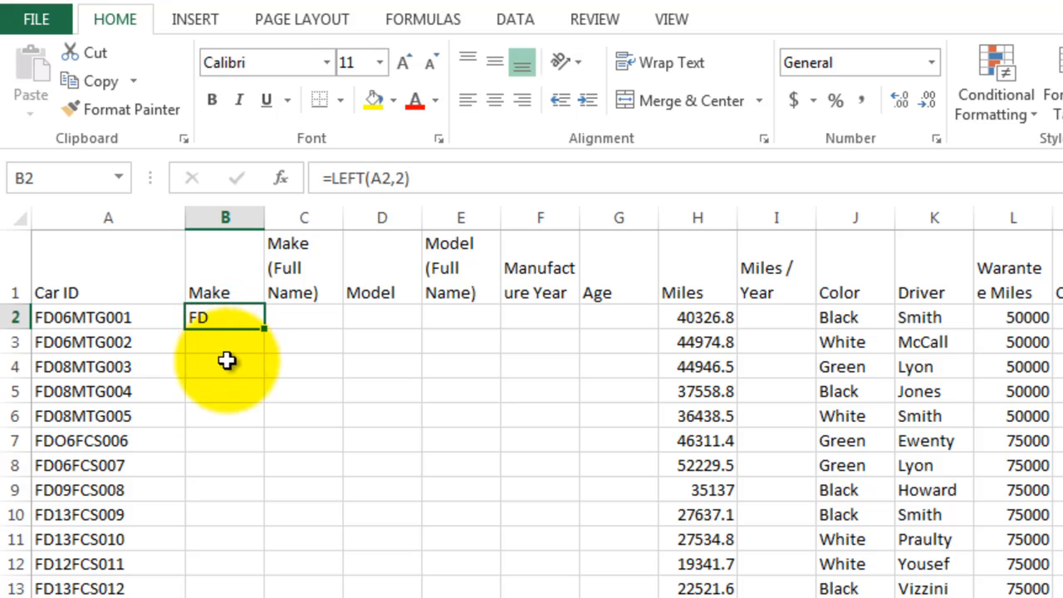
mouse_move(238, 486)
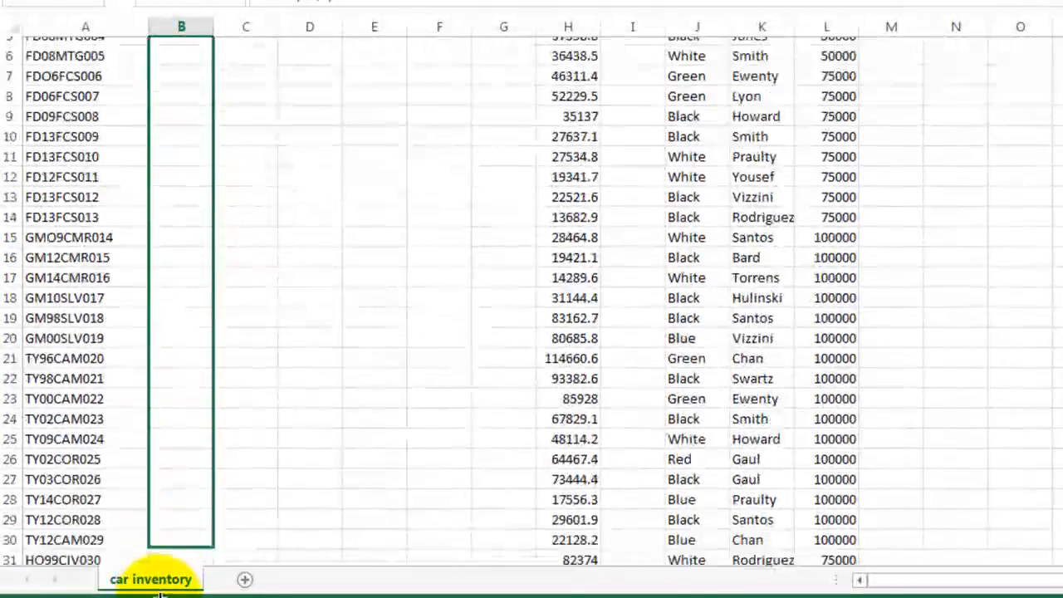
scroll("down", 3)
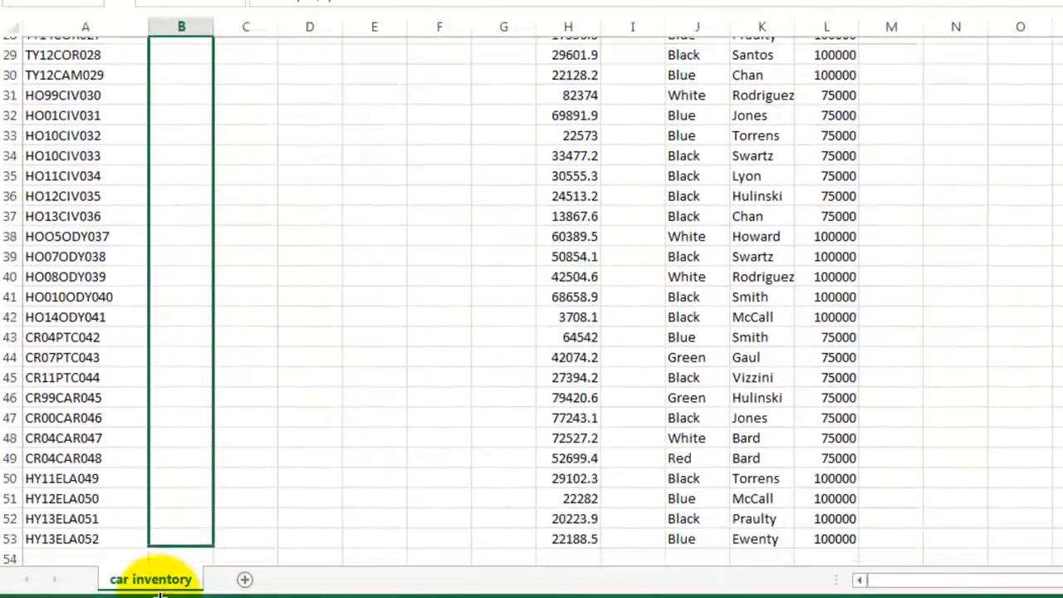
scroll("down", 3)
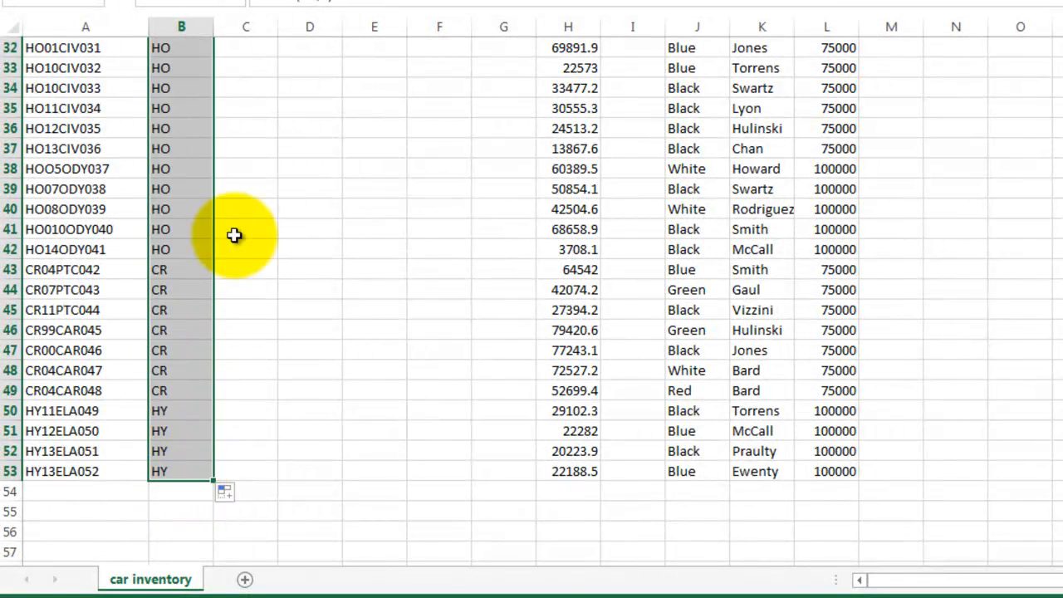
scroll("up", 3)
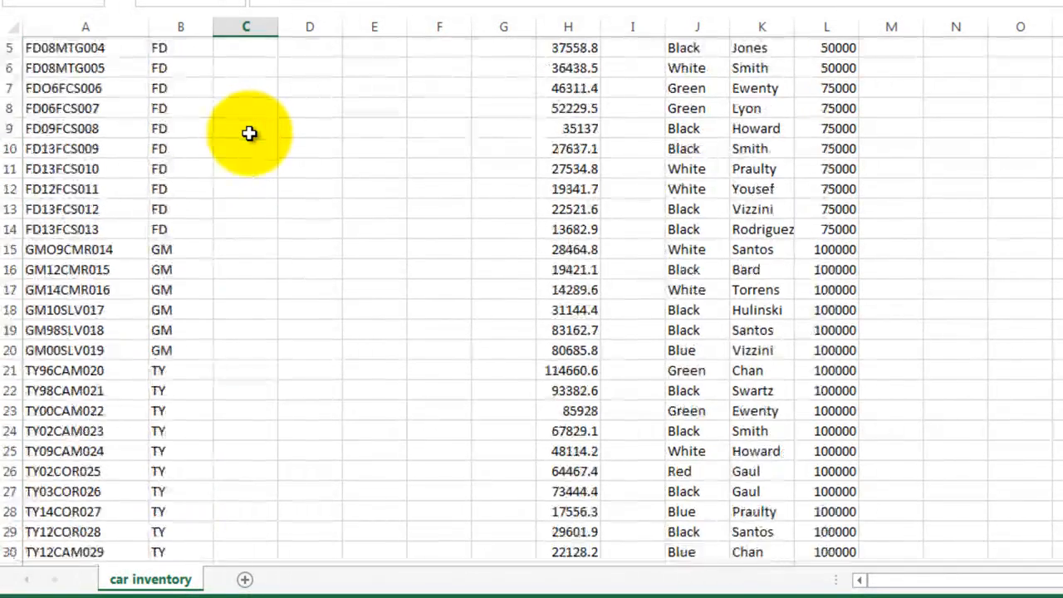
scroll("up", 3)
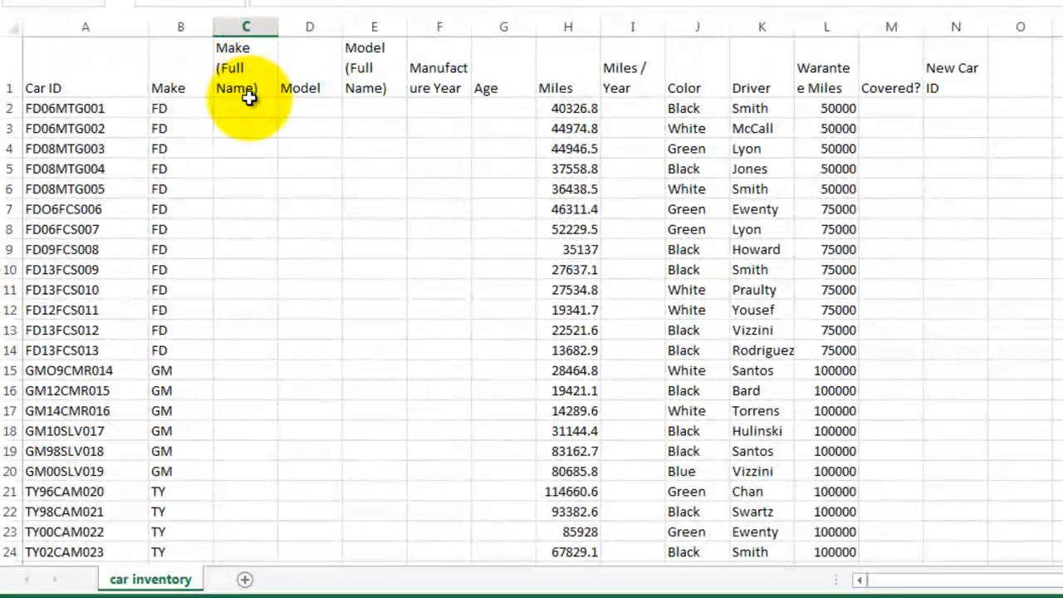
Step: Select a cell in column C and scroll past row 53 to the blank rows
left_click(246, 108)
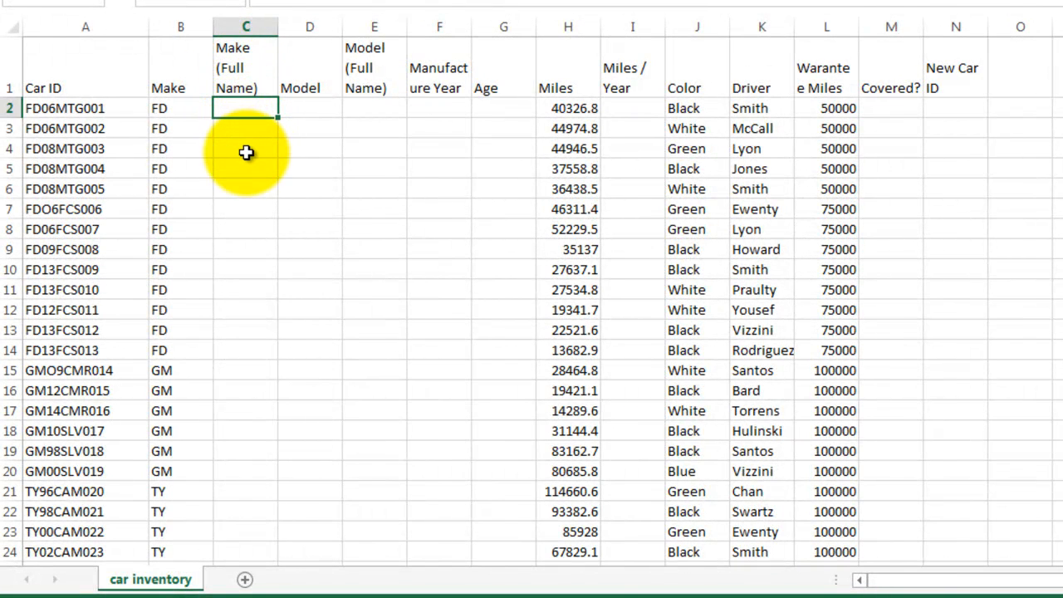
mouse_move(353, 306)
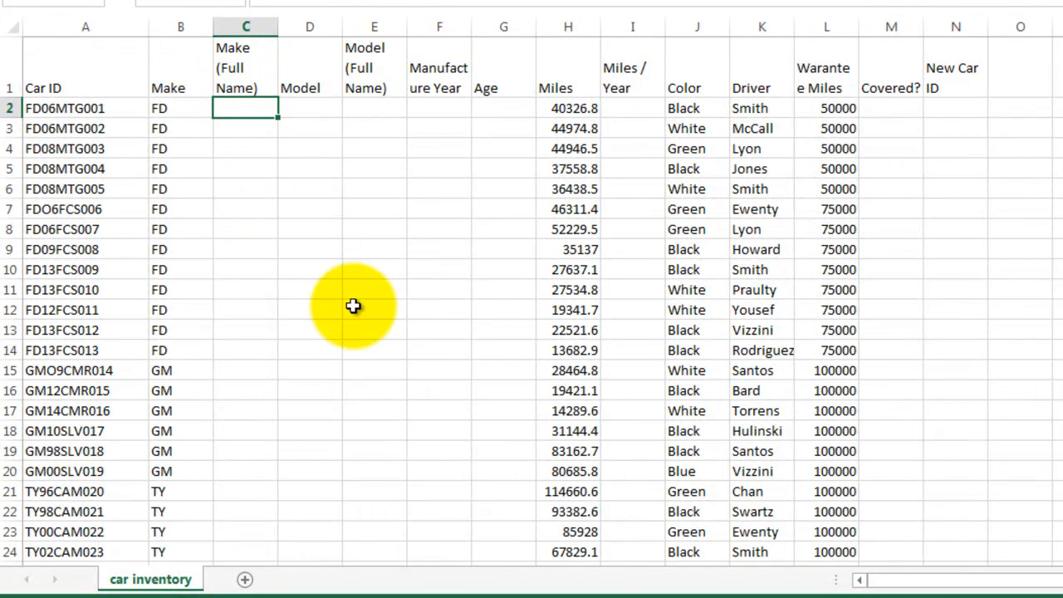
mouse_move(328, 320)
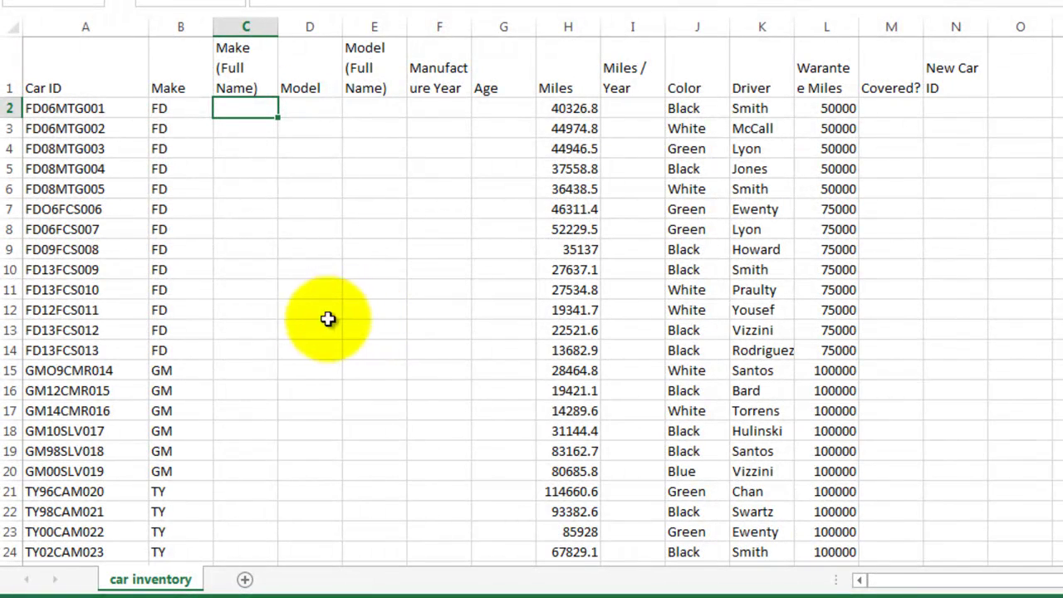
left_click(245, 371)
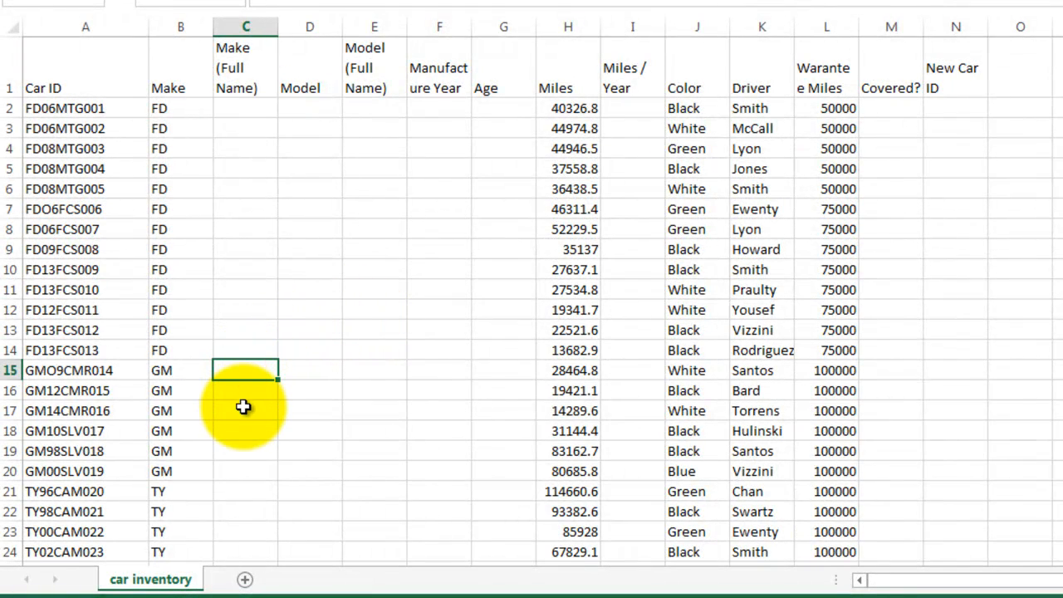
scroll("down", 3)
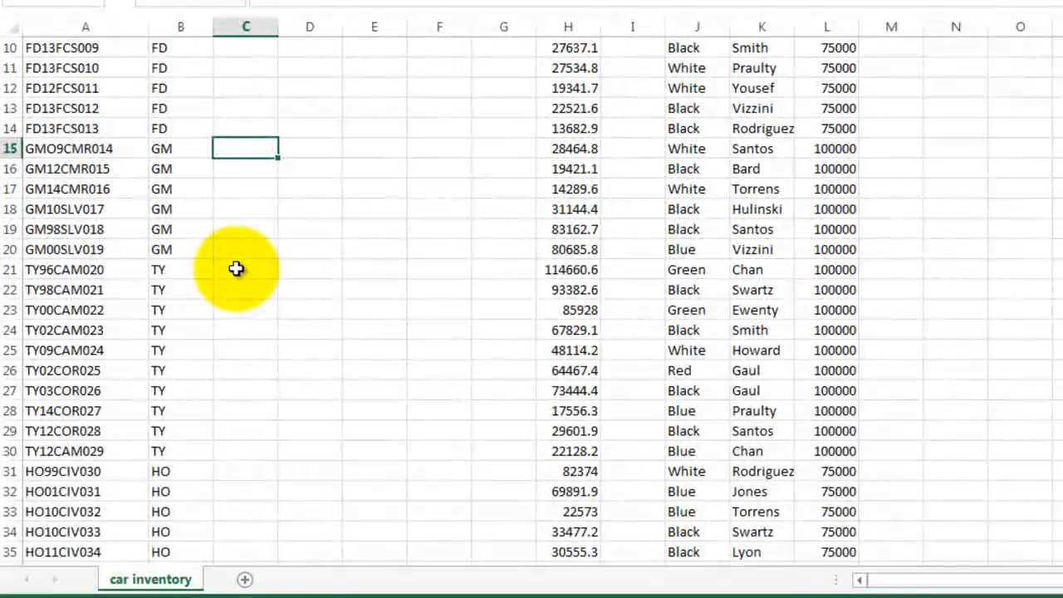
scroll("down", 3)
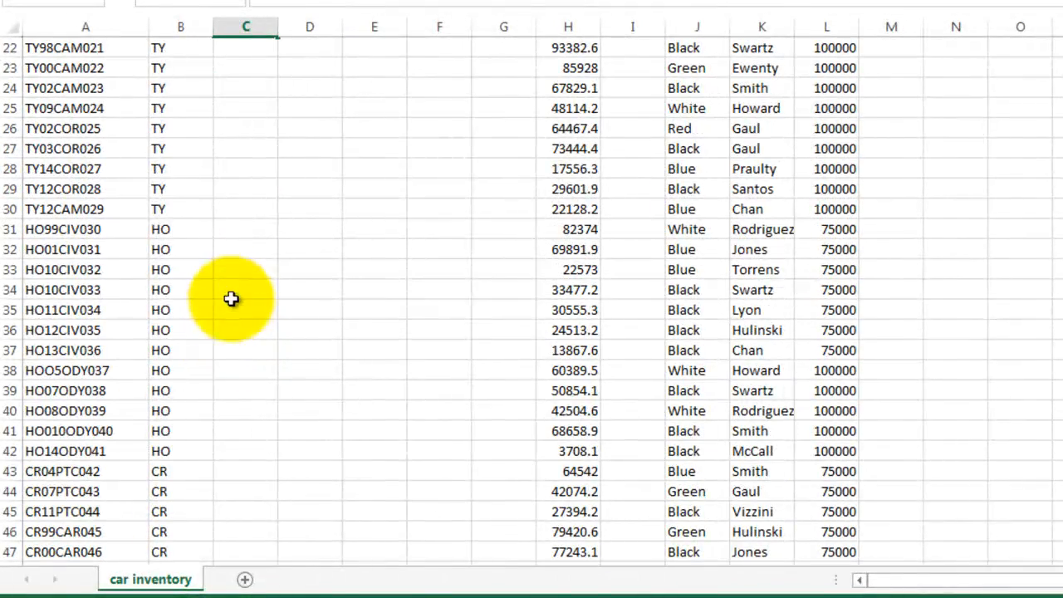
scroll("down", 3)
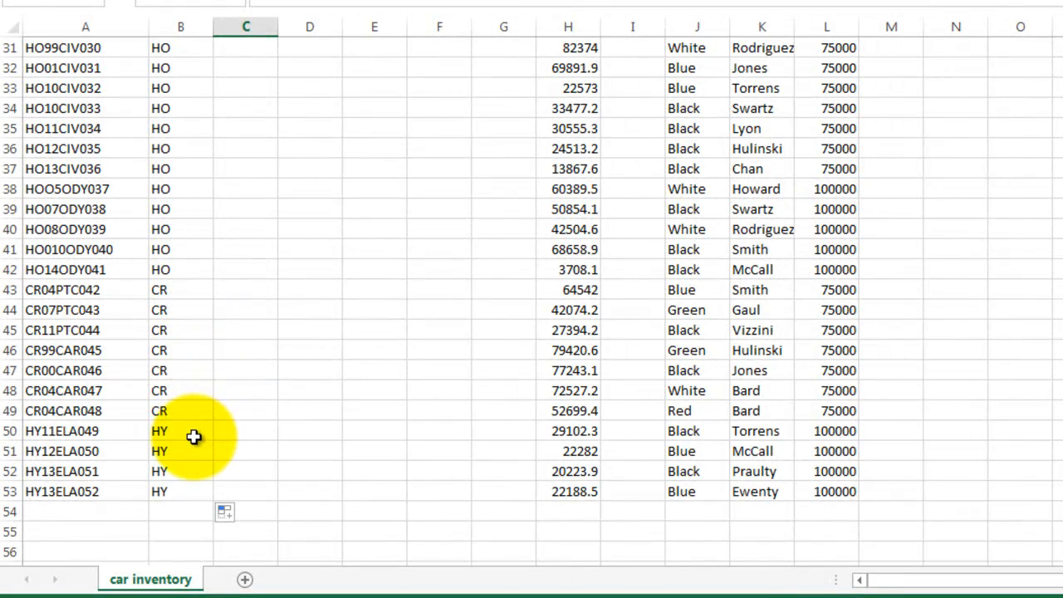
mouse_move(244, 430)
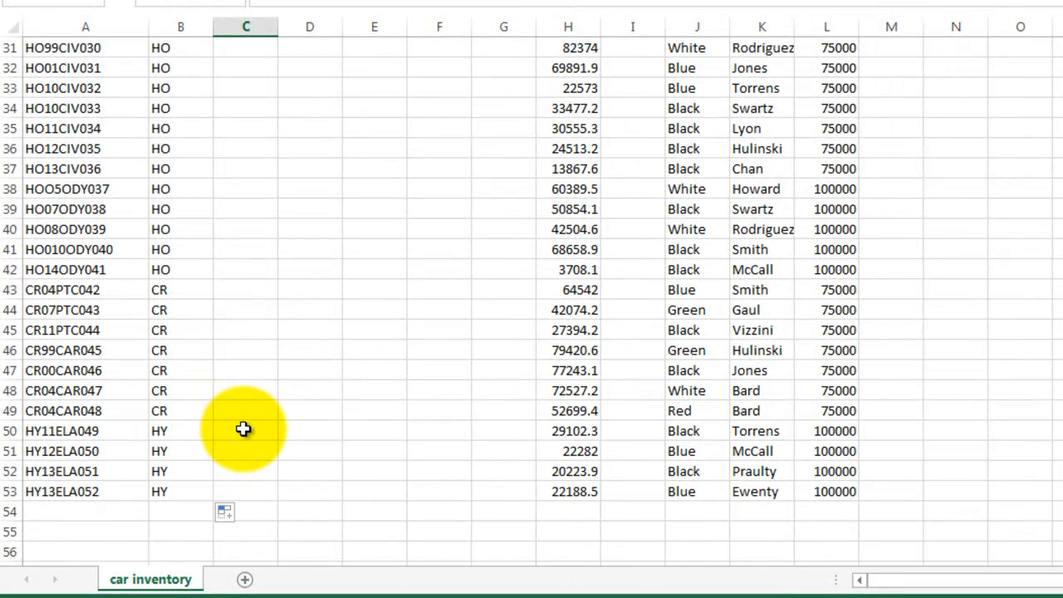
scroll("down", 3)
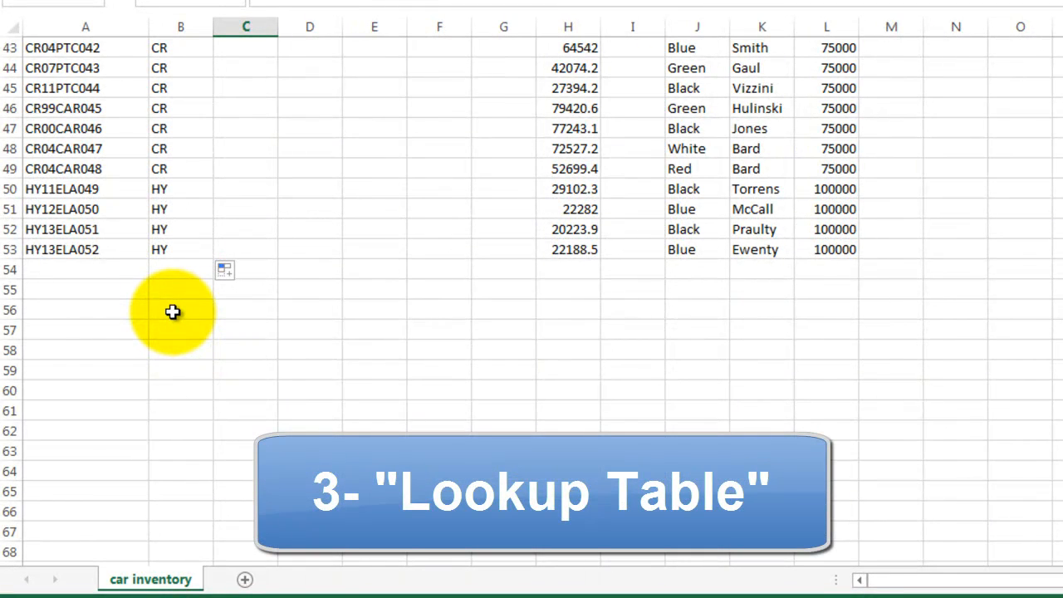
Step: Enter make codes from B56 (HY…) and full make names from C56 (Chry…)
left_click(180, 309)
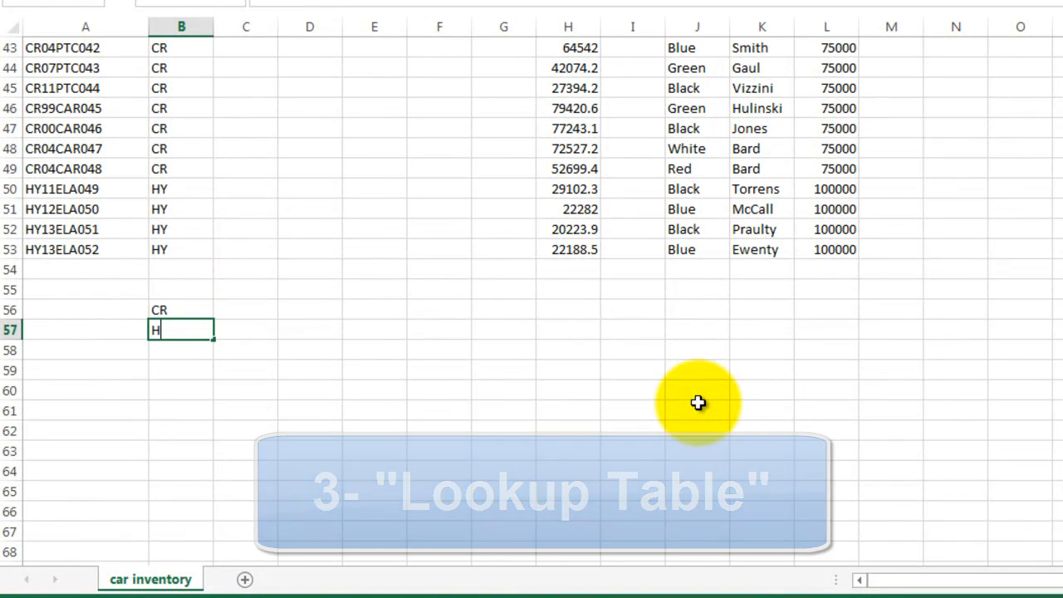
type("HY")
left_click(180, 350)
type("TY")
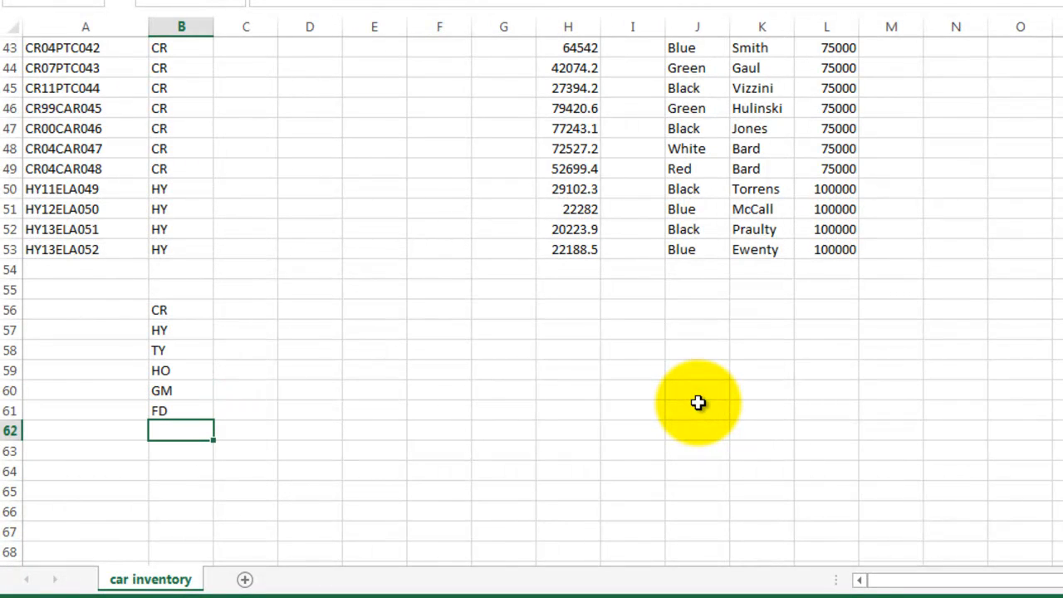
left_click(246, 310)
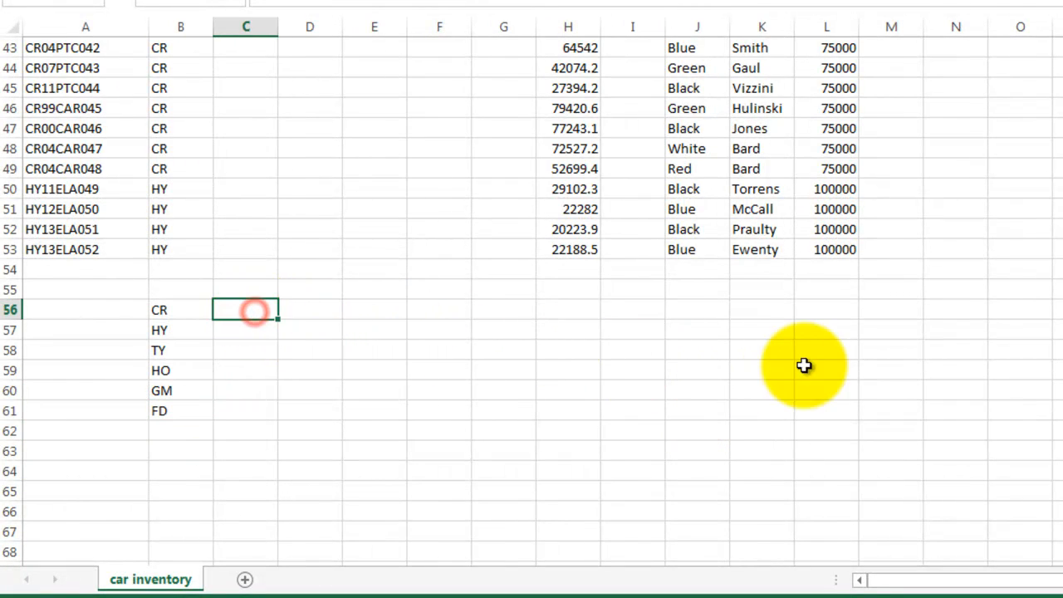
type("C")
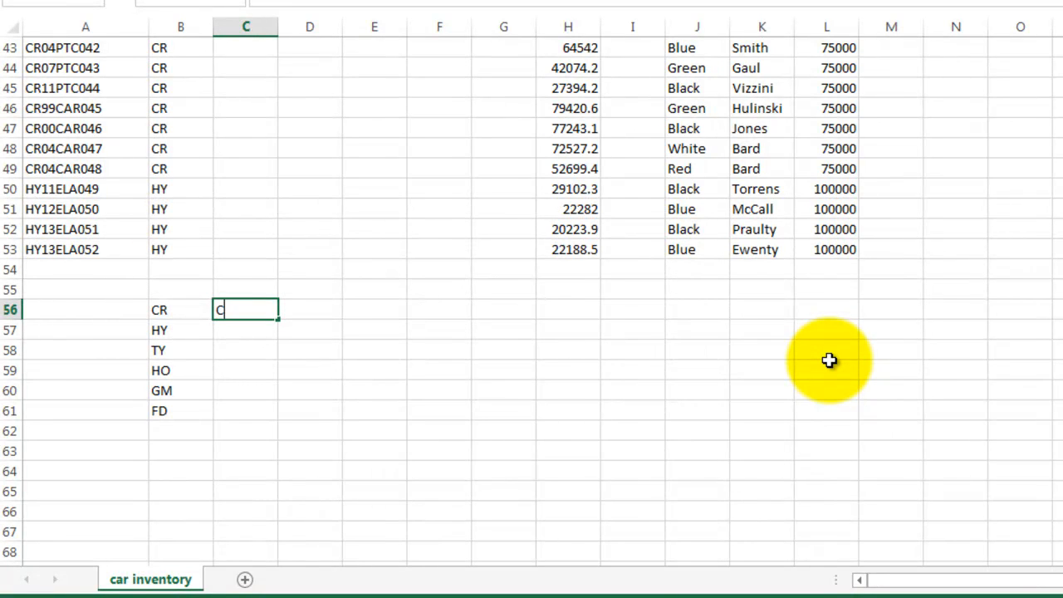
type("hrysler")
left_click(245, 330)
type("Hundai")
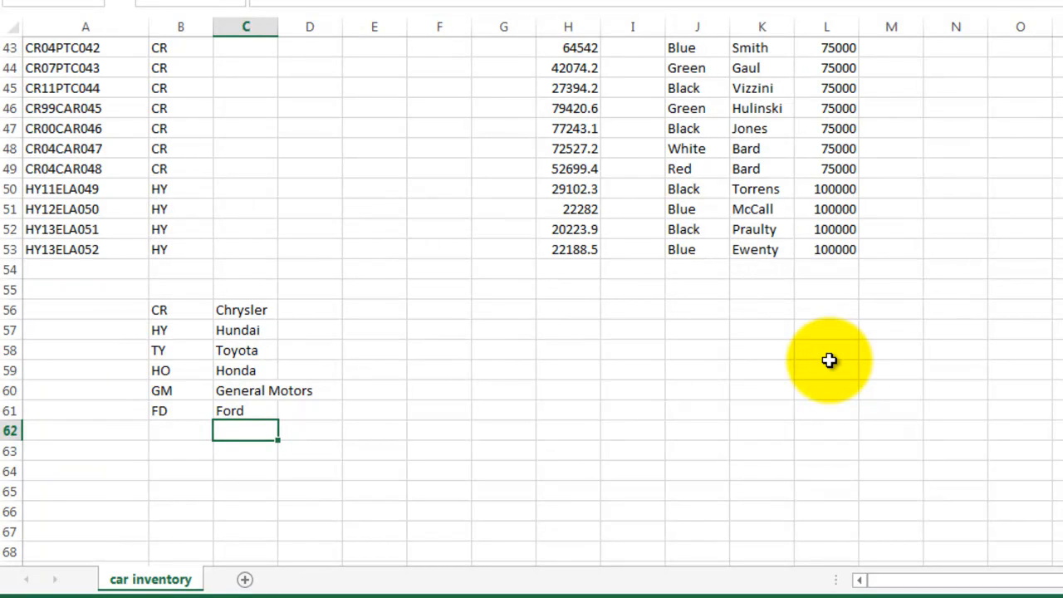
mouse_move(189, 310)
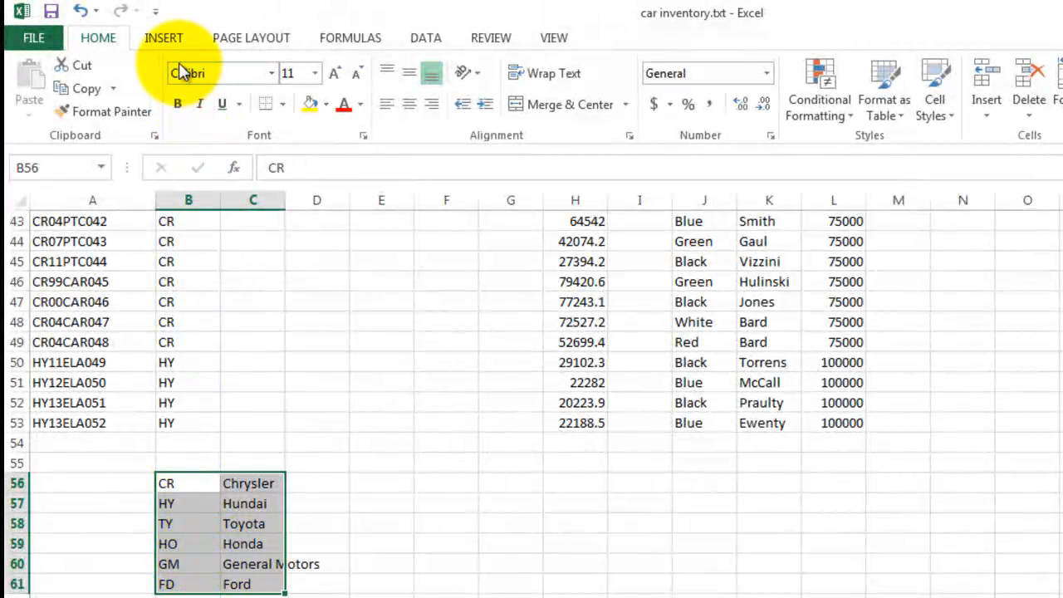
Step: Sort the lookup table B56:C61 on column B values, A to Z, then deselect it
left_click(425, 37)
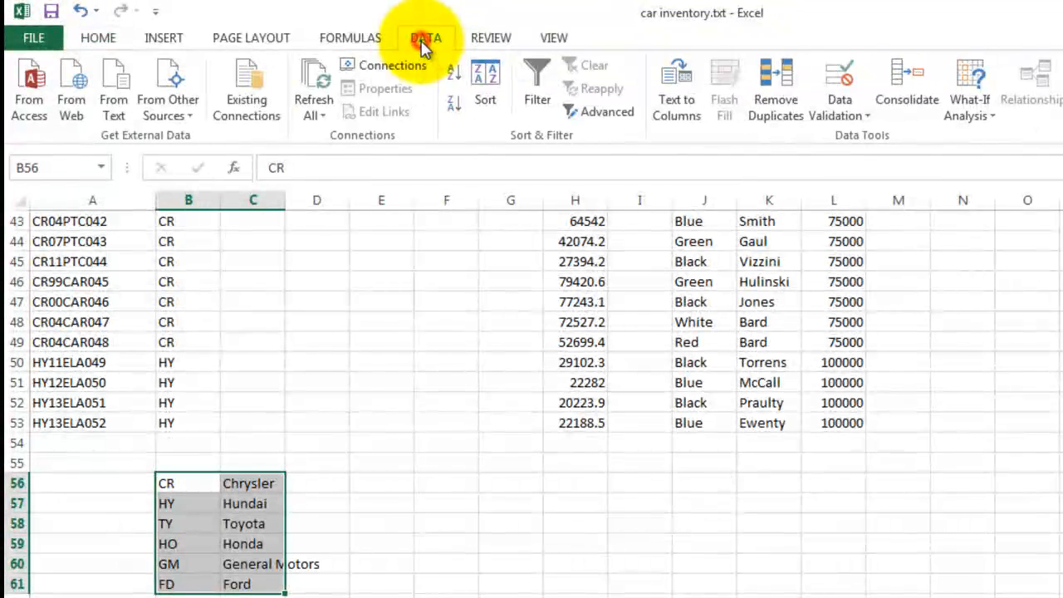
left_click(485, 83)
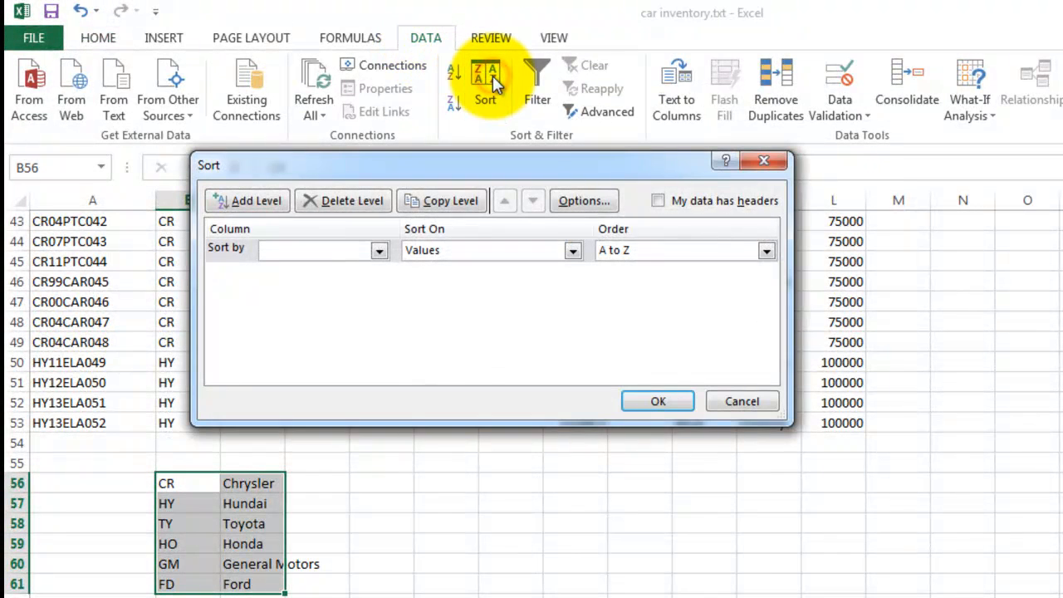
left_click(379, 250)
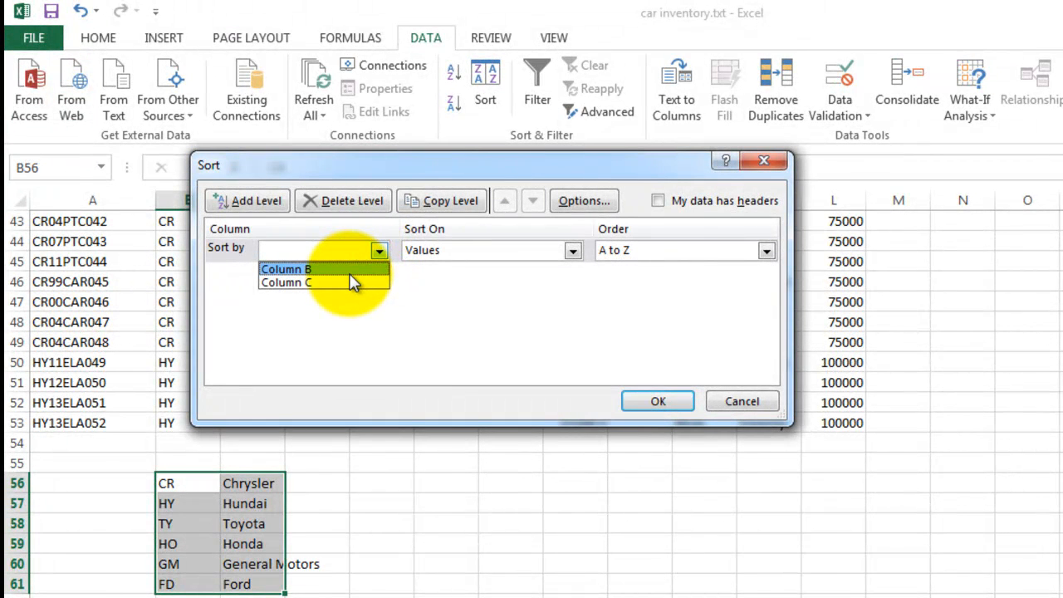
left_click(286, 268)
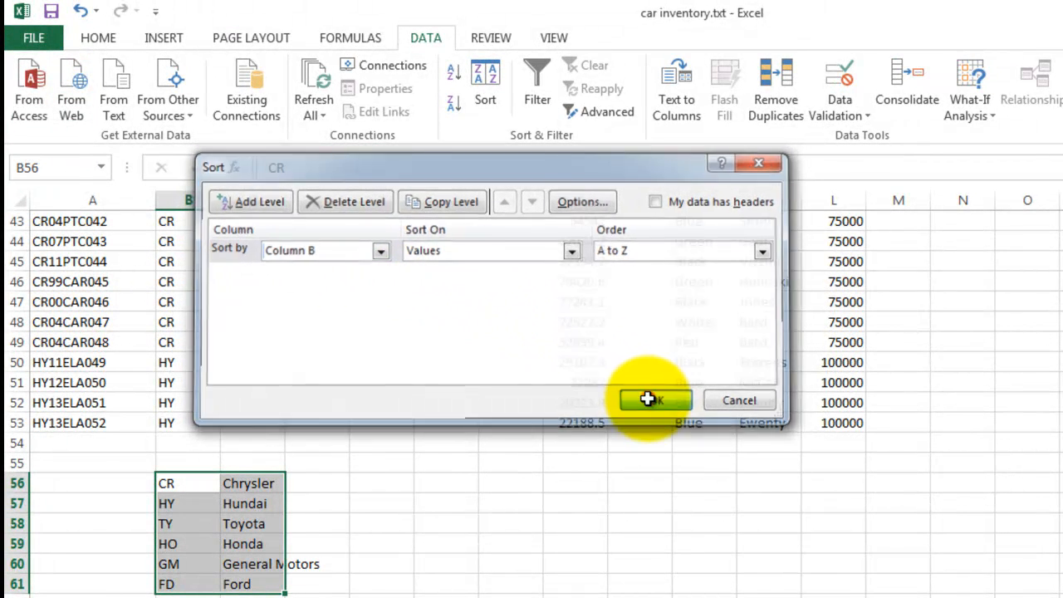
left_click(654, 400)
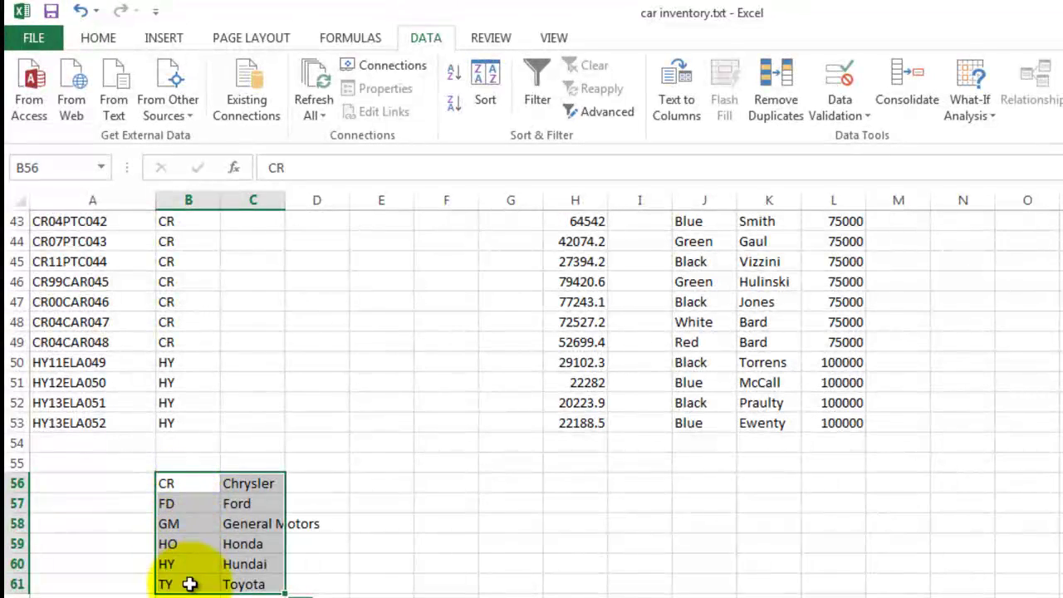
left_click(253, 584)
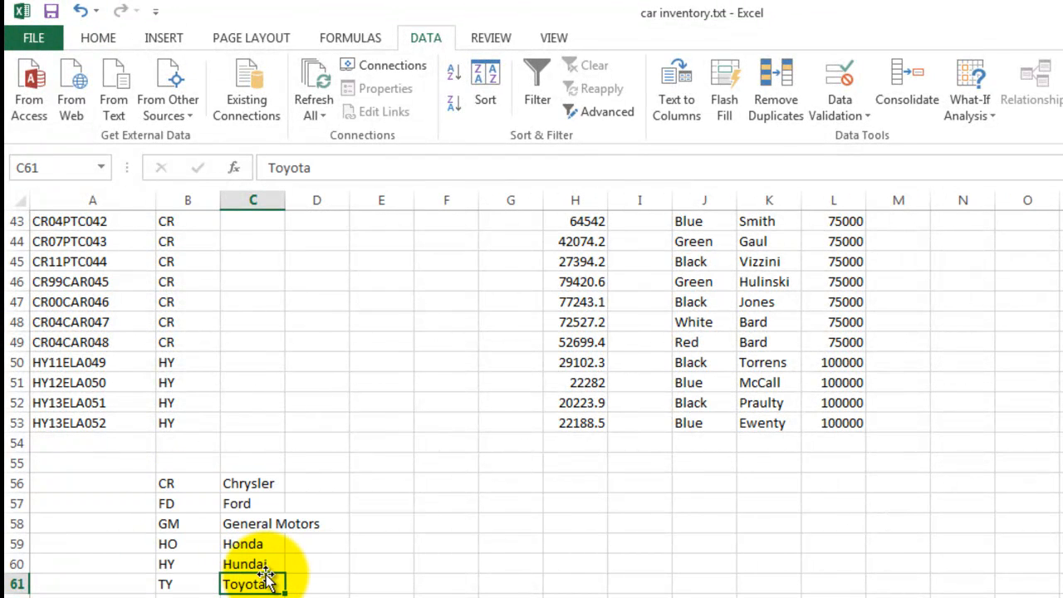
Step: Scroll back to the top and type =vlookup( into cell C2
scroll("up", 3)
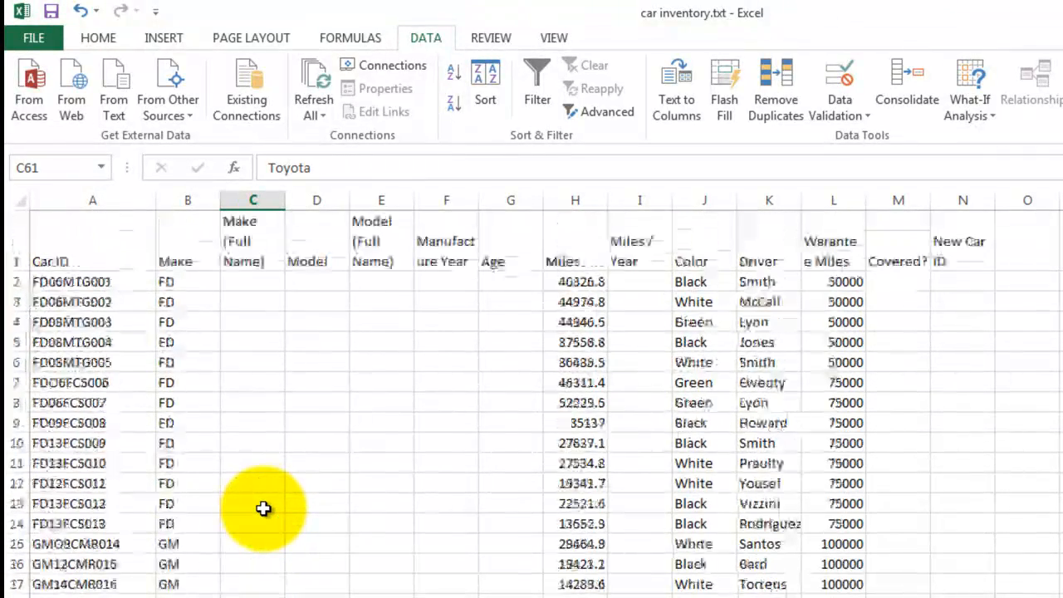
left_click(252, 281)
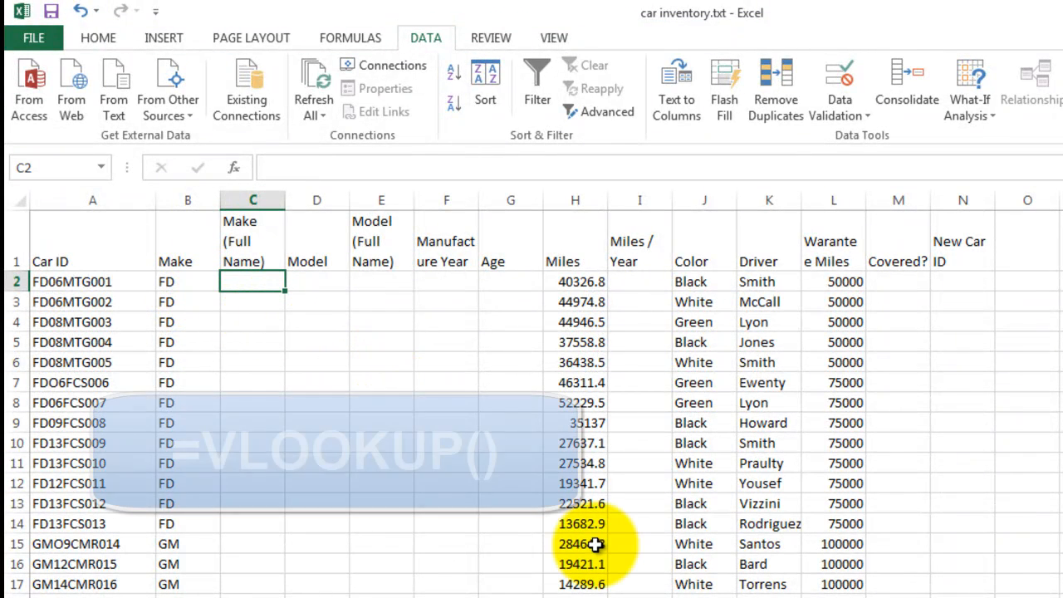
type("=v")
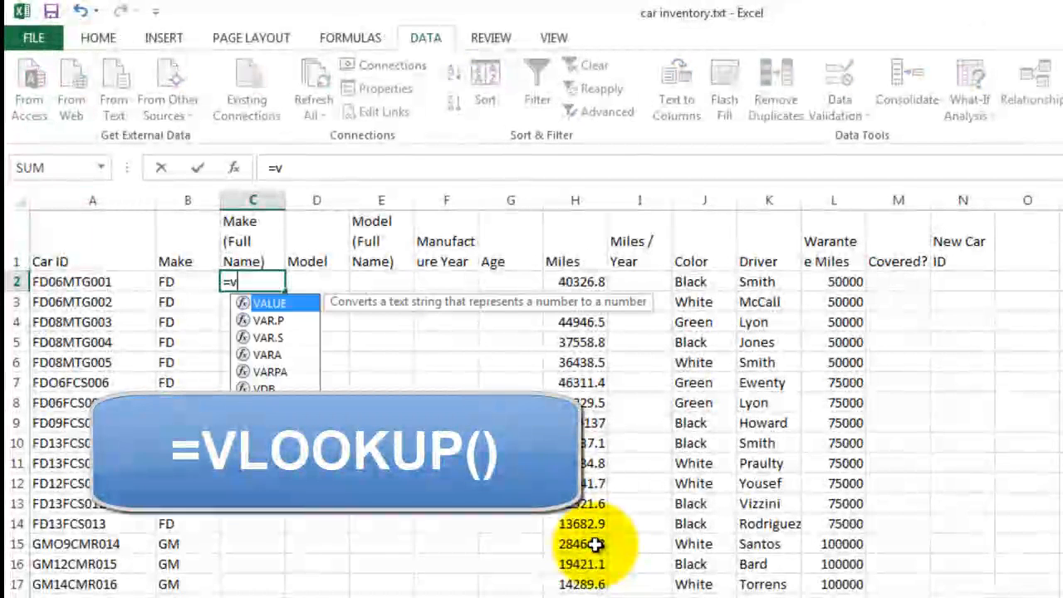
type("lo")
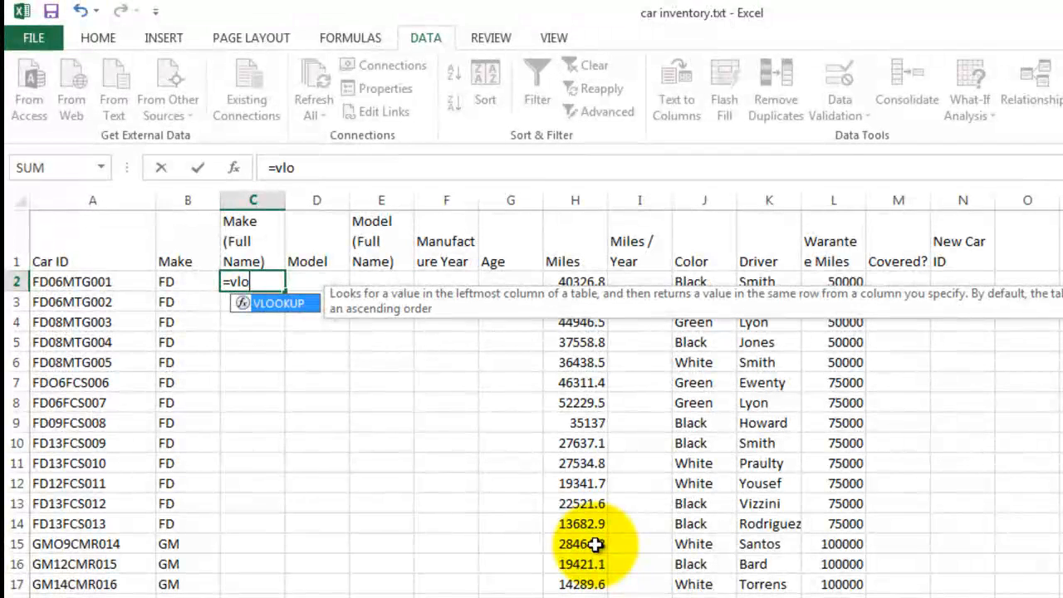
type("kup")
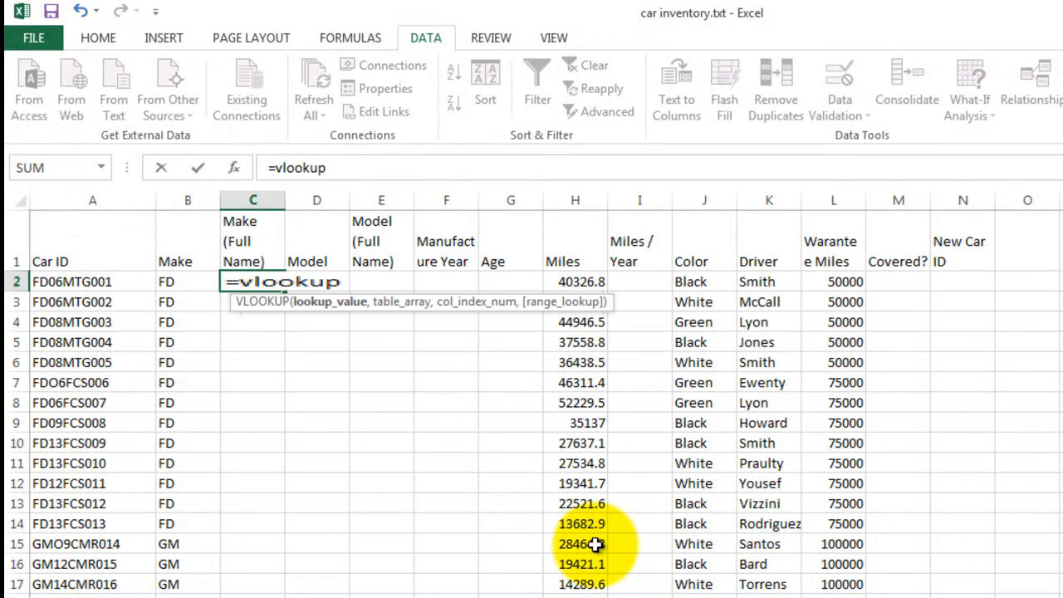
type("(")
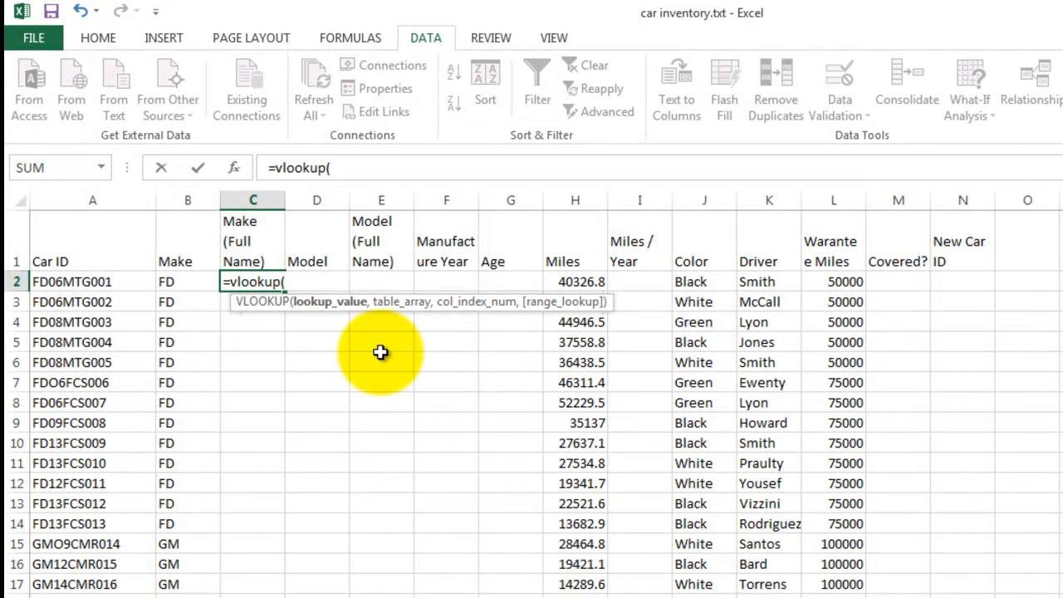
mouse_move(324, 312)
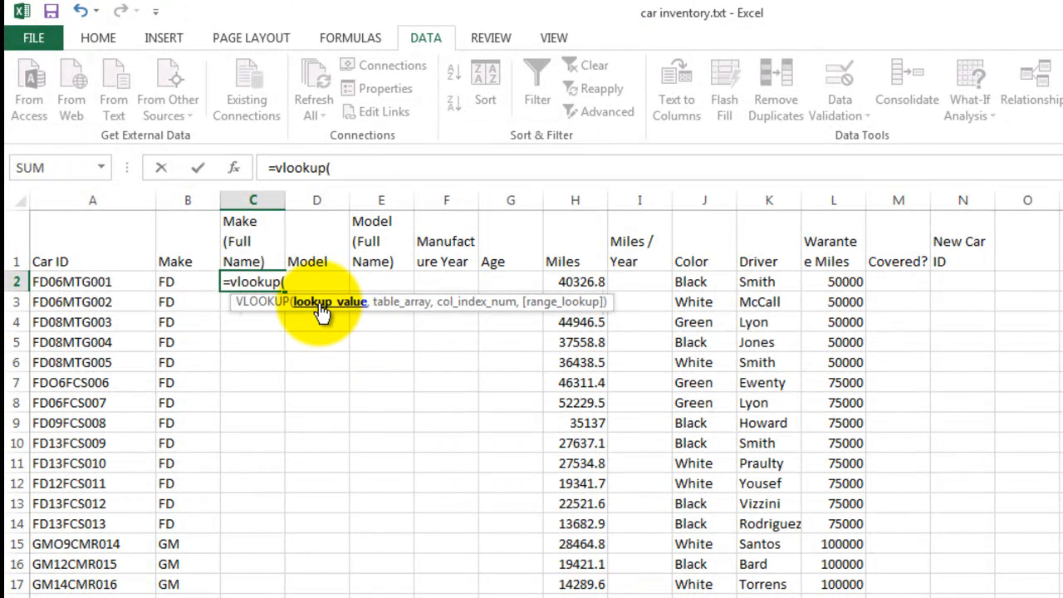
mouse_move(332, 313)
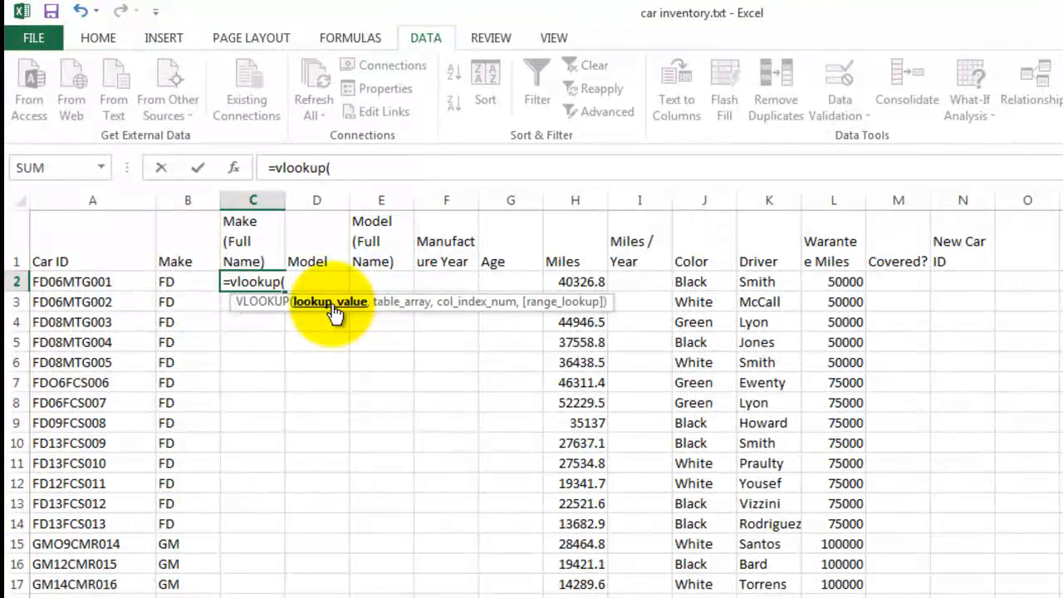
Step: Build C2's formula =vlookup(B2,B56:C61,2) using the abbreviation table's second column
left_click(187, 282)
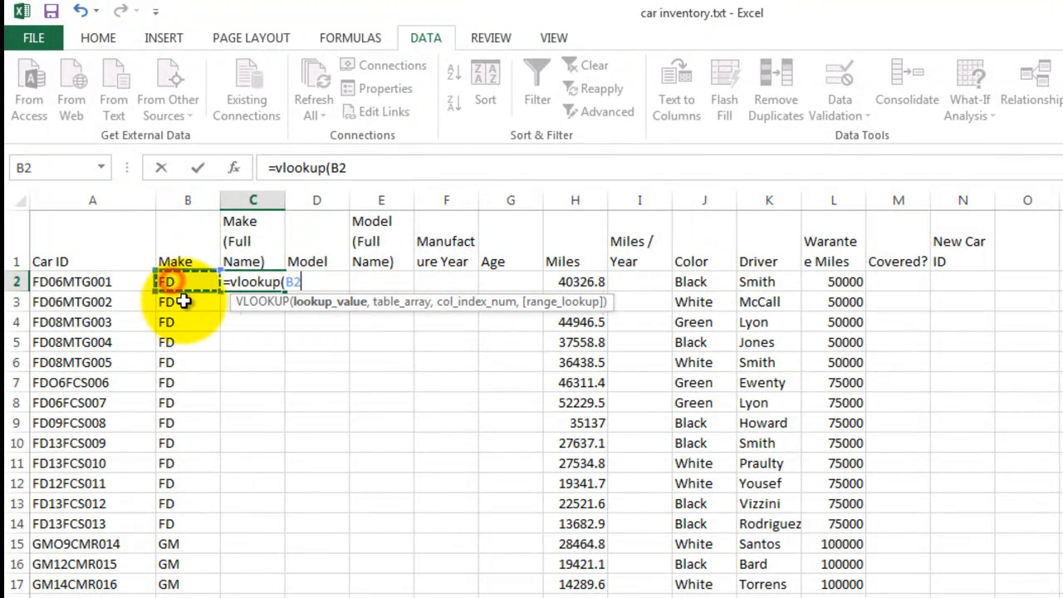
mouse_move(361, 324)
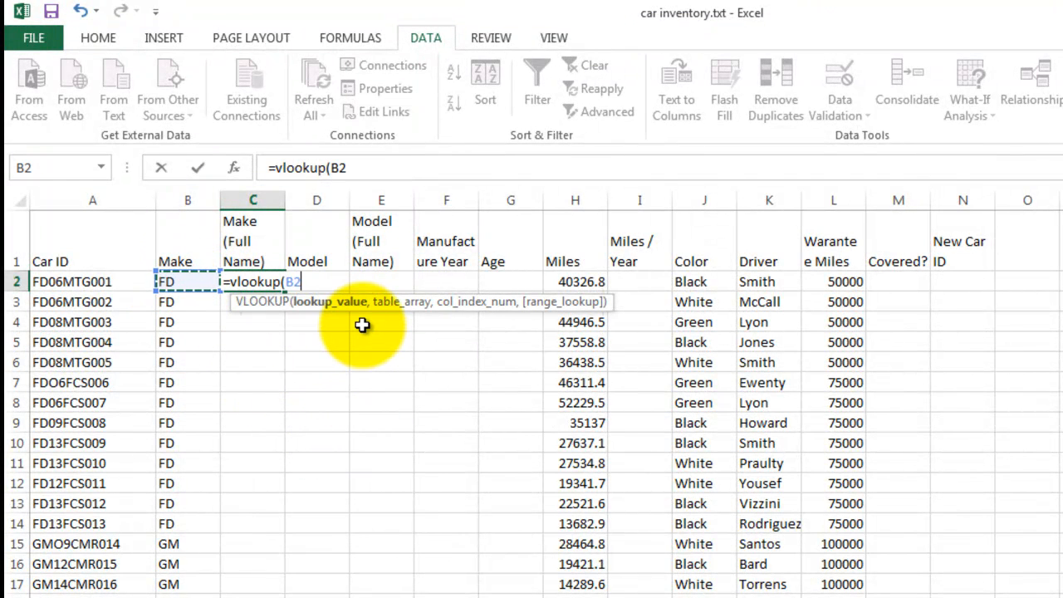
type(",")
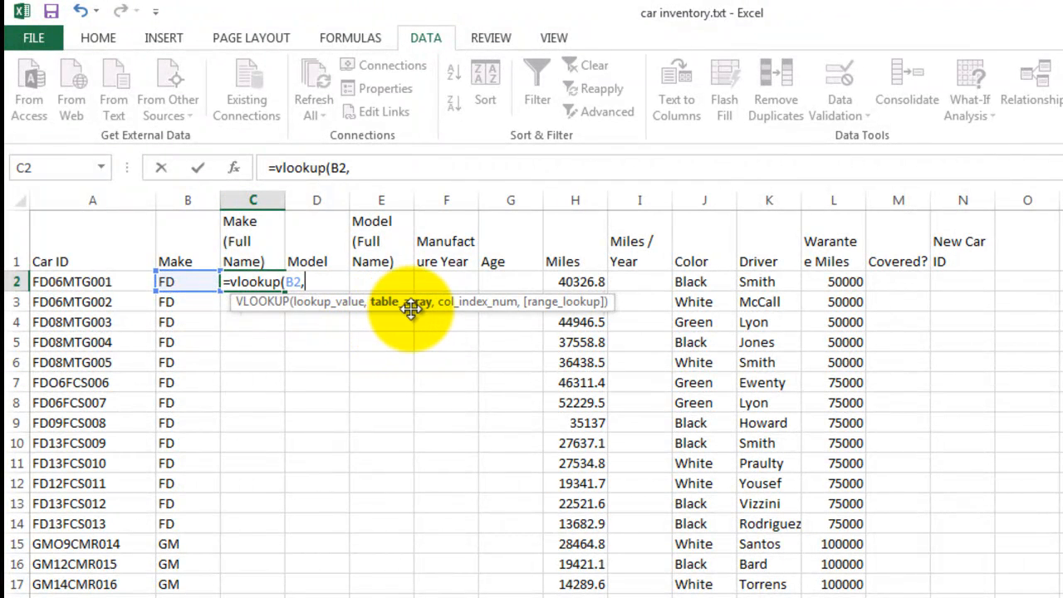
mouse_move(344, 483)
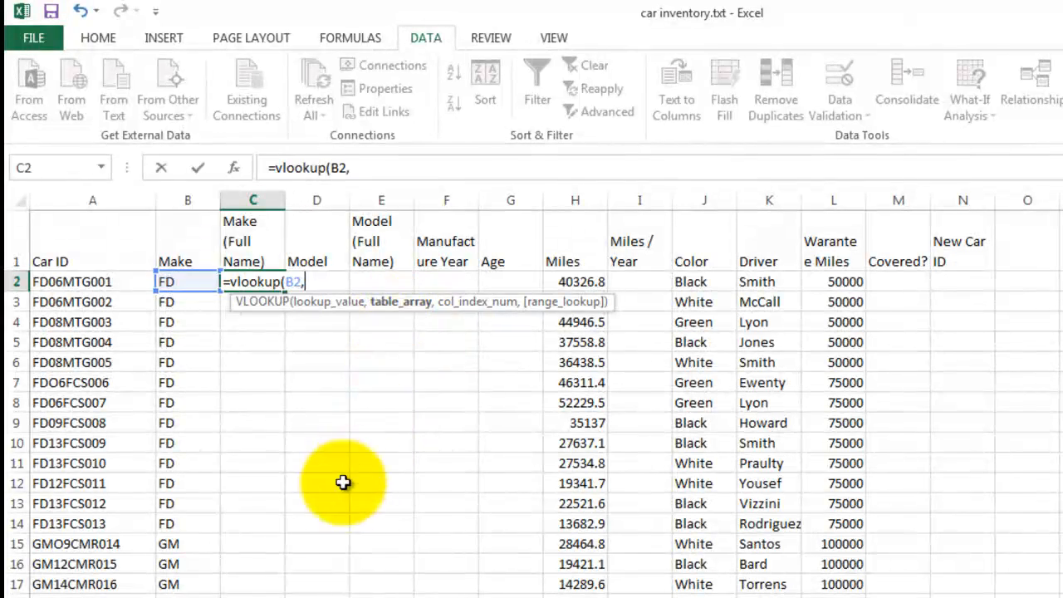
scroll("down", 3)
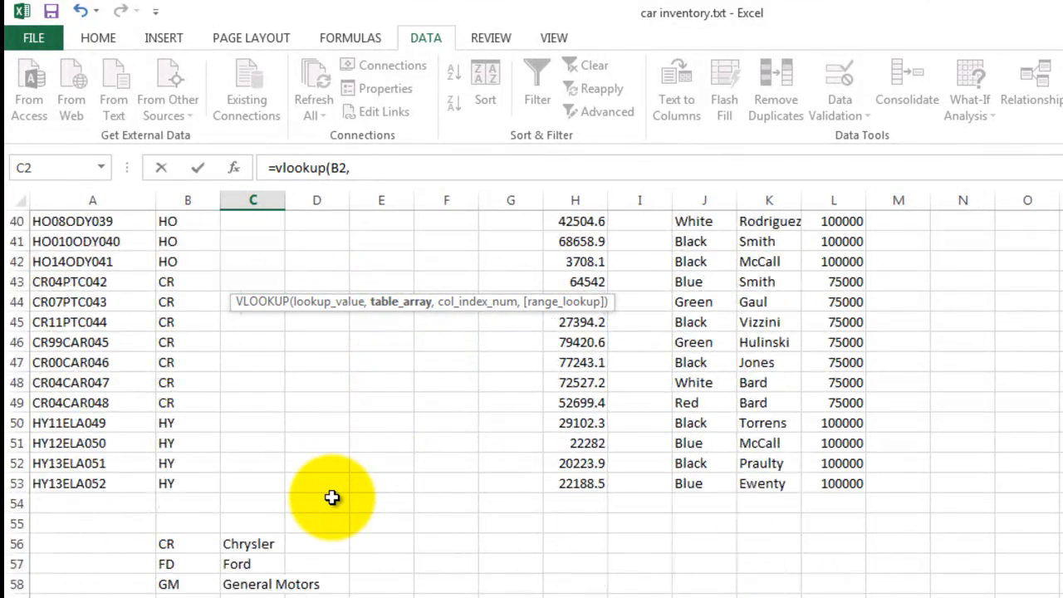
left_click_drag(187, 423, 187, 443)
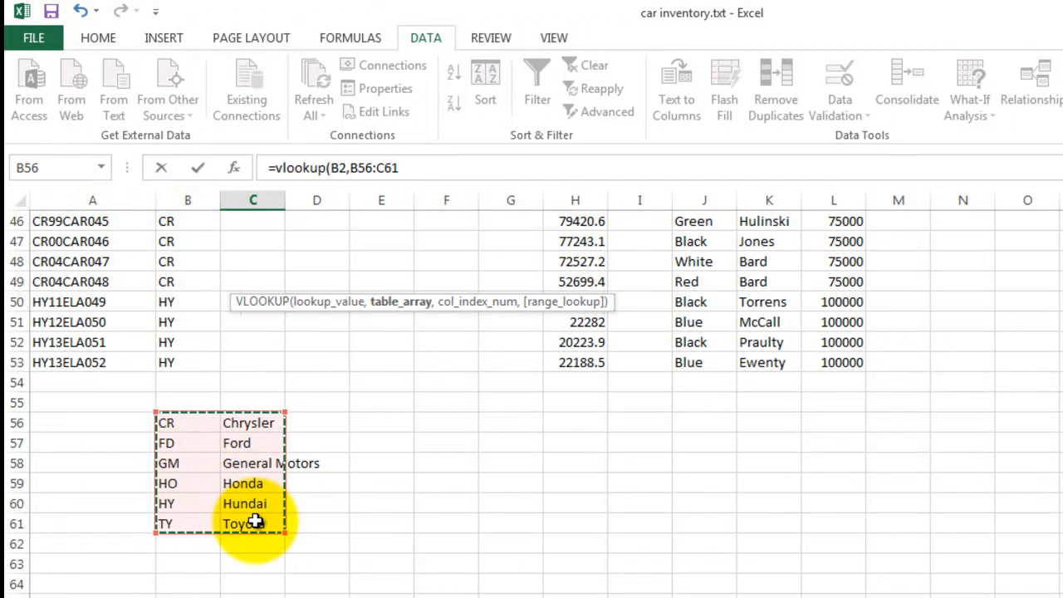
type(",")
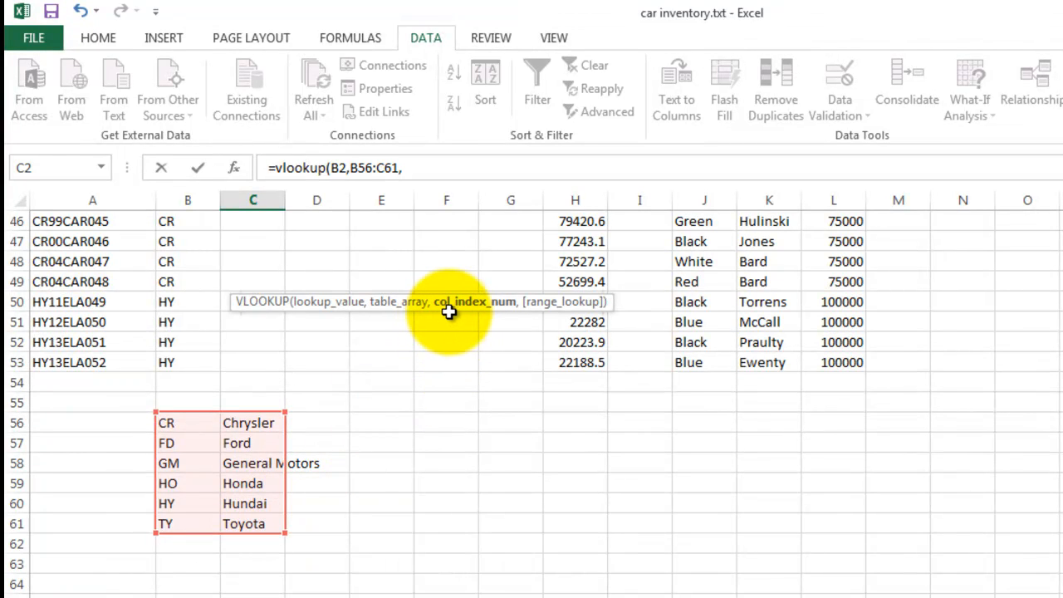
mouse_move(496, 316)
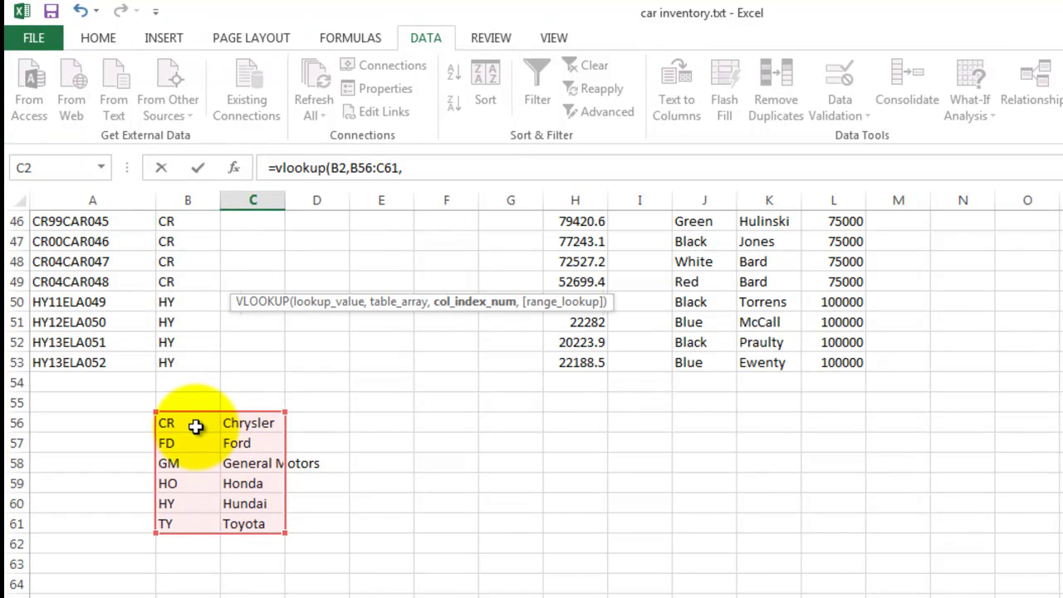
mouse_move(245, 430)
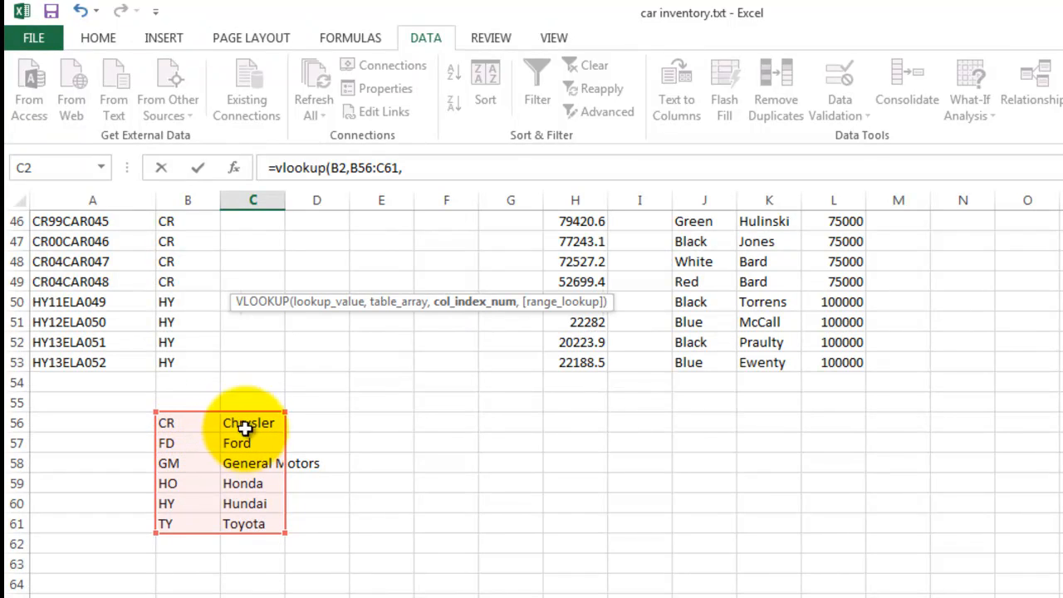
mouse_move(239, 480)
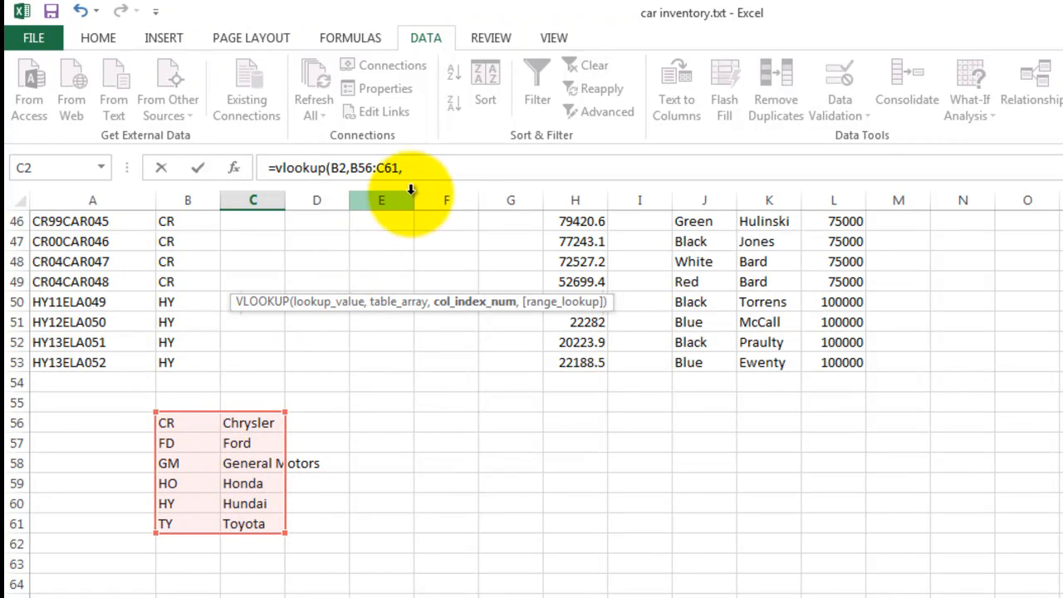
type("2)")
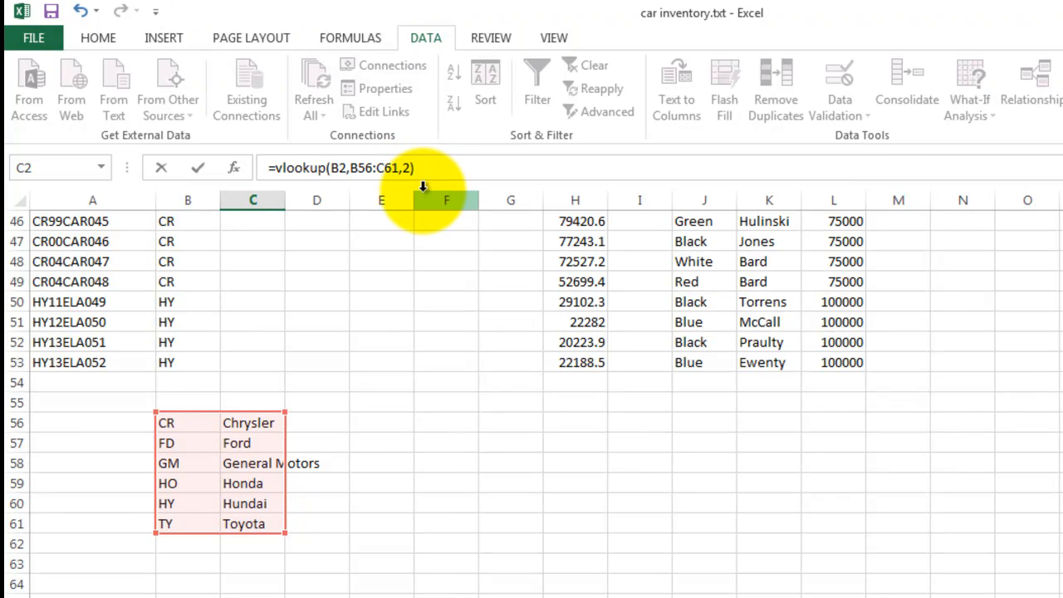
mouse_move(443, 310)
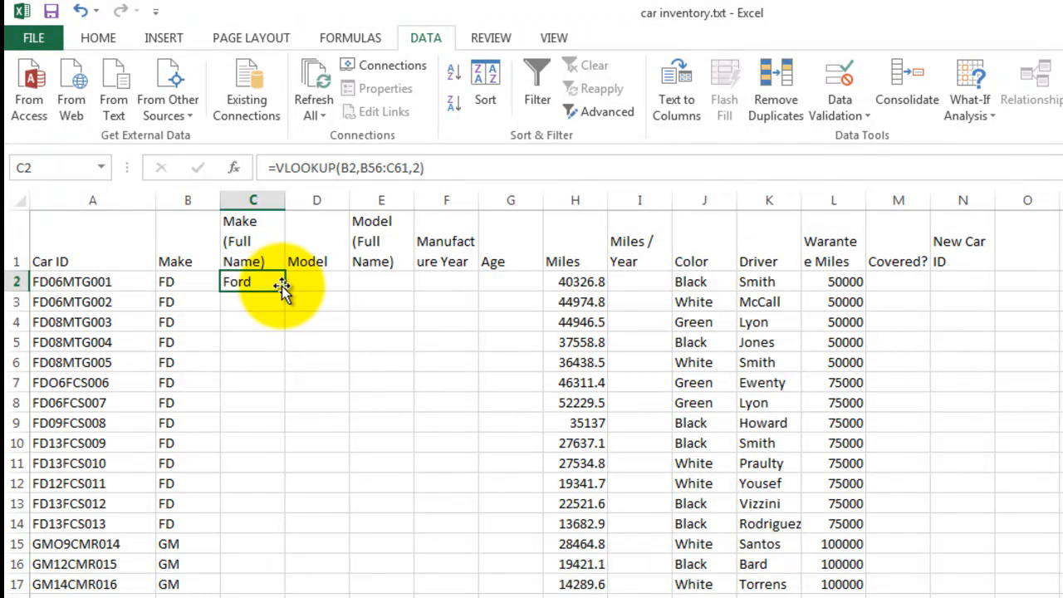
Step: Fill C2's lookup down the Make (Full Name) column, giving Ford then #N/A
left_click_drag(253, 282, 253, 362)
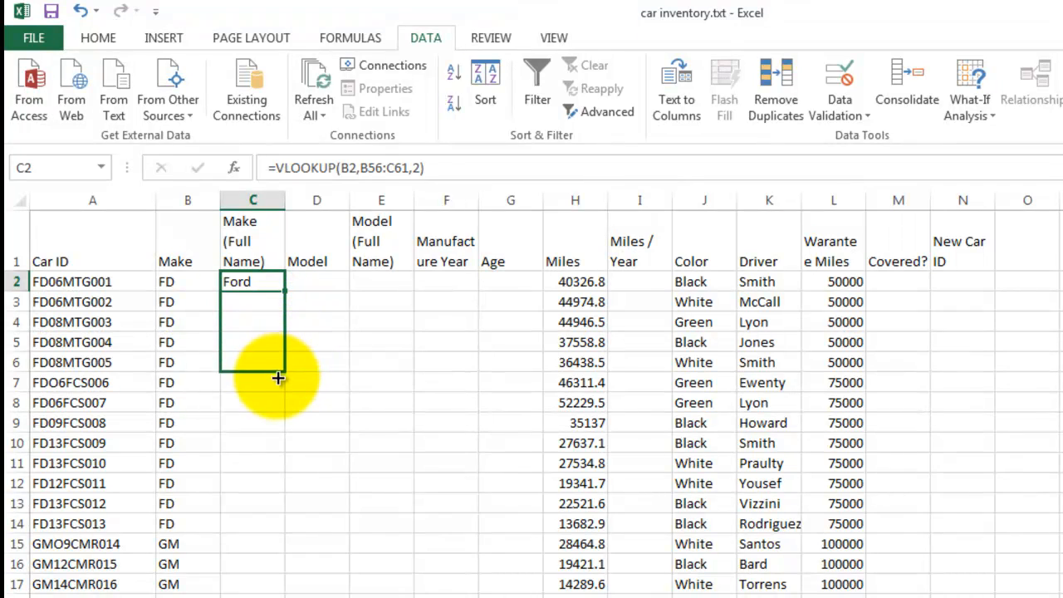
left_click_drag(278, 378, 272, 536)
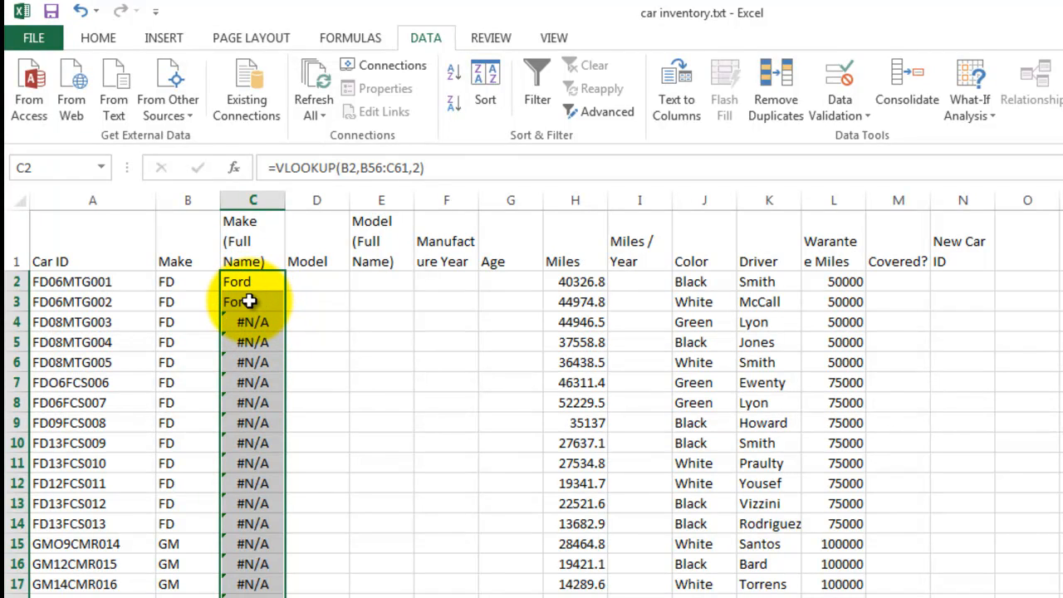
double_click(252, 301)
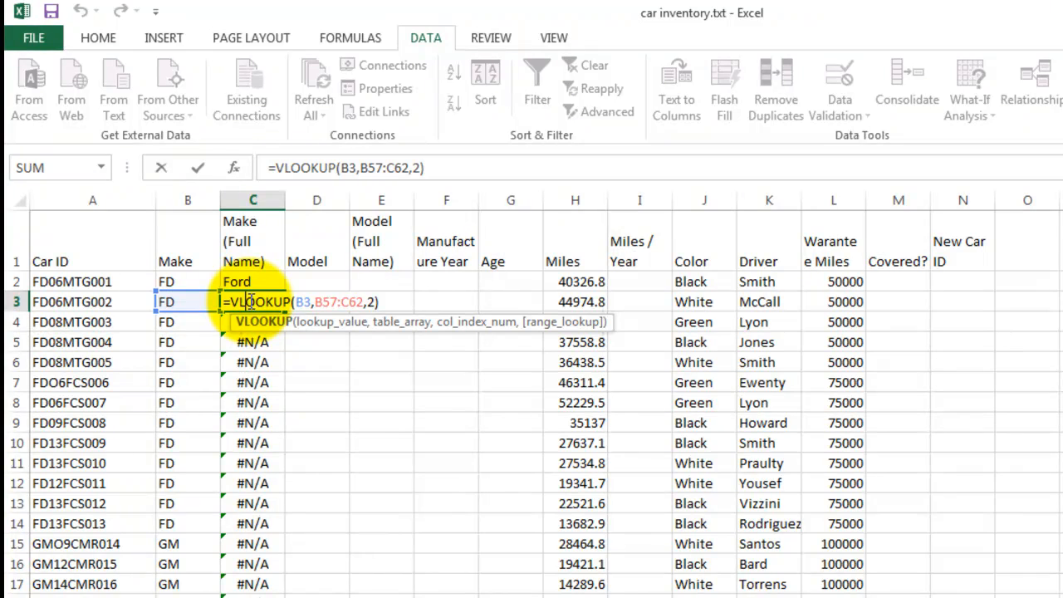
mouse_move(345, 301)
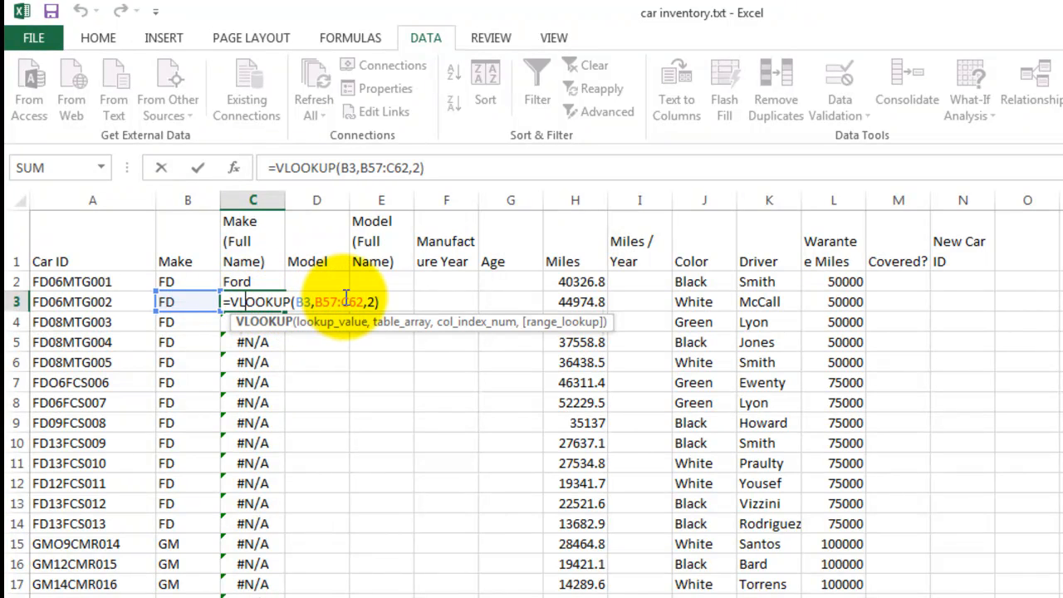
mouse_move(347, 311)
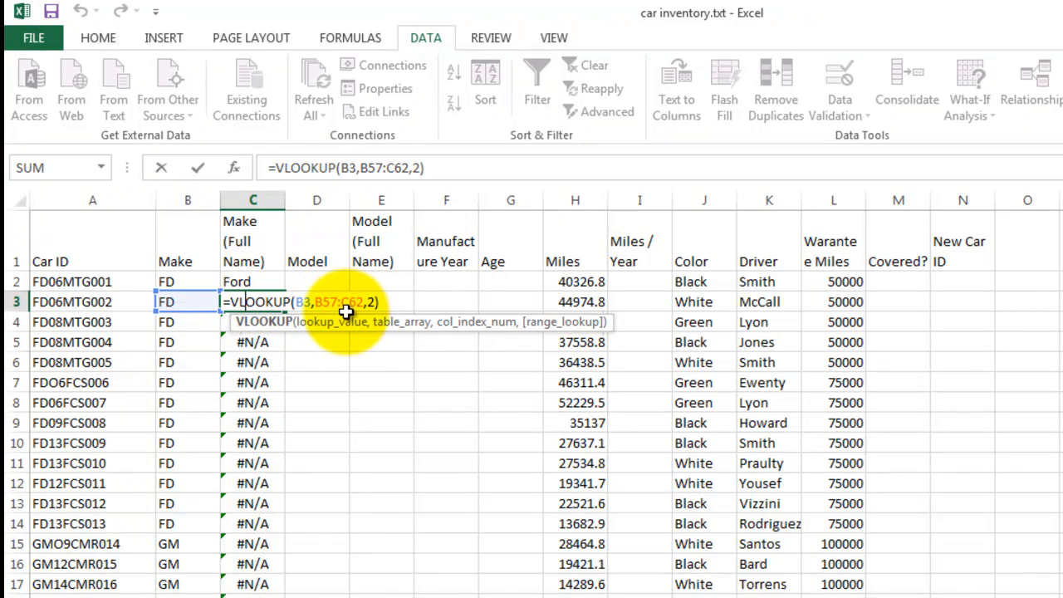
scroll("down", 3)
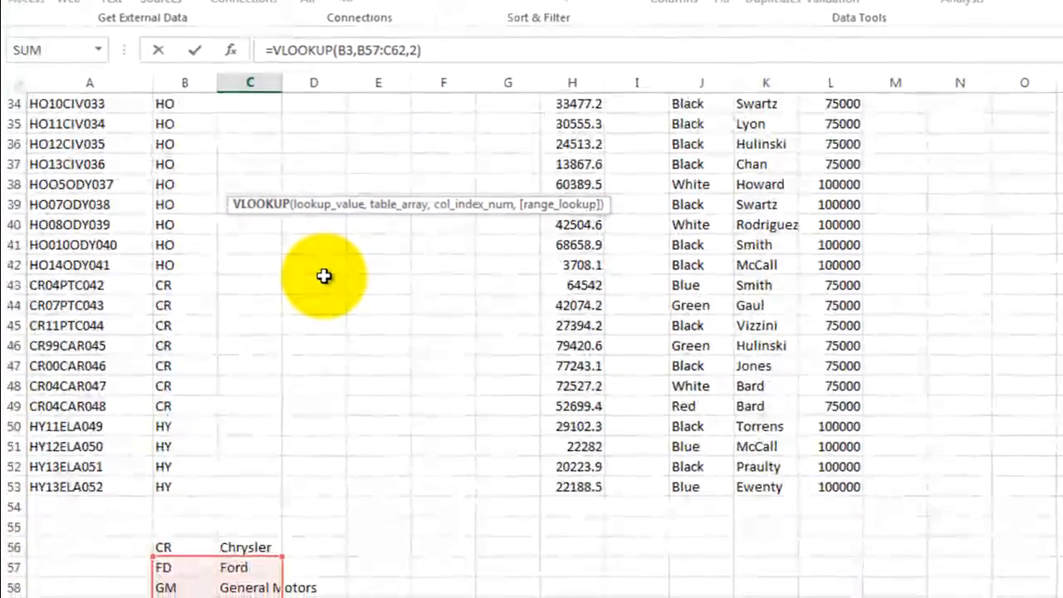
scroll("down", 3)
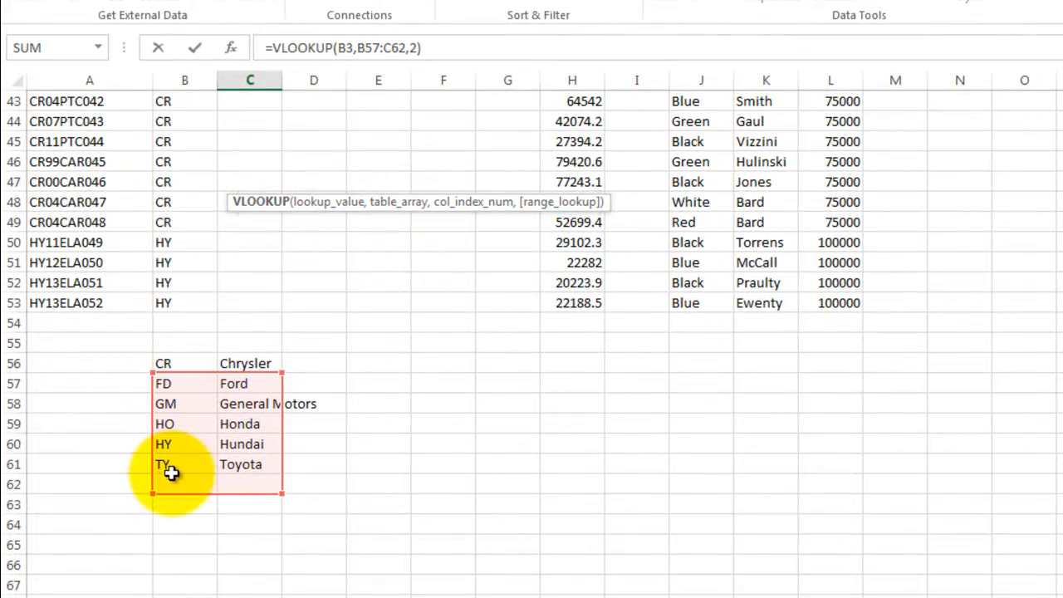
mouse_move(183, 387)
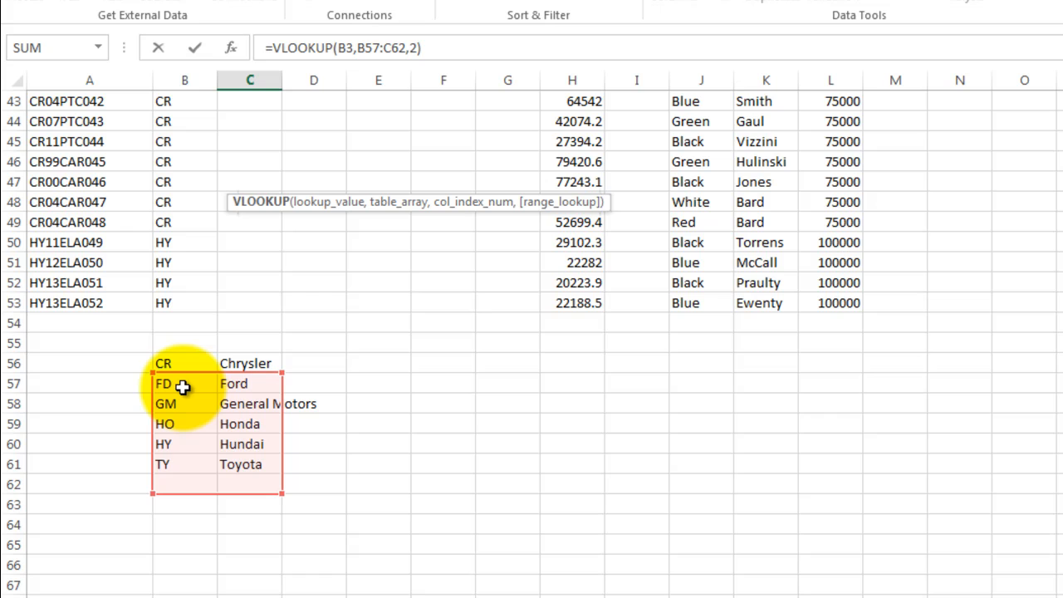
mouse_move(216, 353)
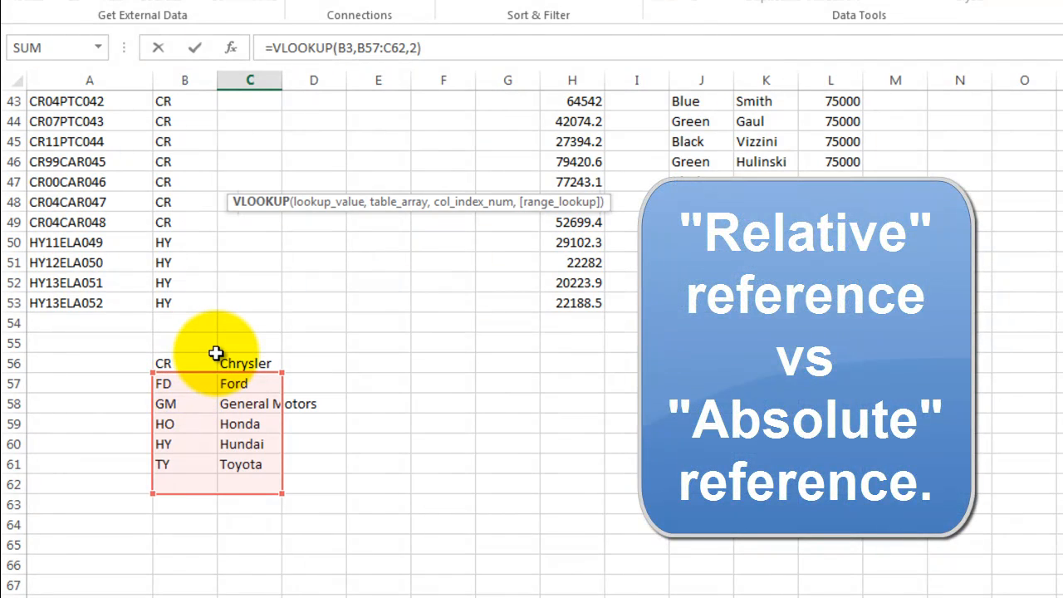
scroll("up", 3)
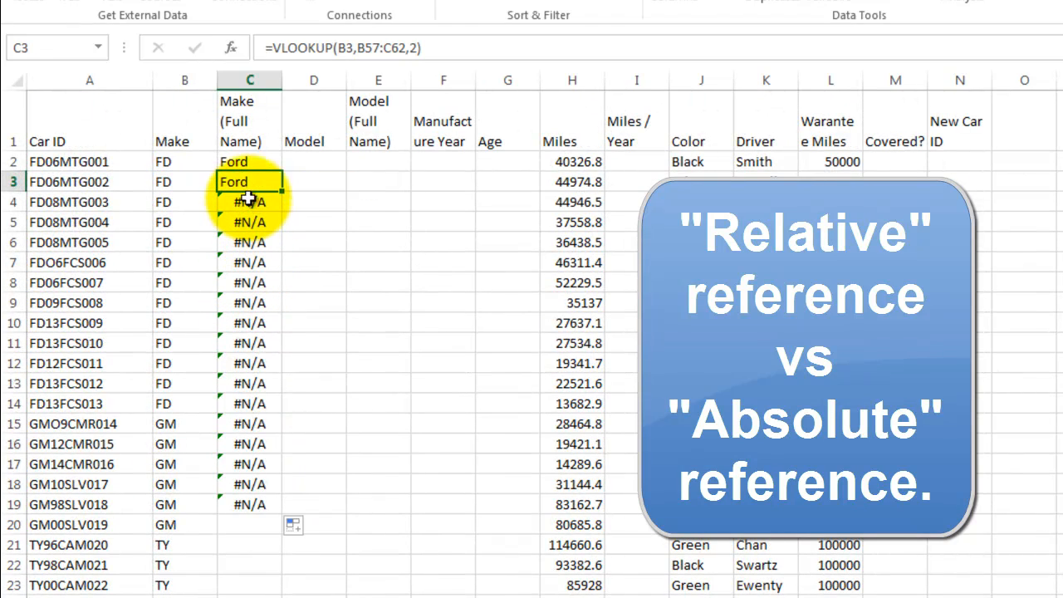
Step: Edit C2's lookup range to the absolute B$56:C$61 and reselect C2 for copying
left_click(249, 162)
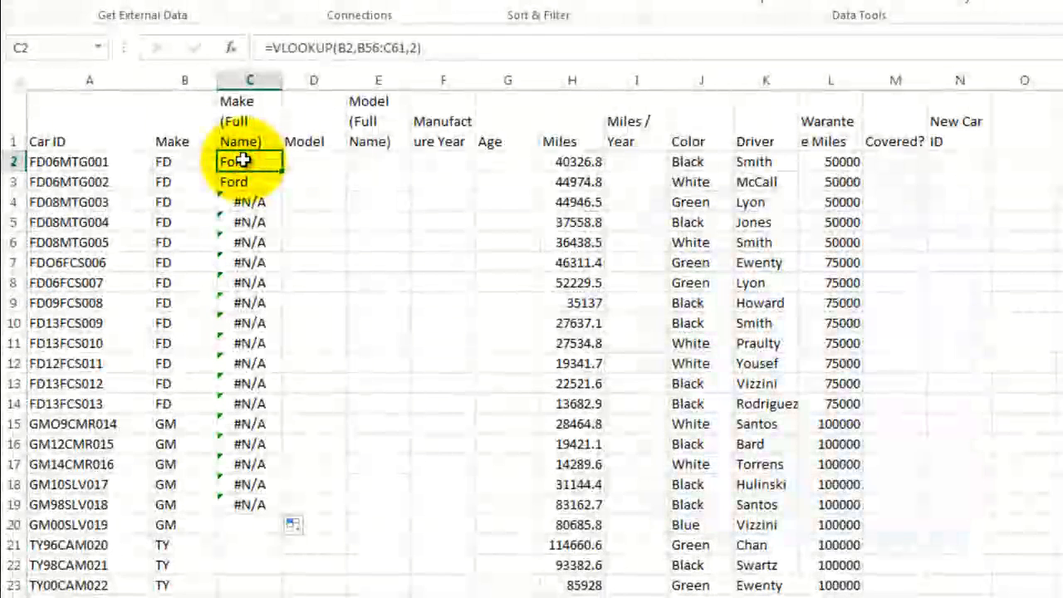
double_click(249, 161)
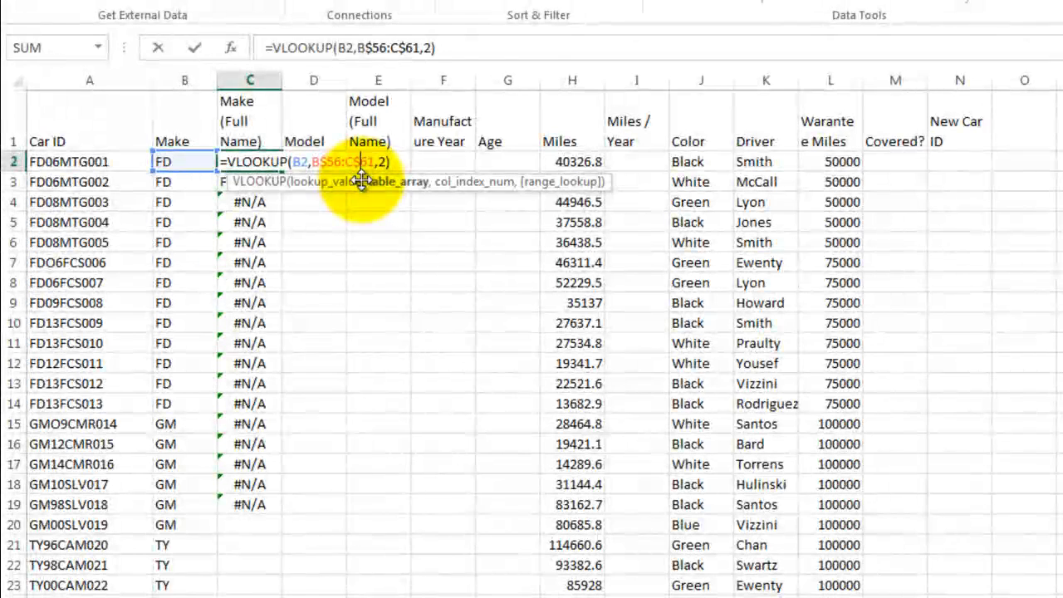
key("Return")
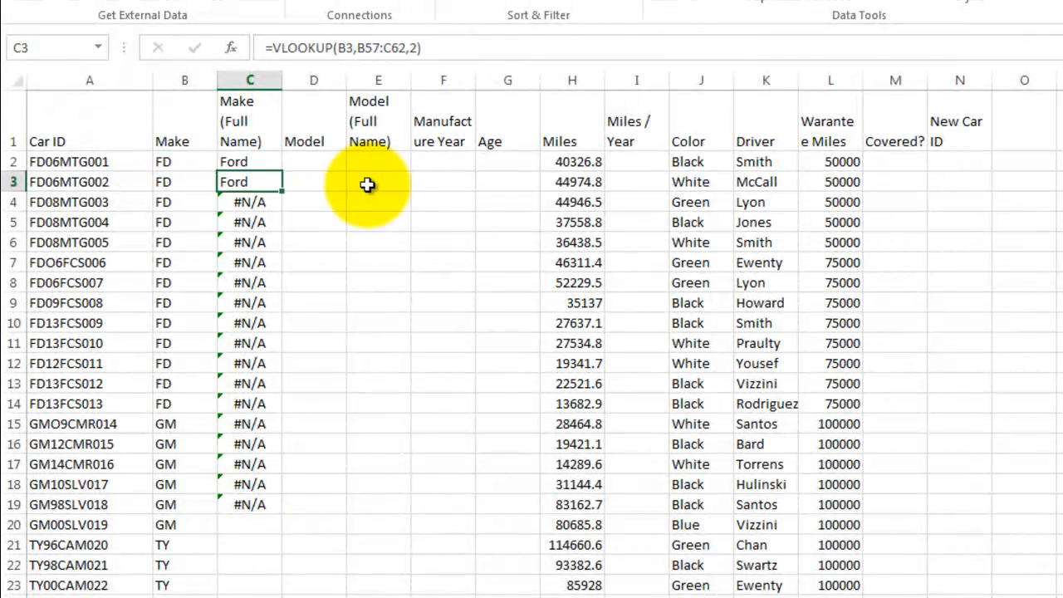
left_click(249, 161)
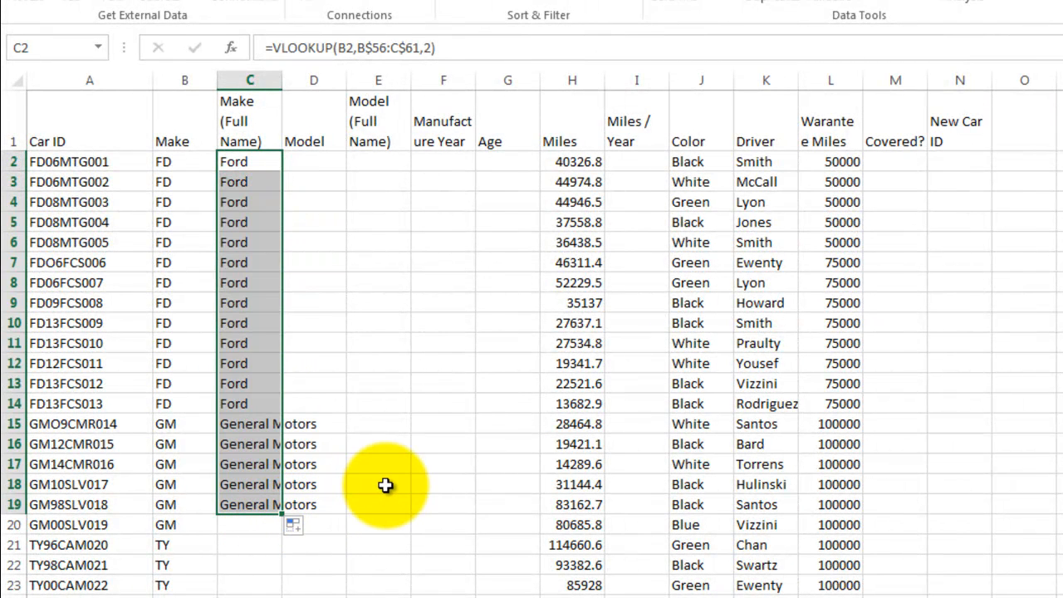
Step: Extend the fixed lookup fill to row 53, then scroll back up to check the makes
scroll("down", 3)
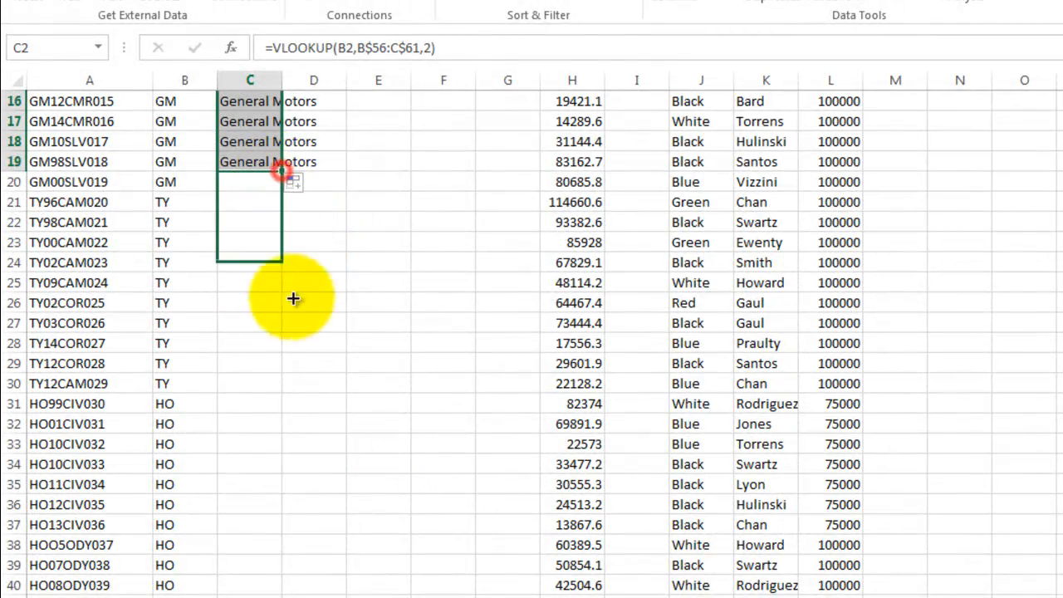
scroll("down", 3)
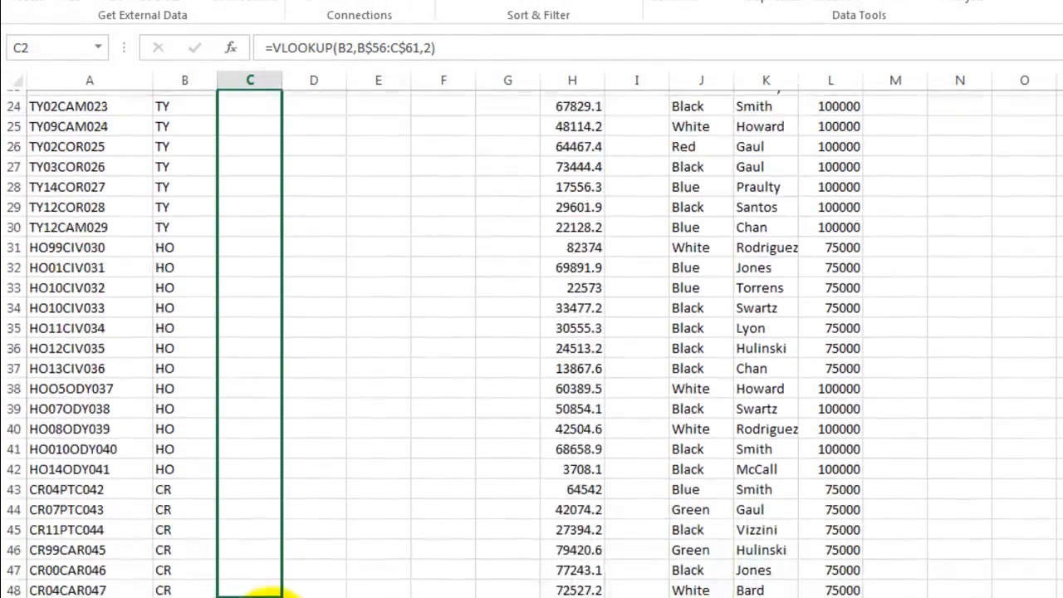
scroll("down", 3)
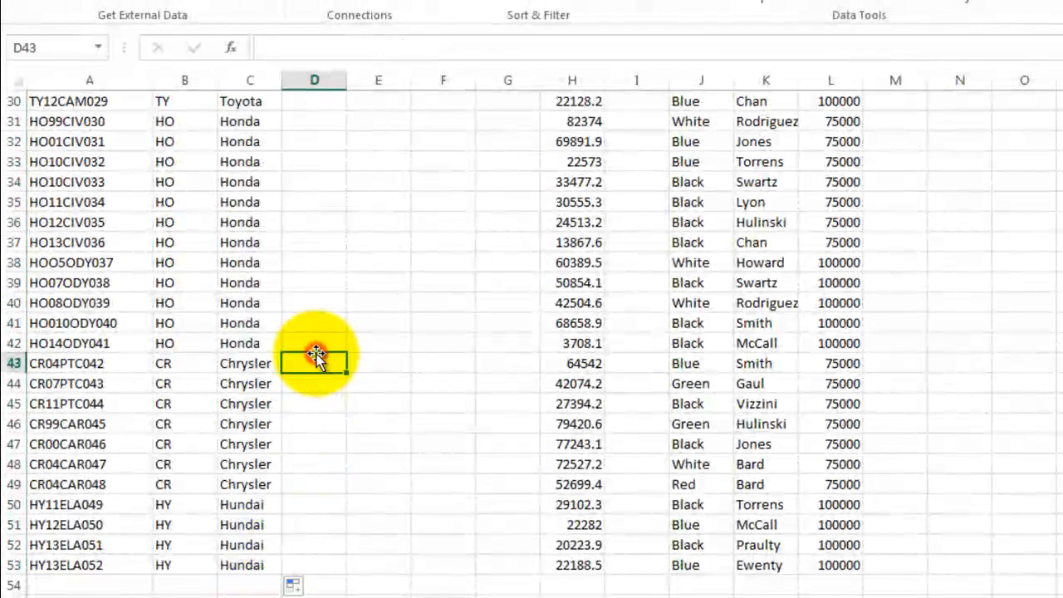
scroll("up", 3)
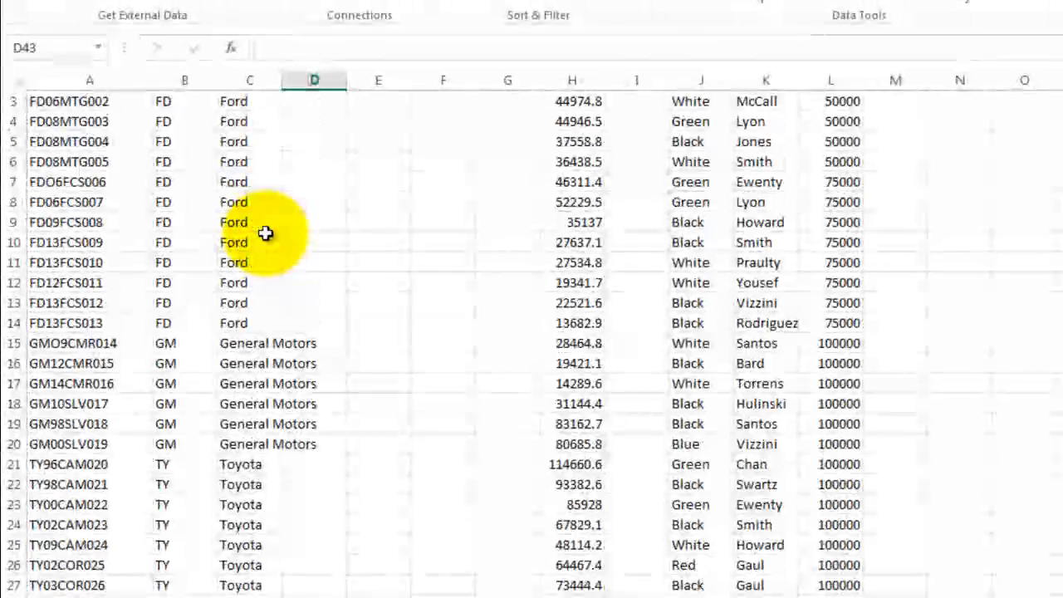